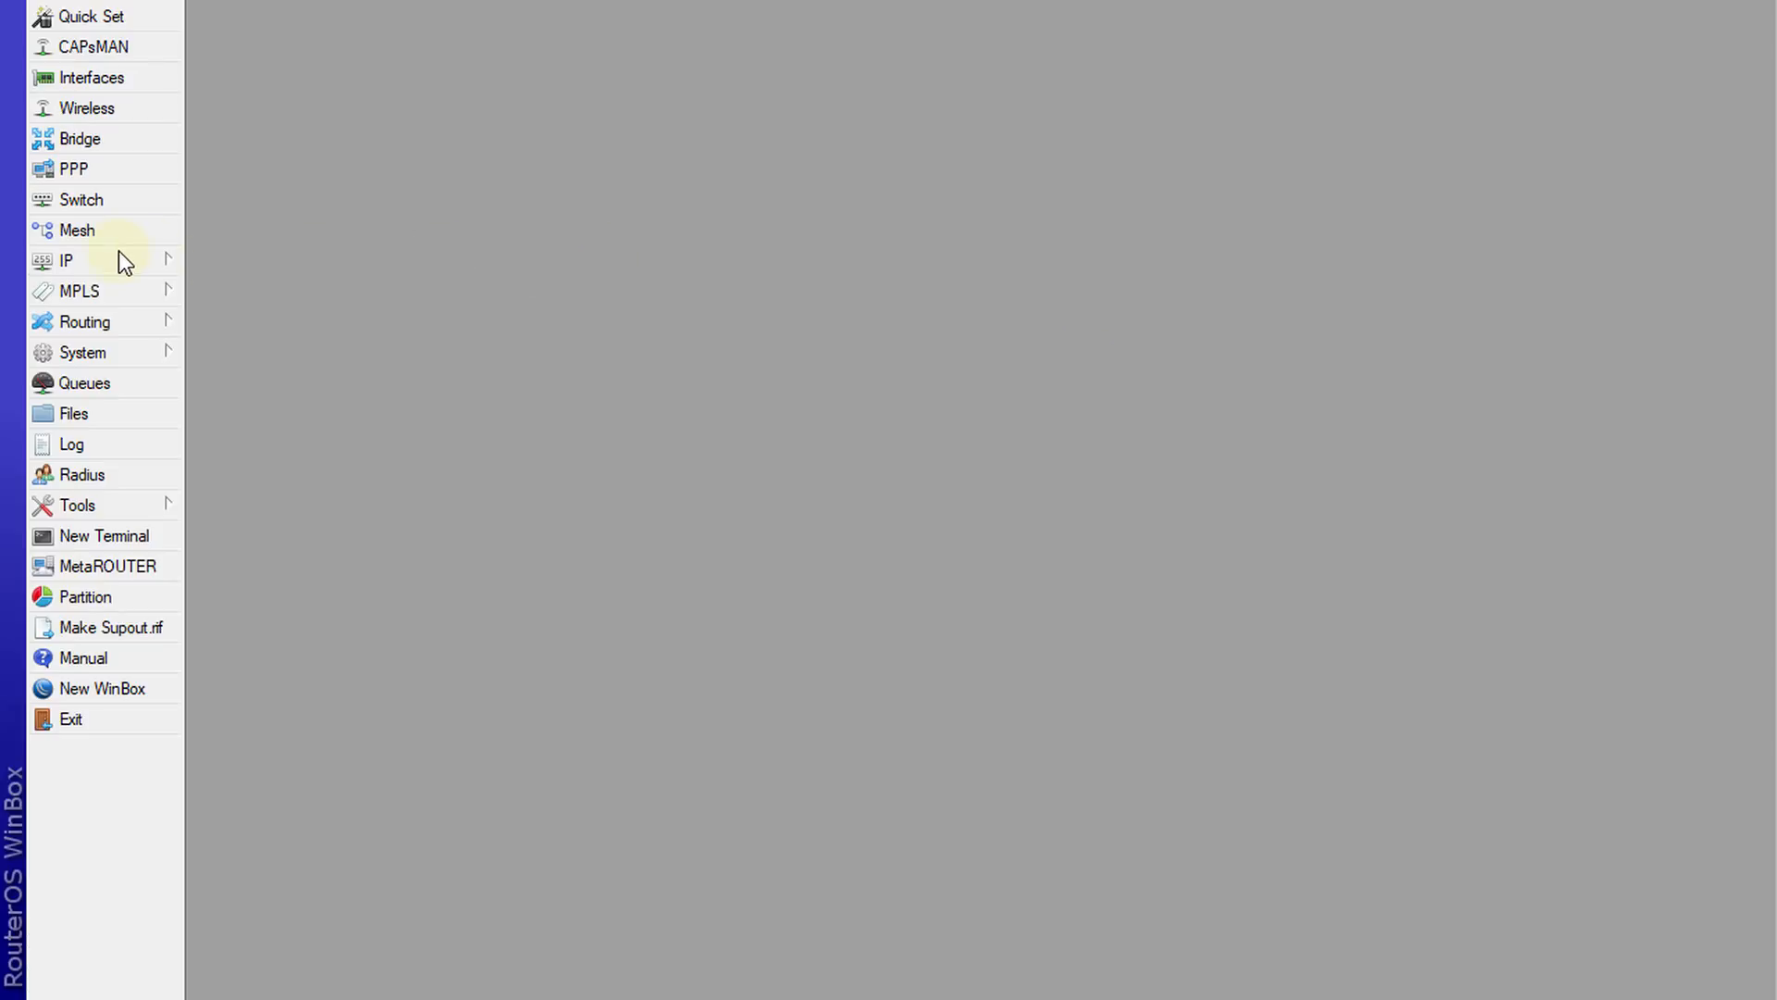
Step: Open IP > Firewall to view the Mangle list of six marking rules
{"action": "left_click", "coordinate": [67, 261]}
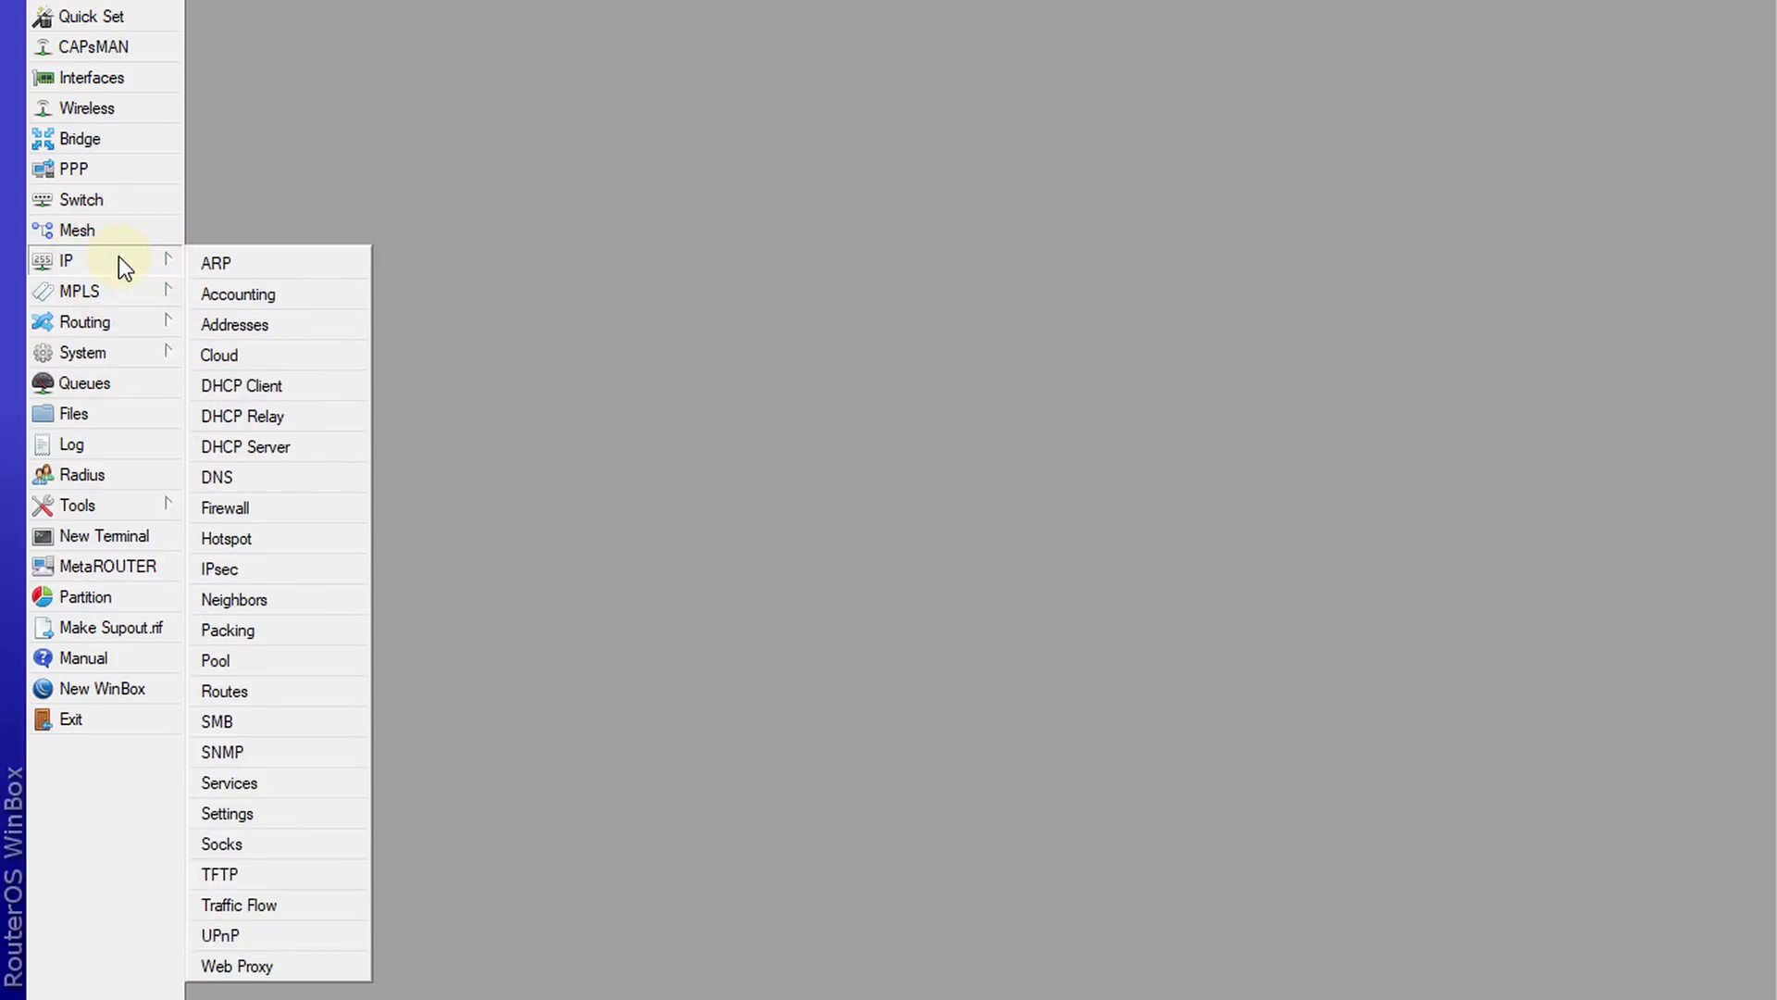
{"action": "mouse_move", "coordinate": [293, 508]}
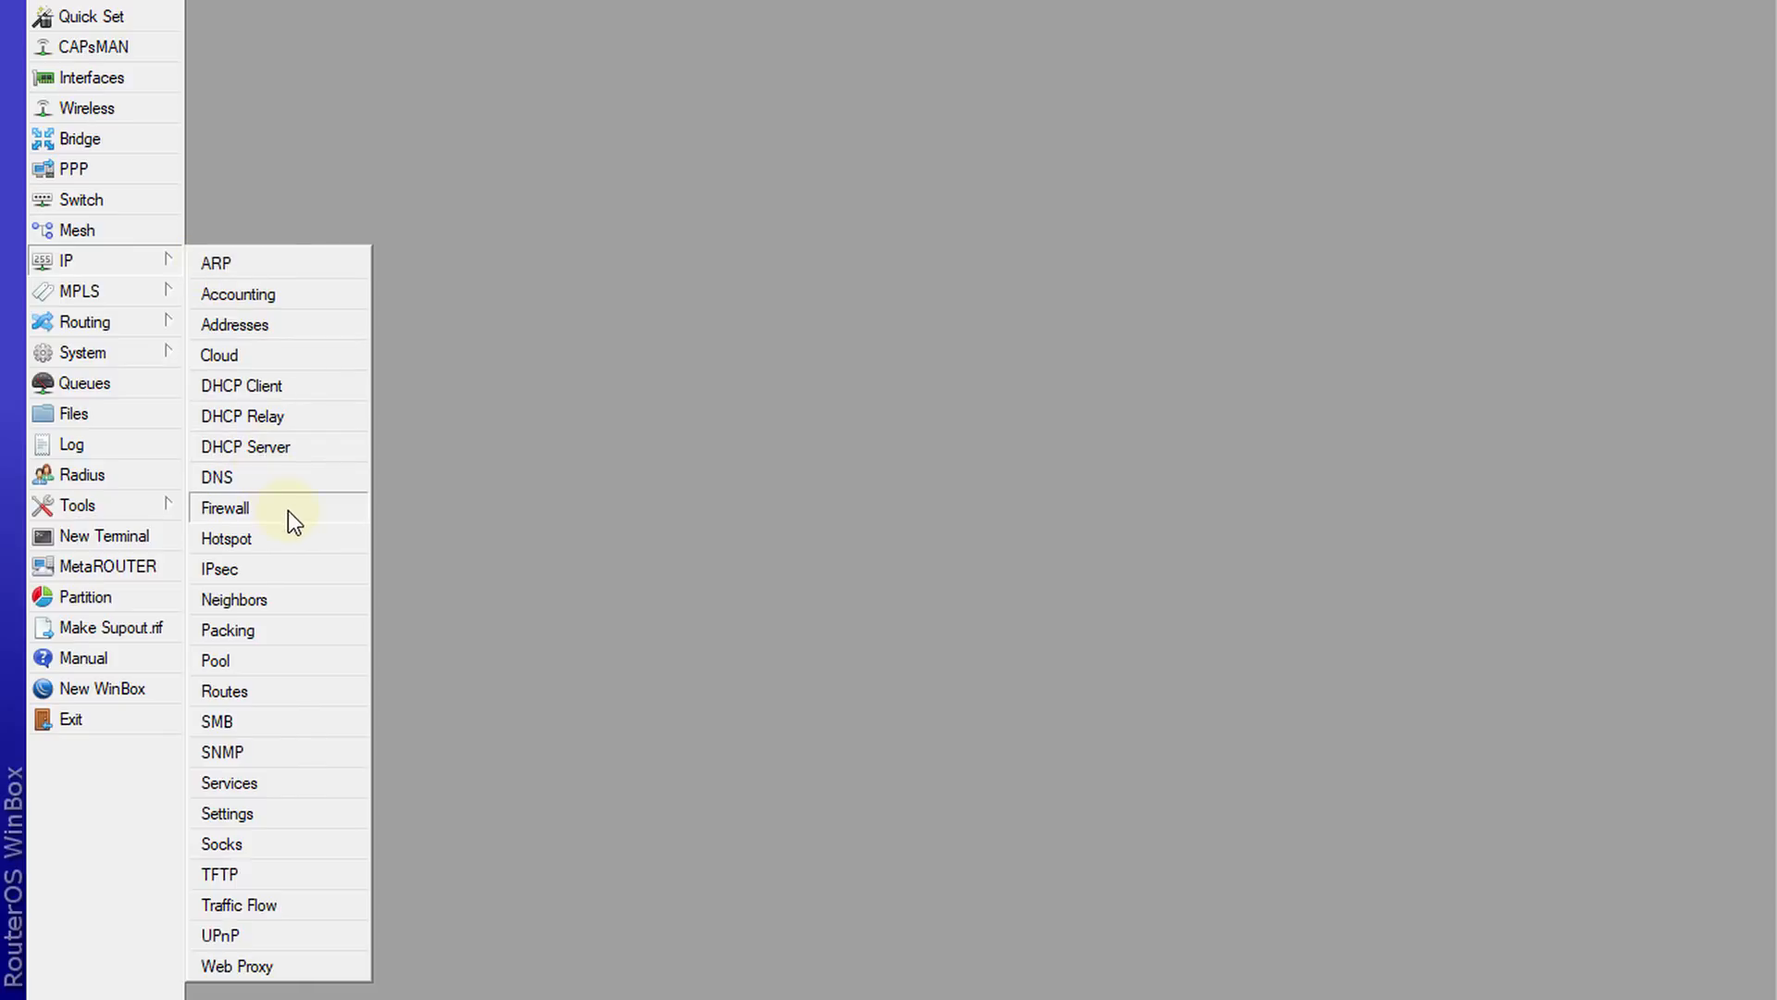
{"action": "left_click", "coordinate": [226, 508]}
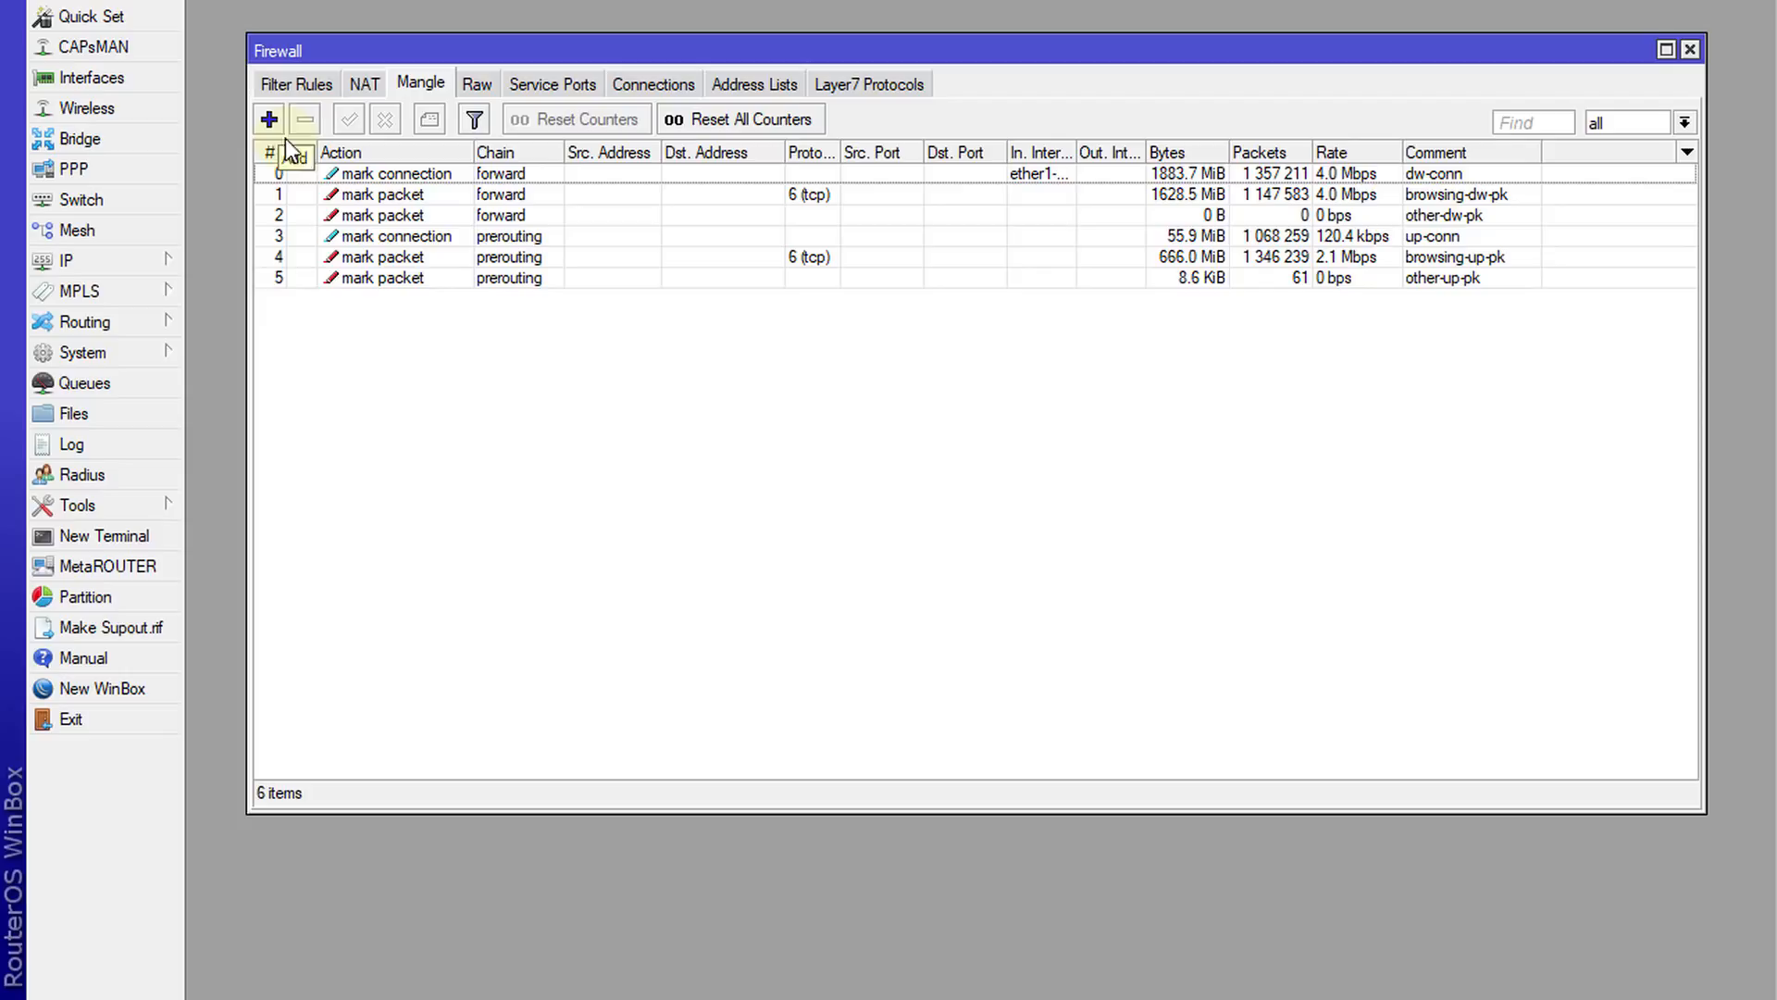
Step: Check the client IPs in IP > DHCP Server > Leases, then close the leases window
{"action": "left_click", "coordinate": [66, 259]}
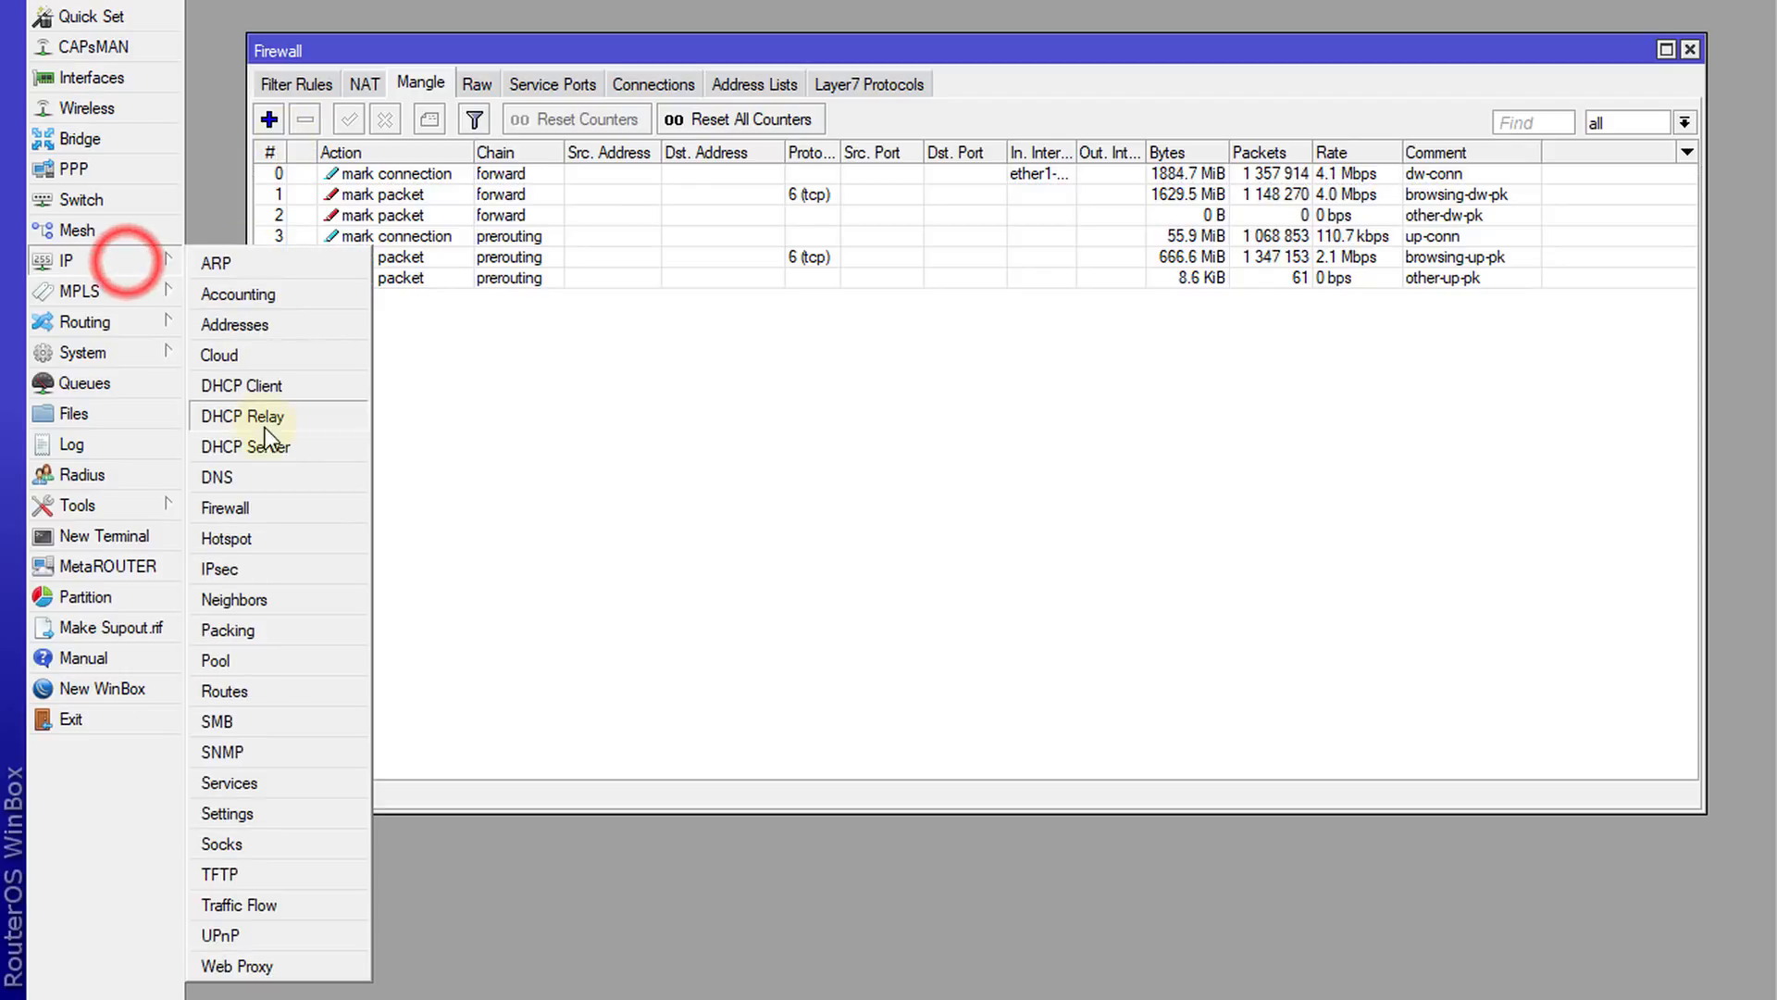
{"action": "left_click", "coordinate": [245, 446]}
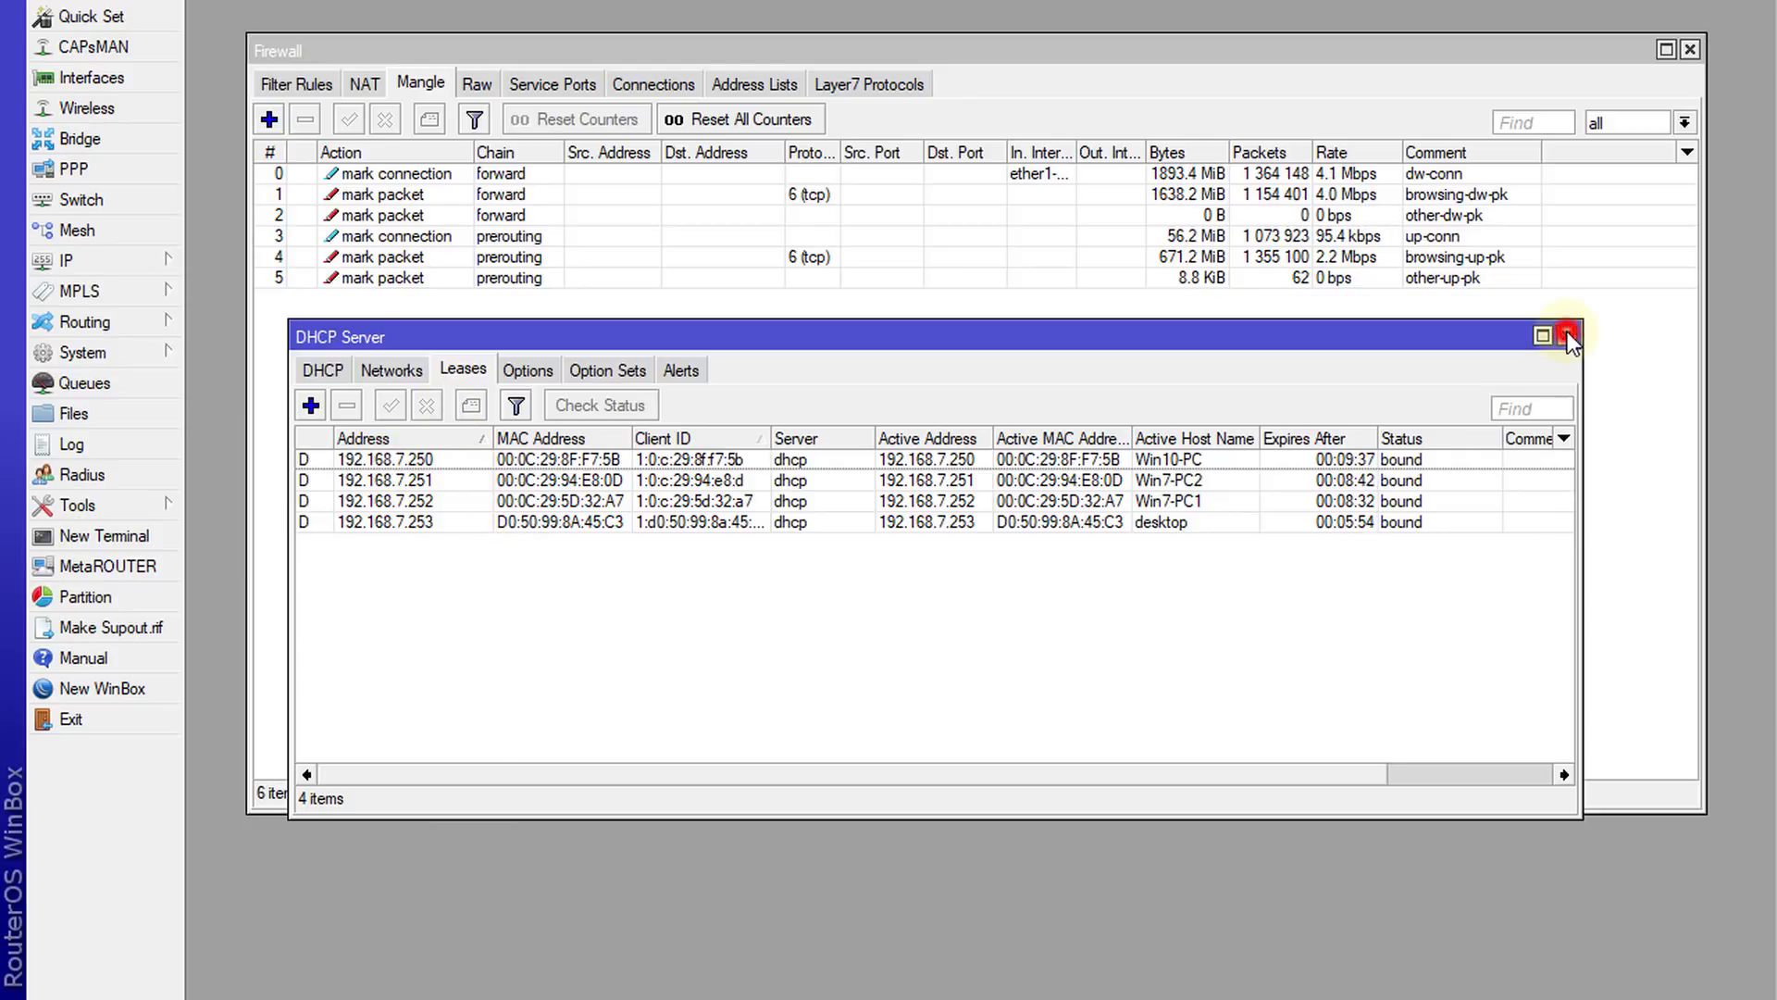
{"action": "left_click", "coordinate": [269, 118]}
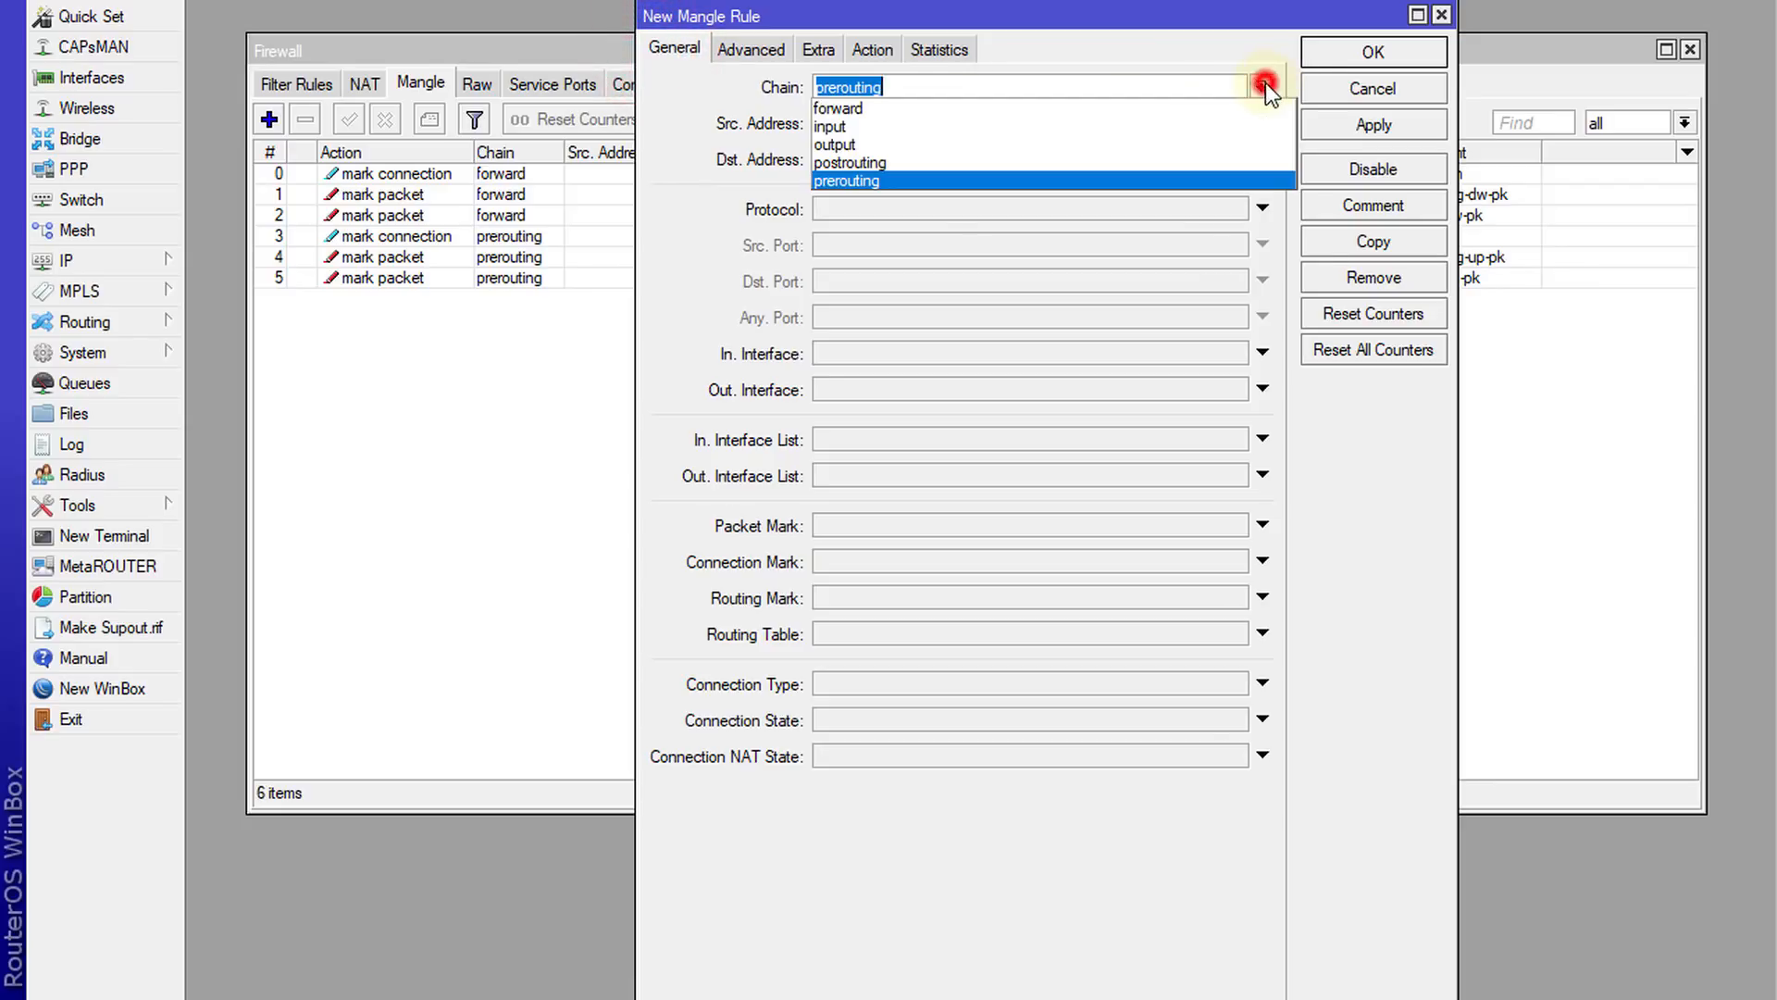
Step: Add a forward-chain passthrough mangle rule for client destination 192.168.7.250
{"action": "left_click", "coordinate": [837, 108]}
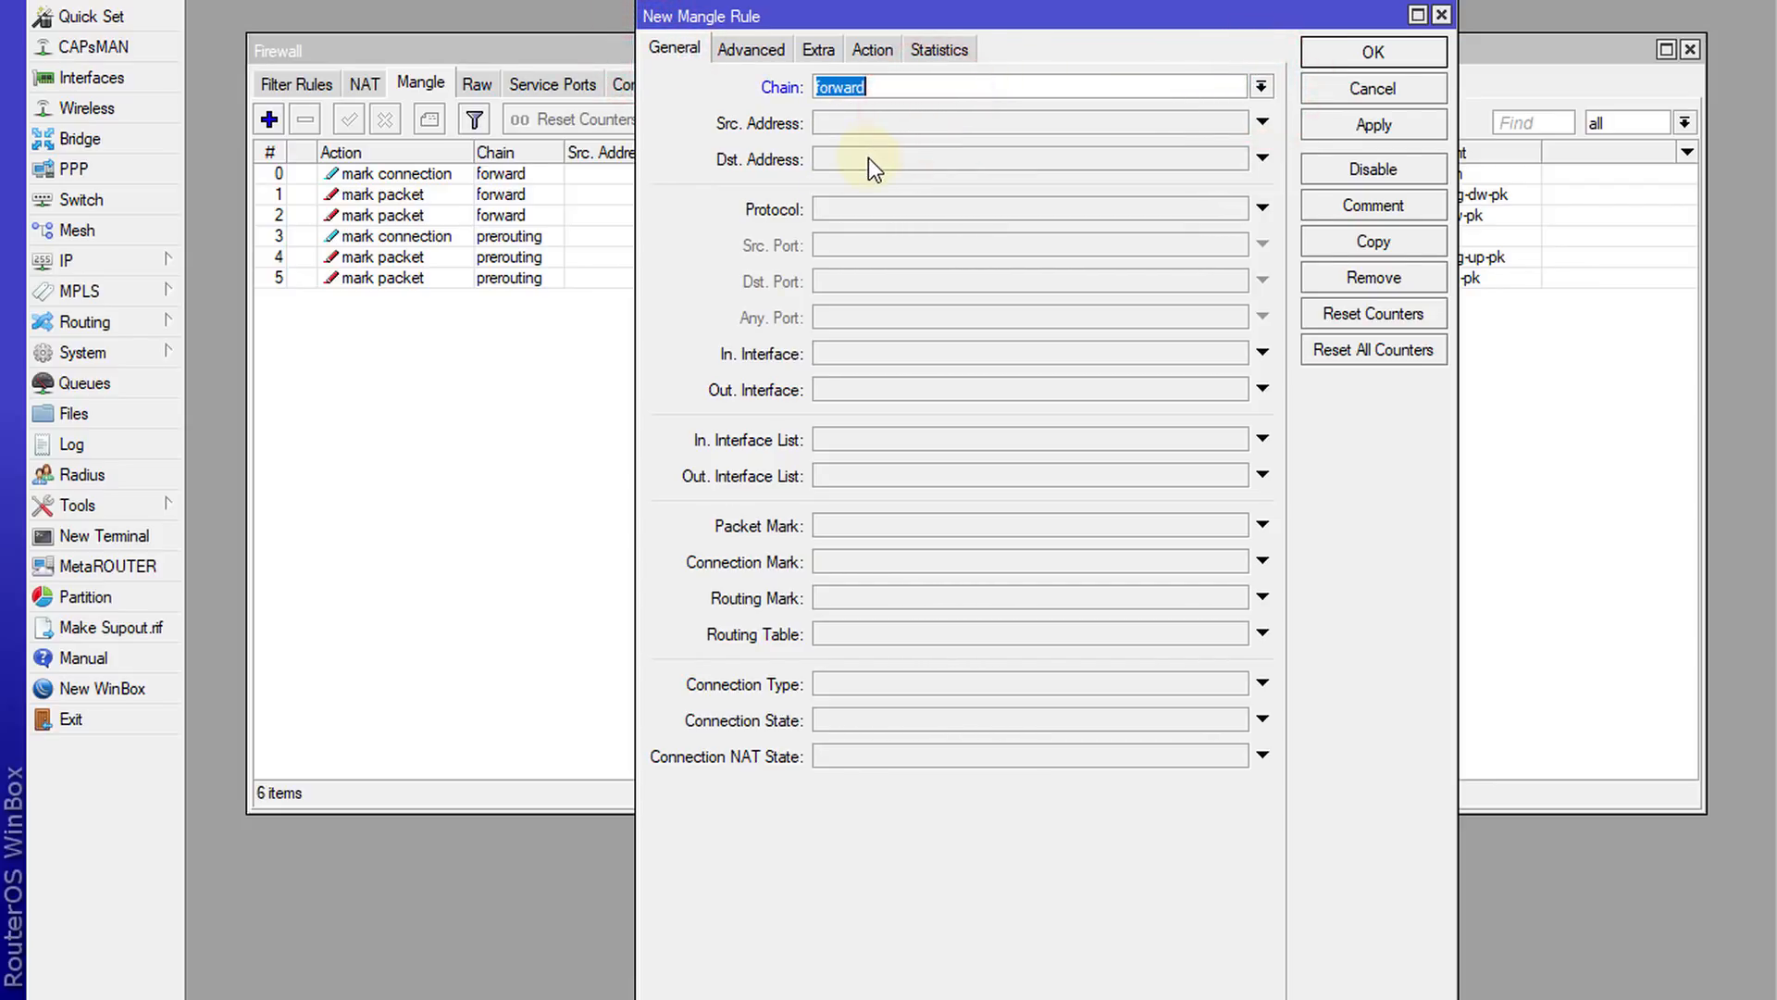
{"action": "left_click", "coordinate": [822, 158]}
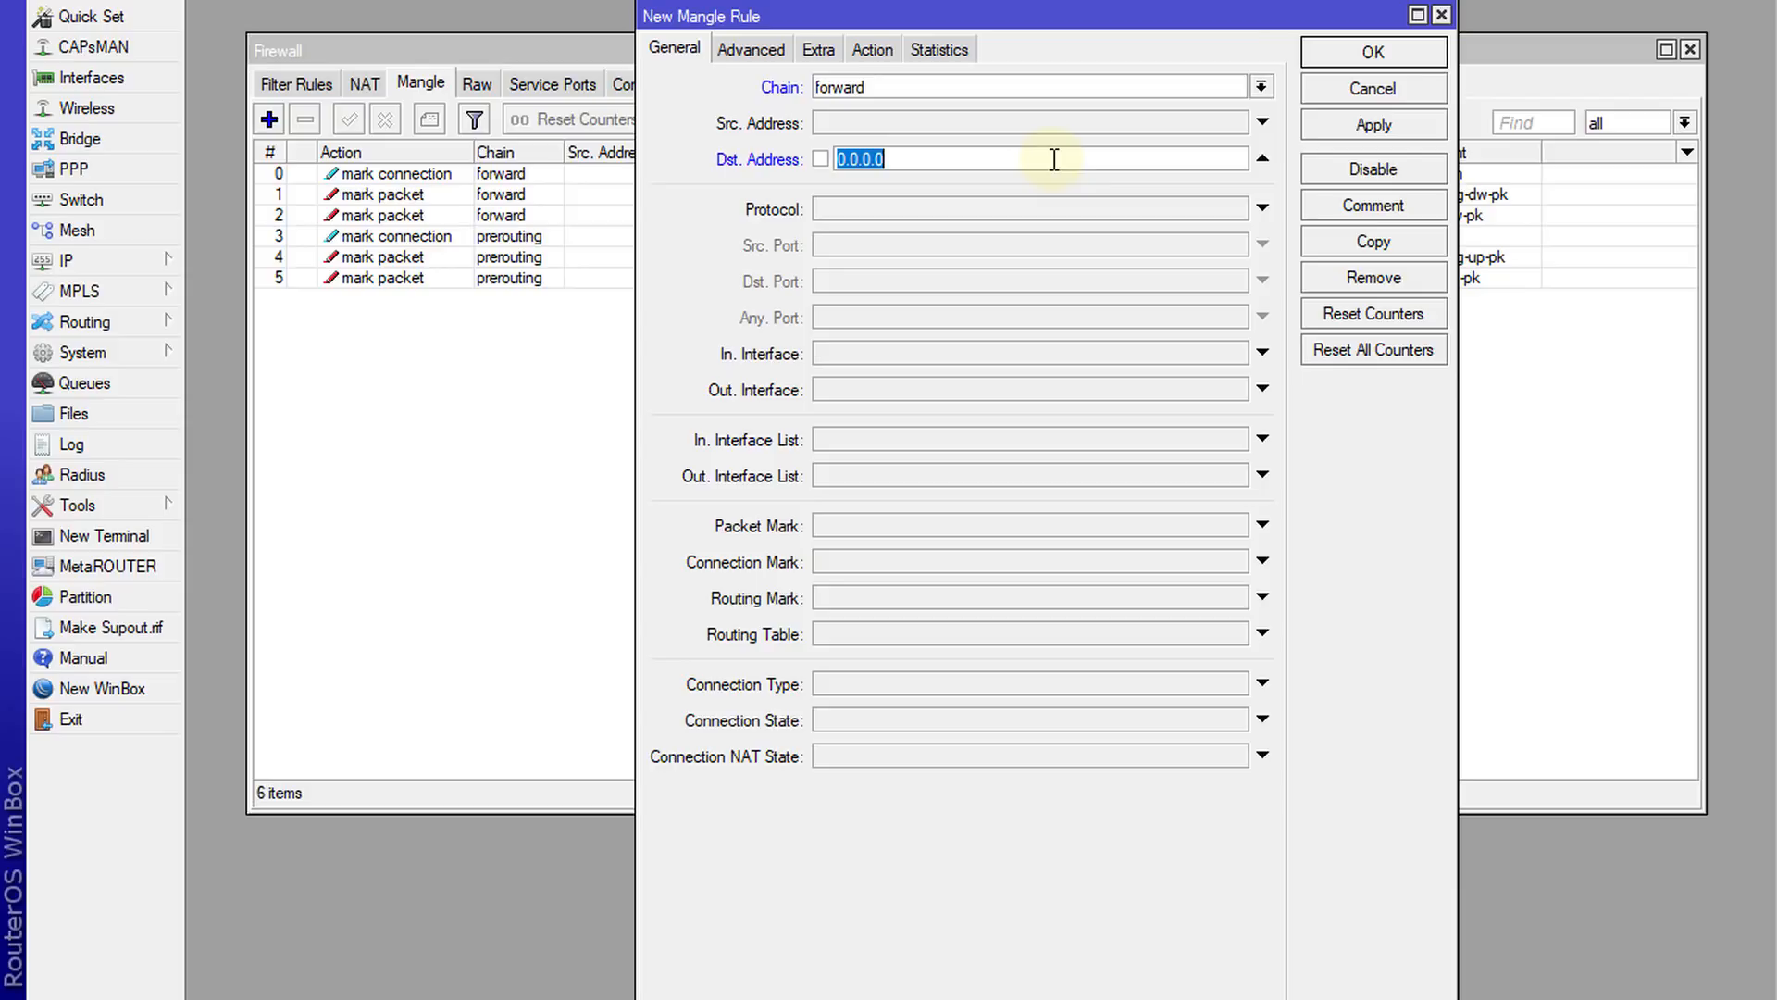
{"action": "type", "text": "192.168"}
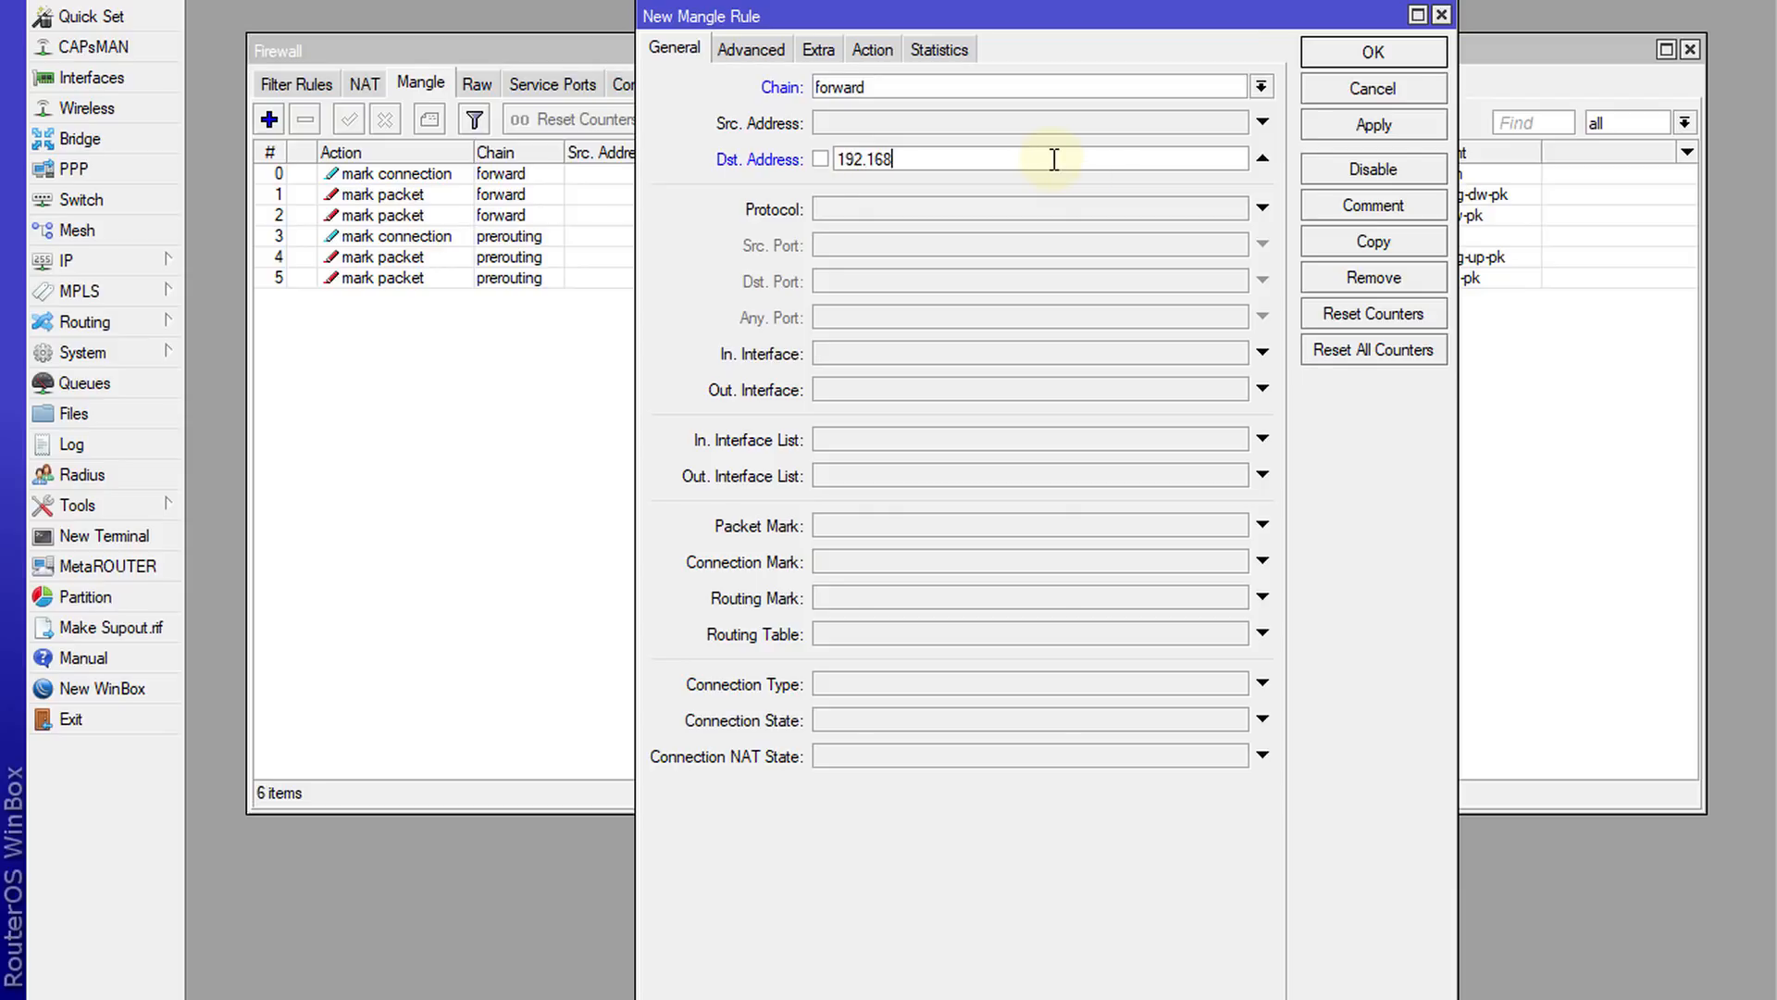
{"action": "type", "text": ".7.5"}
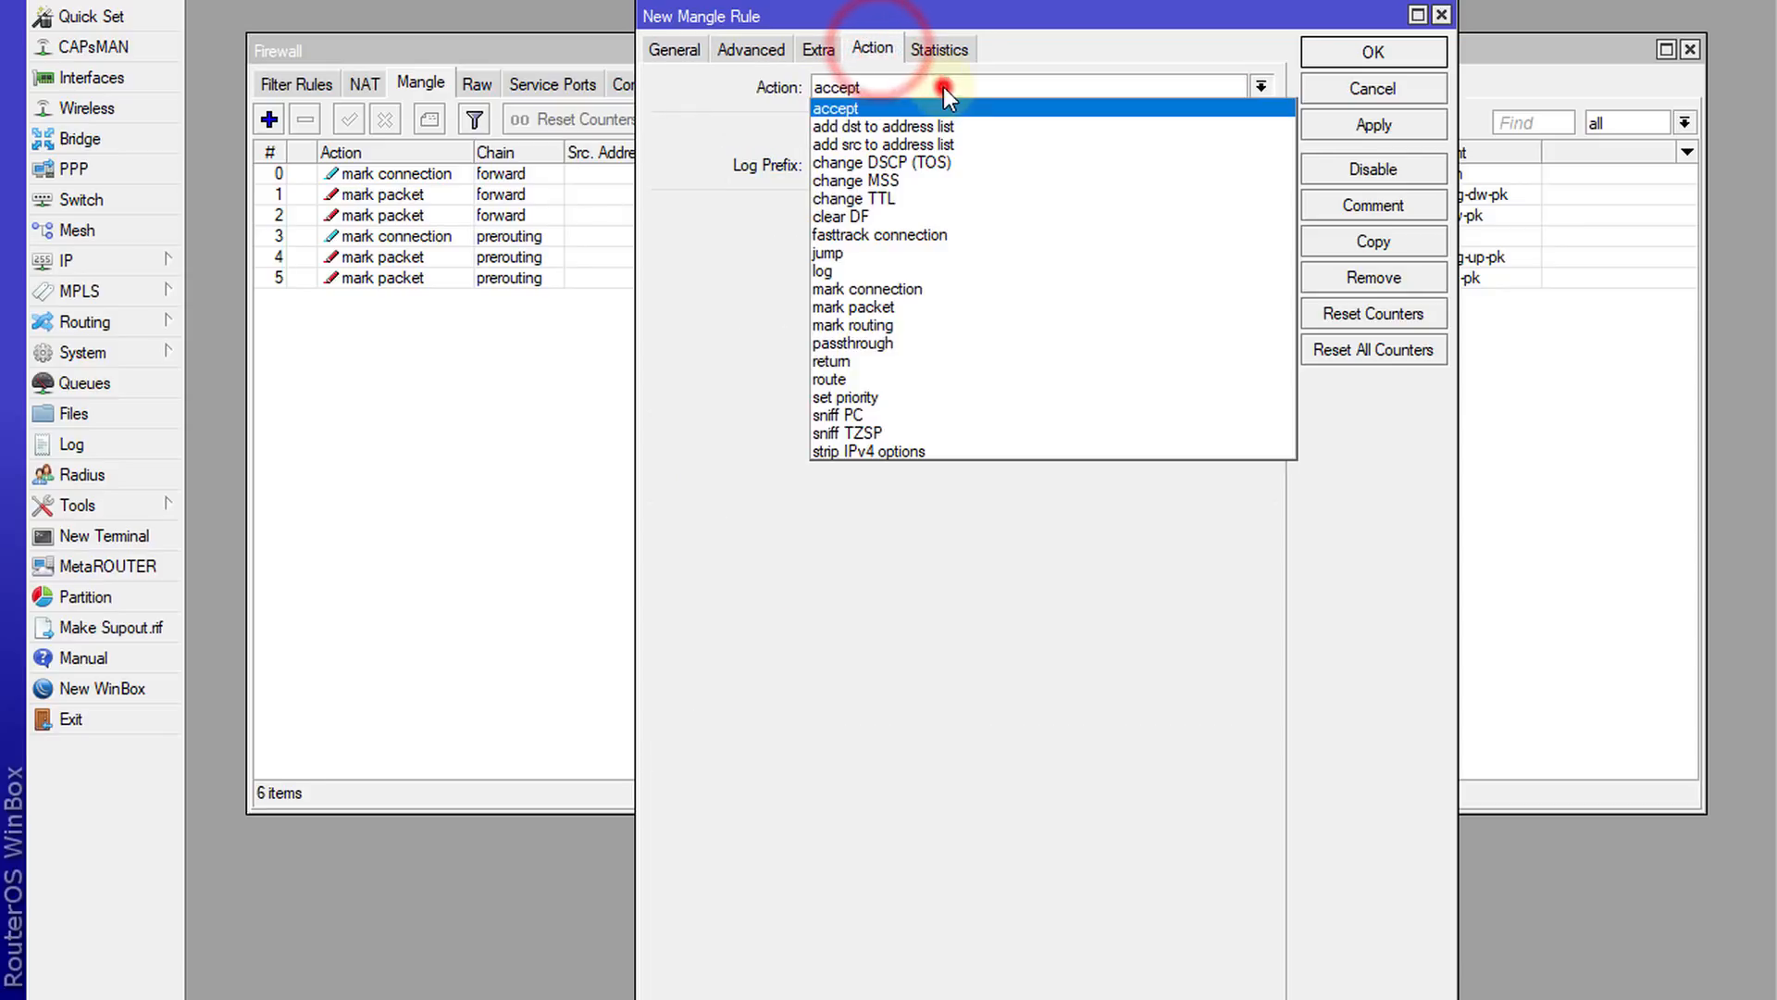
{"action": "mouse_move", "coordinate": [983, 295]}
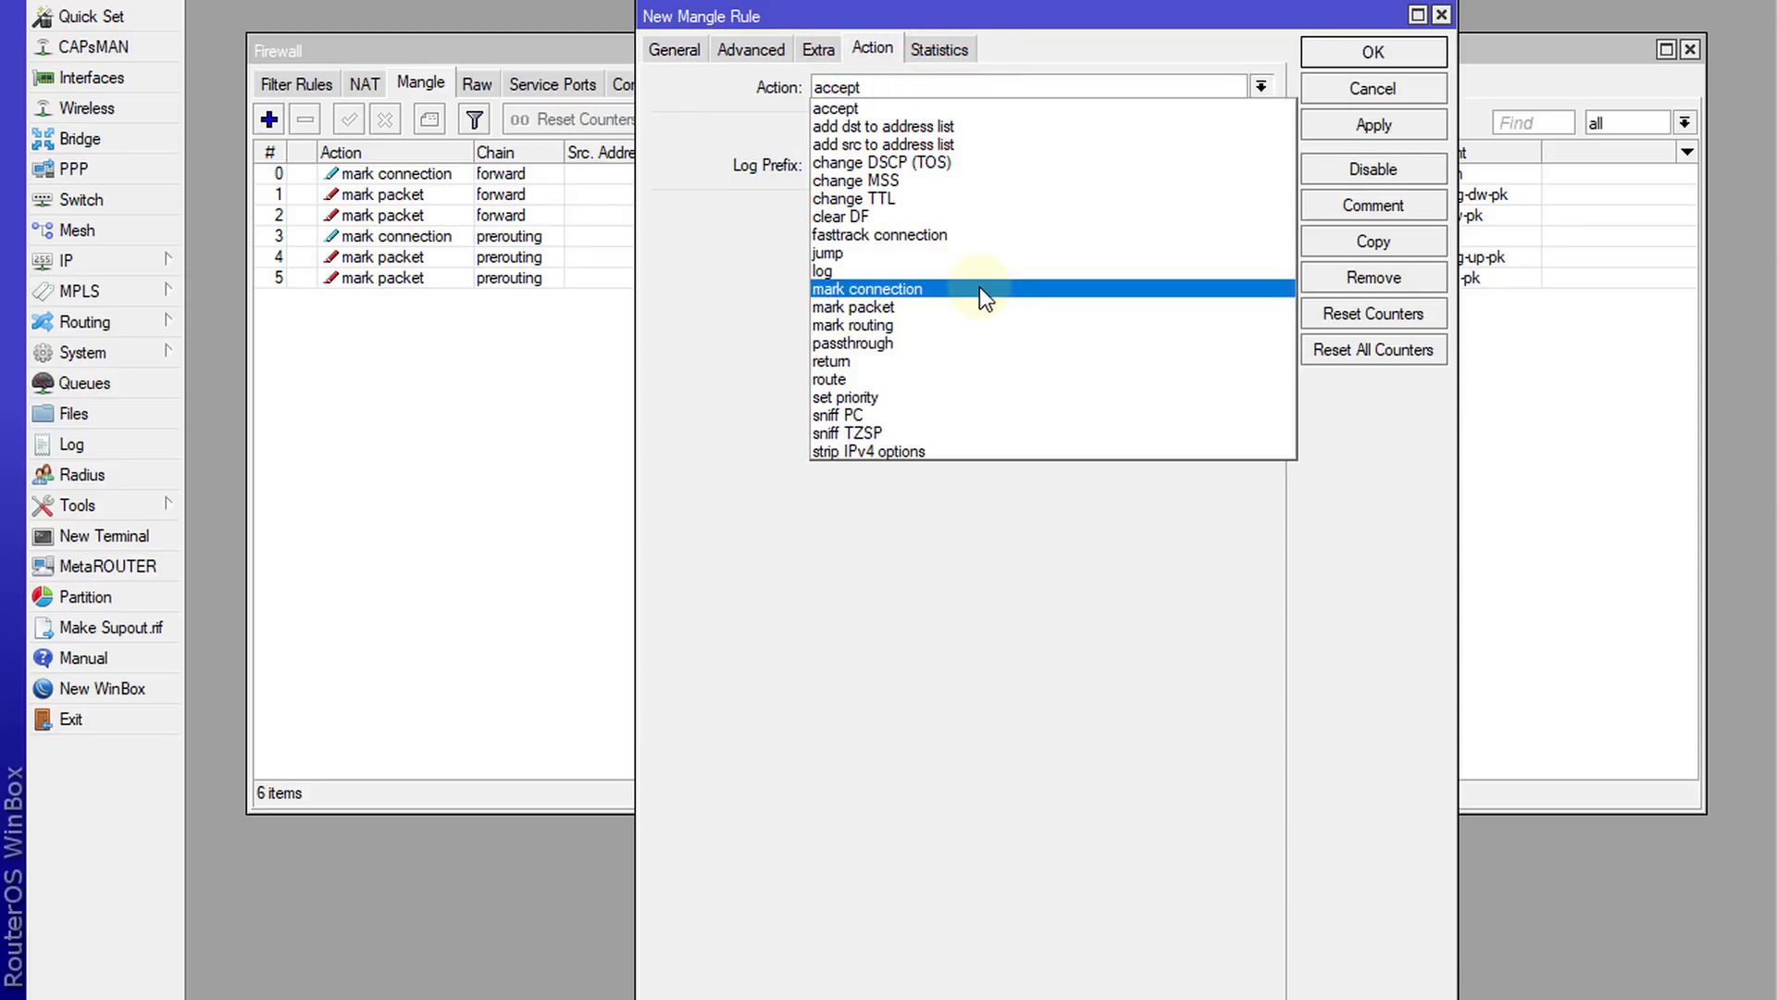
{"action": "mouse_move", "coordinate": [918, 307]}
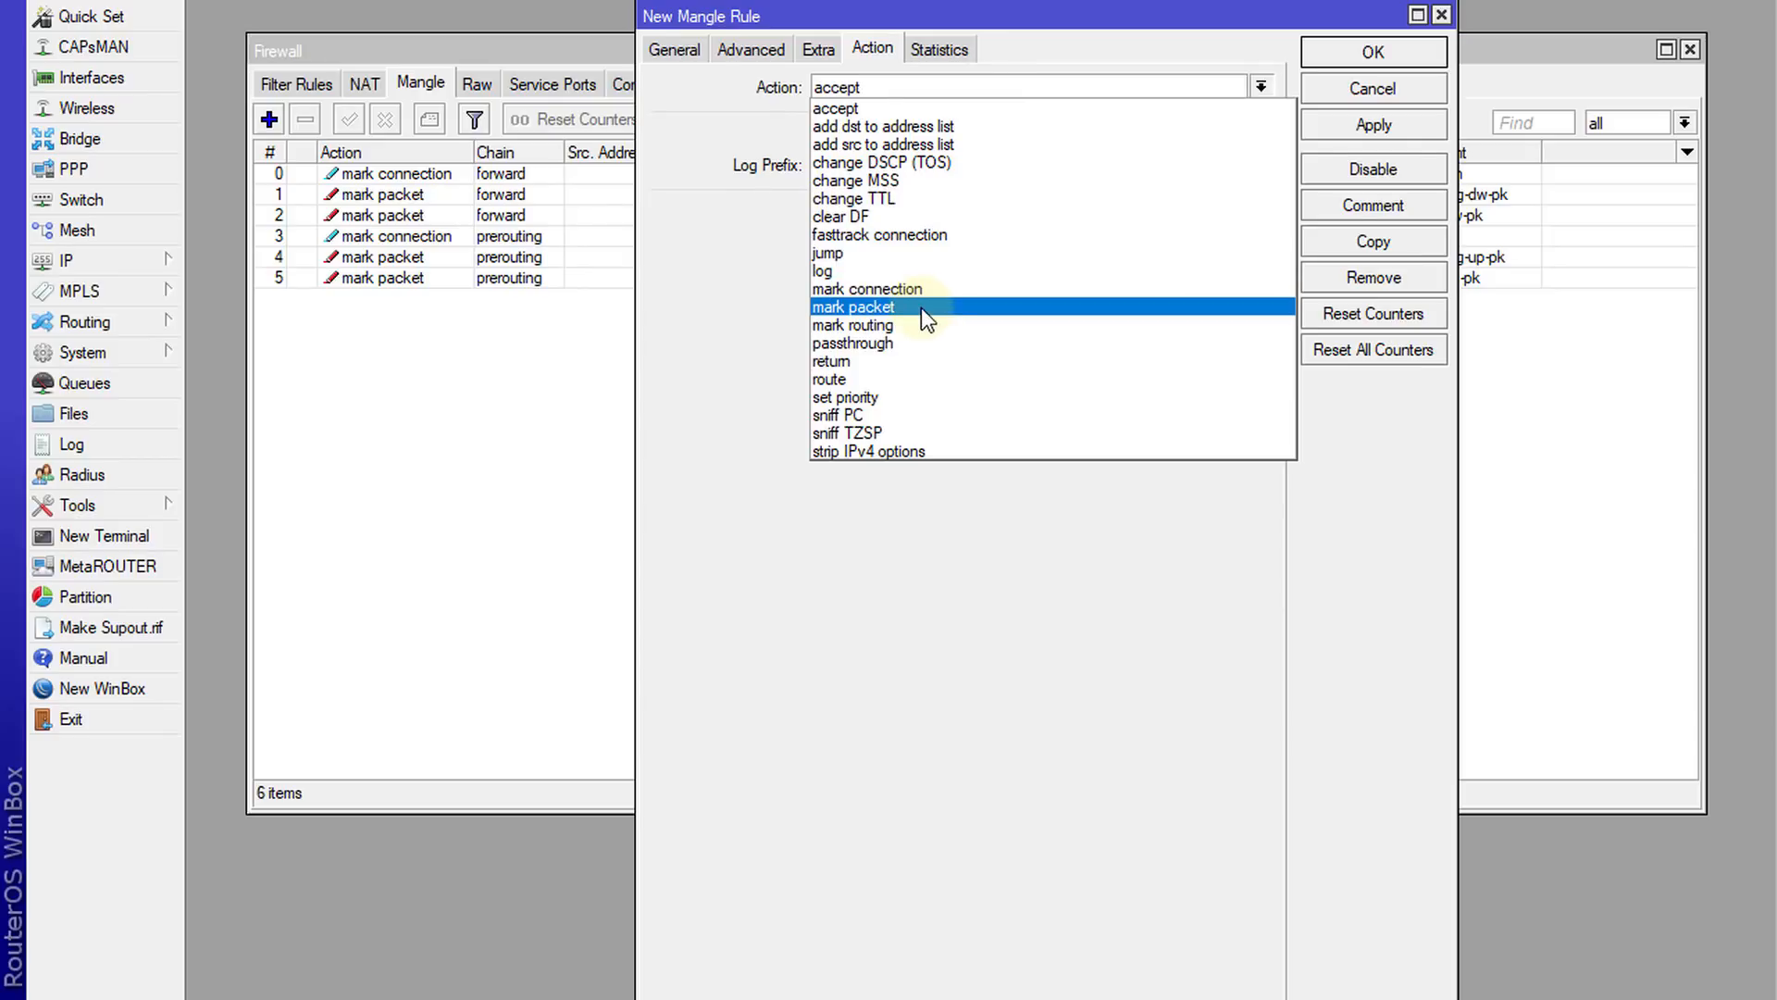
{"action": "left_click", "coordinate": [853, 343]}
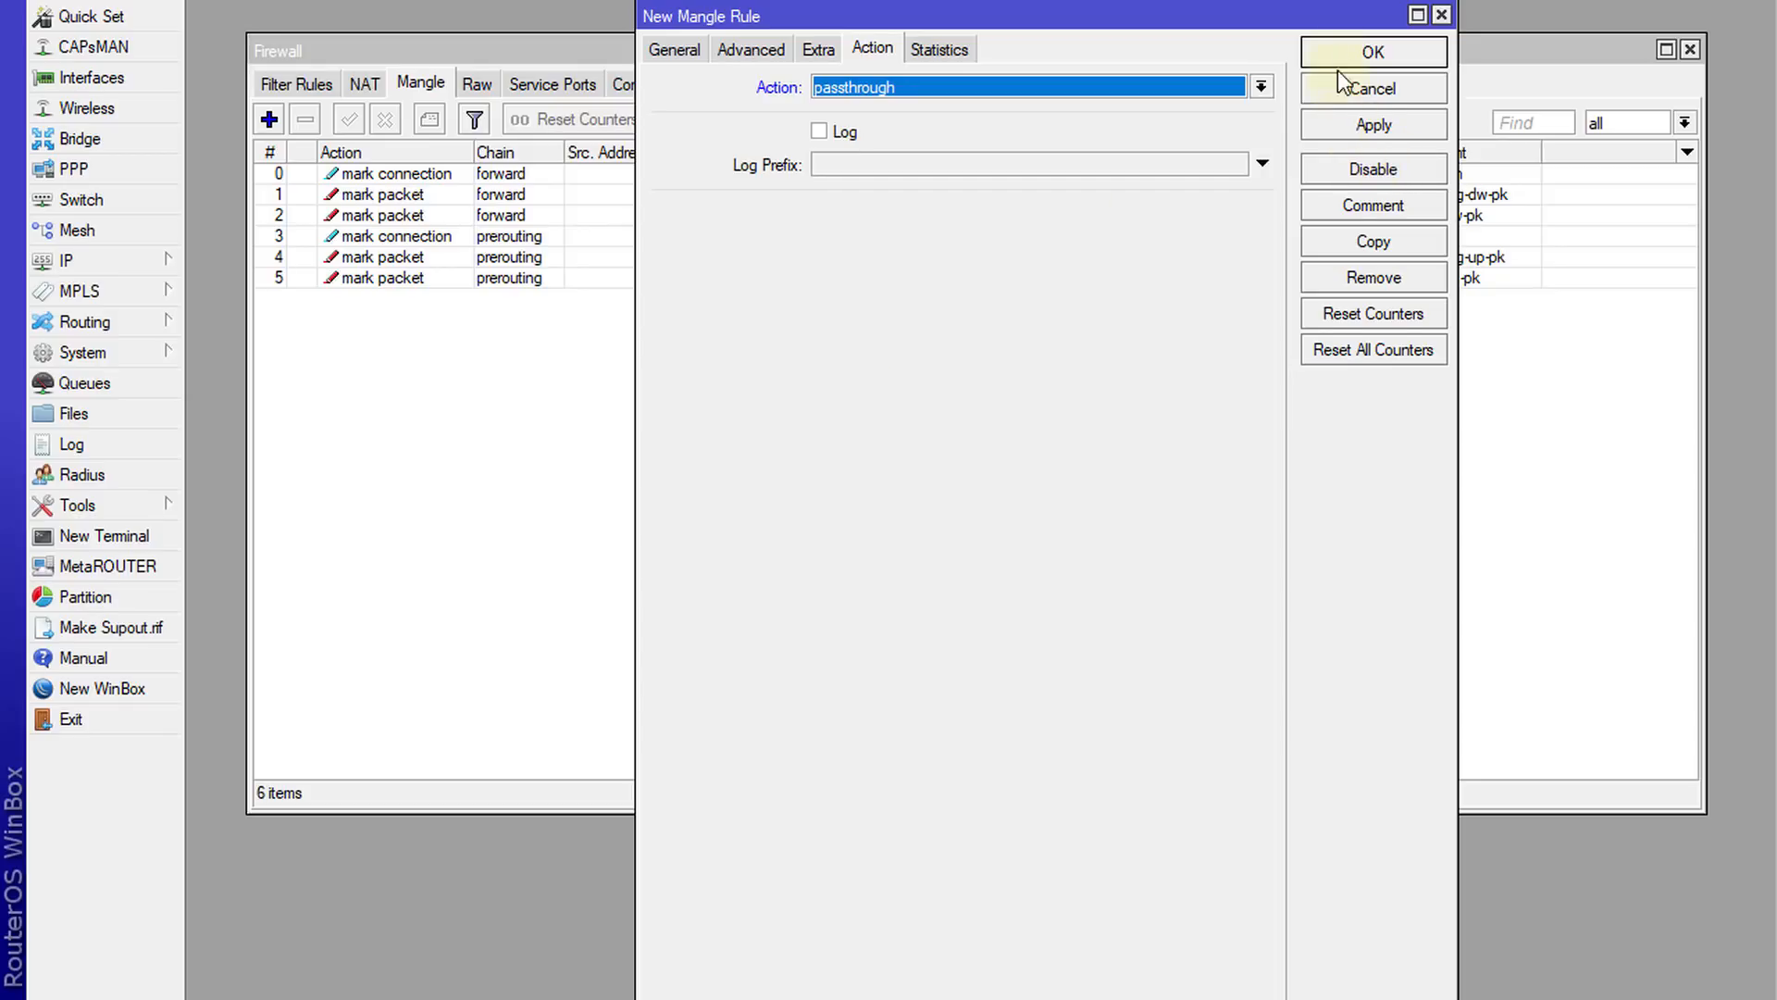
{"action": "left_click", "coordinate": [1373, 52]}
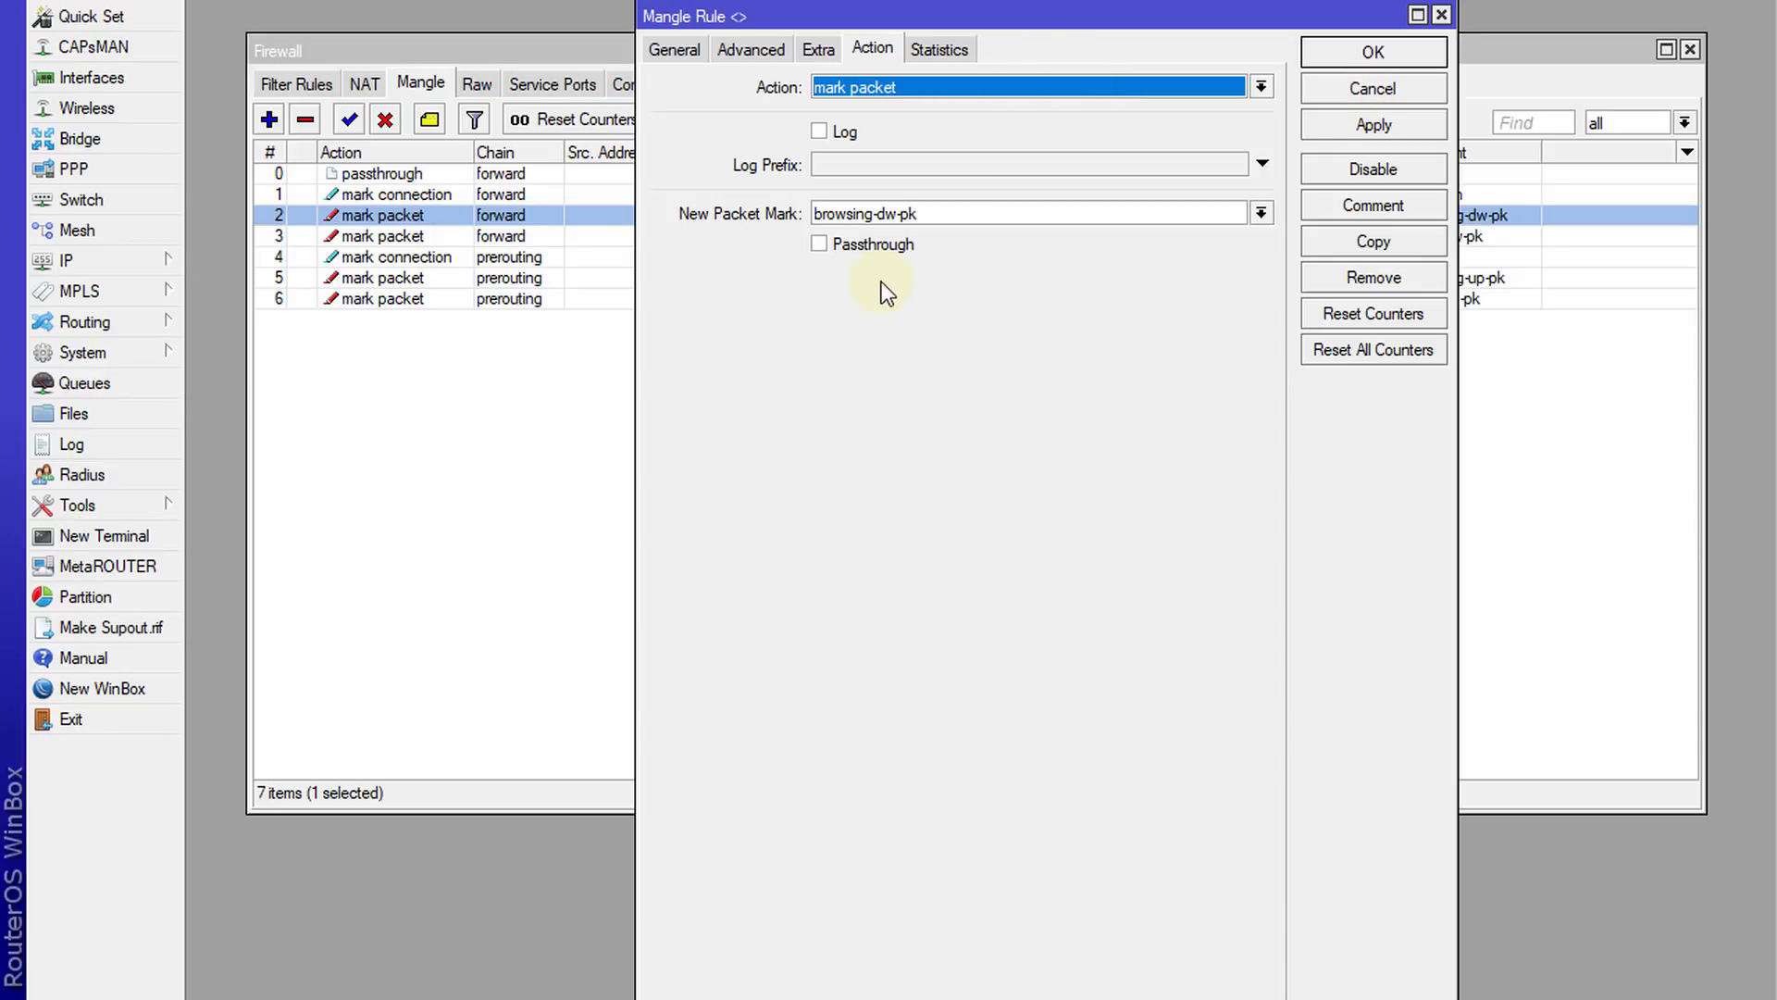
{"action": "mouse_move", "coordinate": [964, 202]}
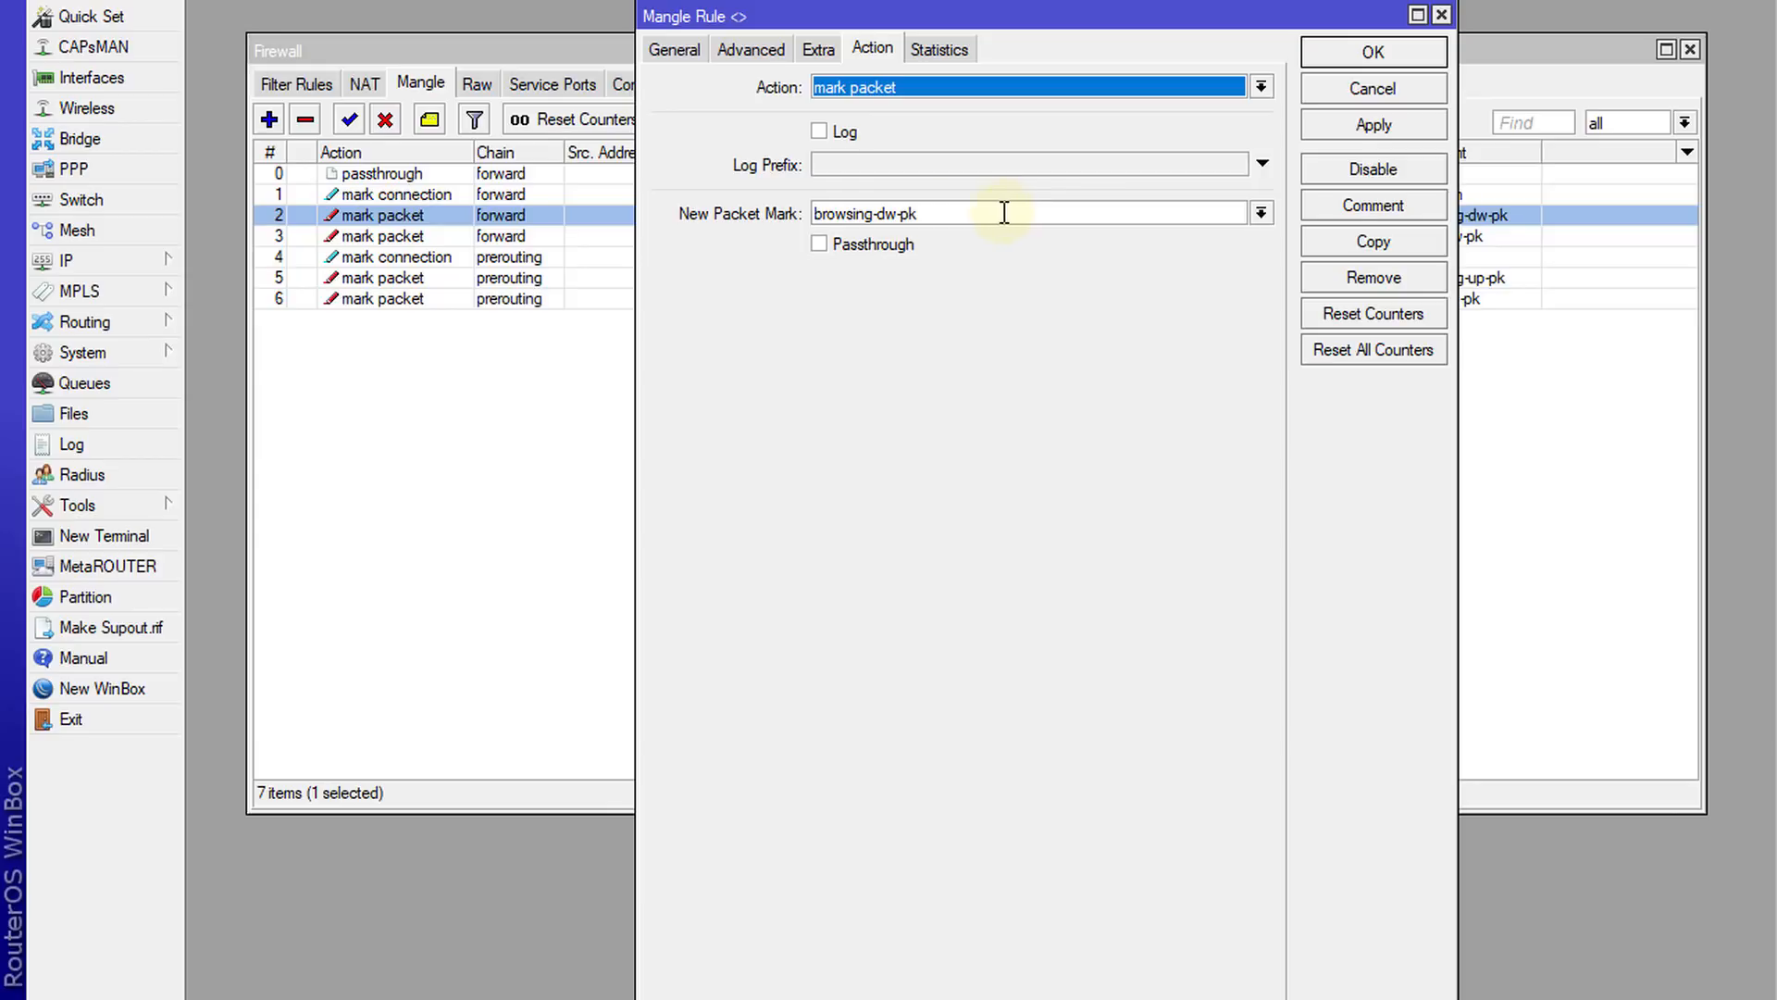
{"action": "mouse_move", "coordinate": [1367, 113]}
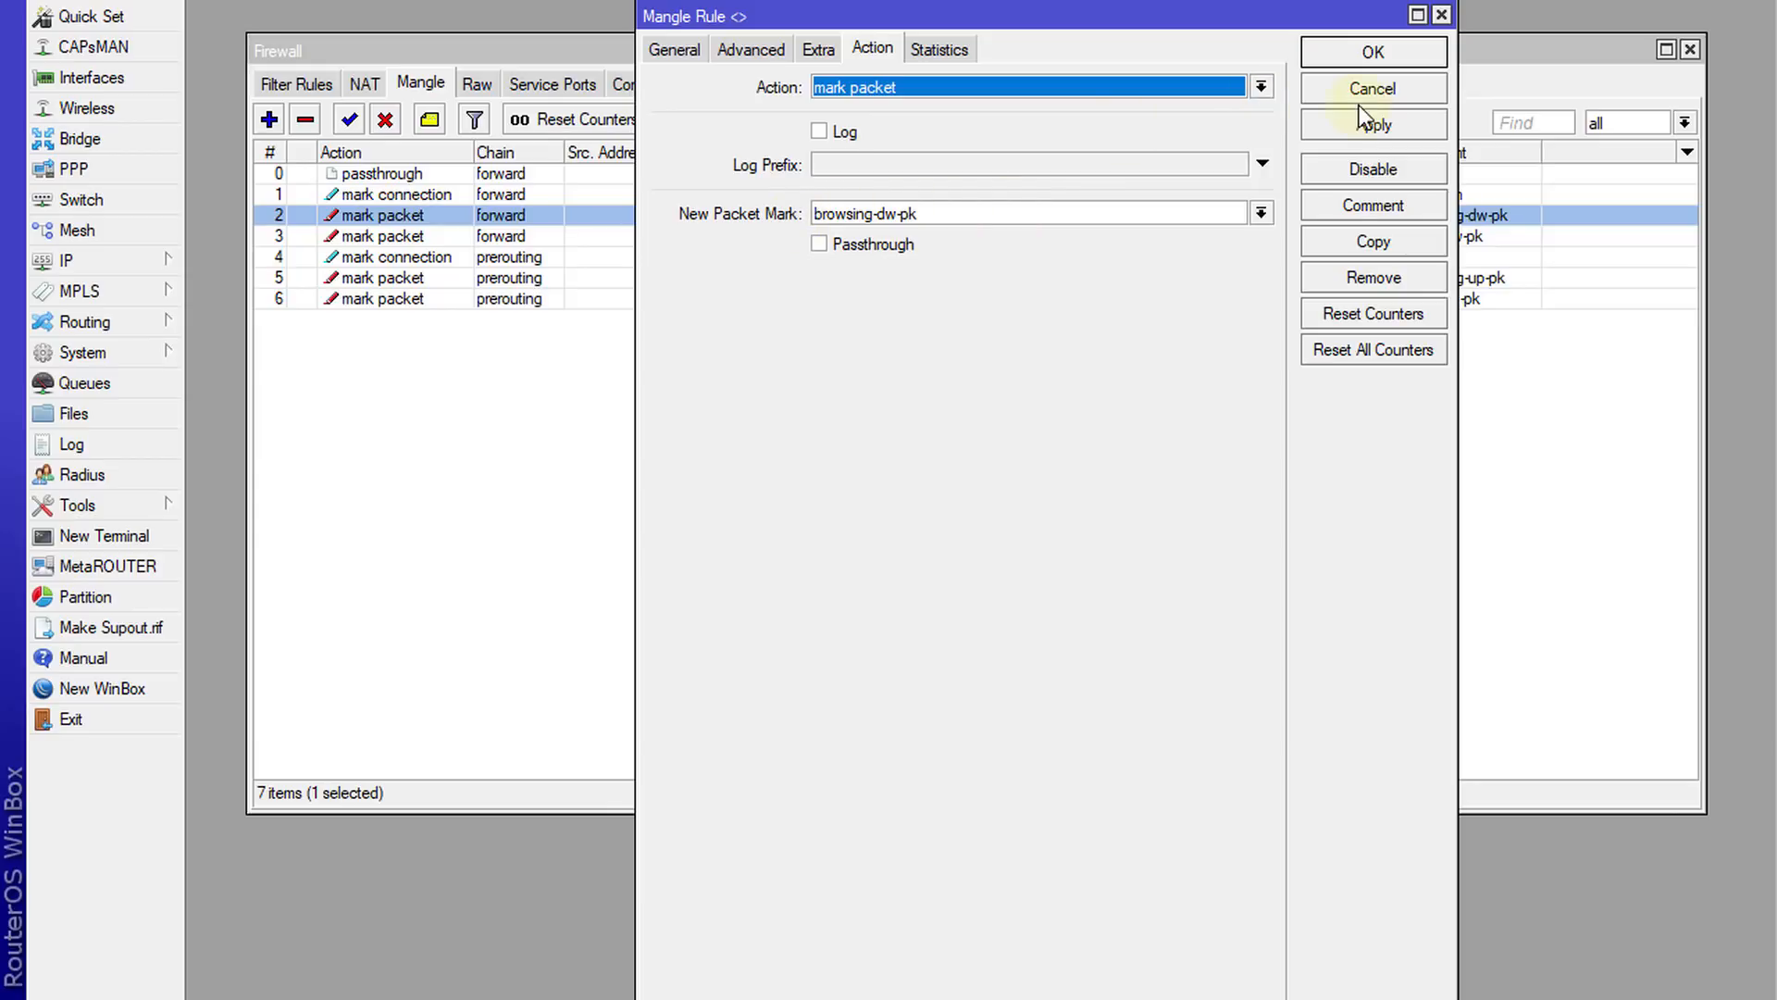
Step: Close the browsing-dw-pk rule unchanged and open the 192.168.7.250 passthrough rule
{"action": "left_click", "coordinate": [1372, 89]}
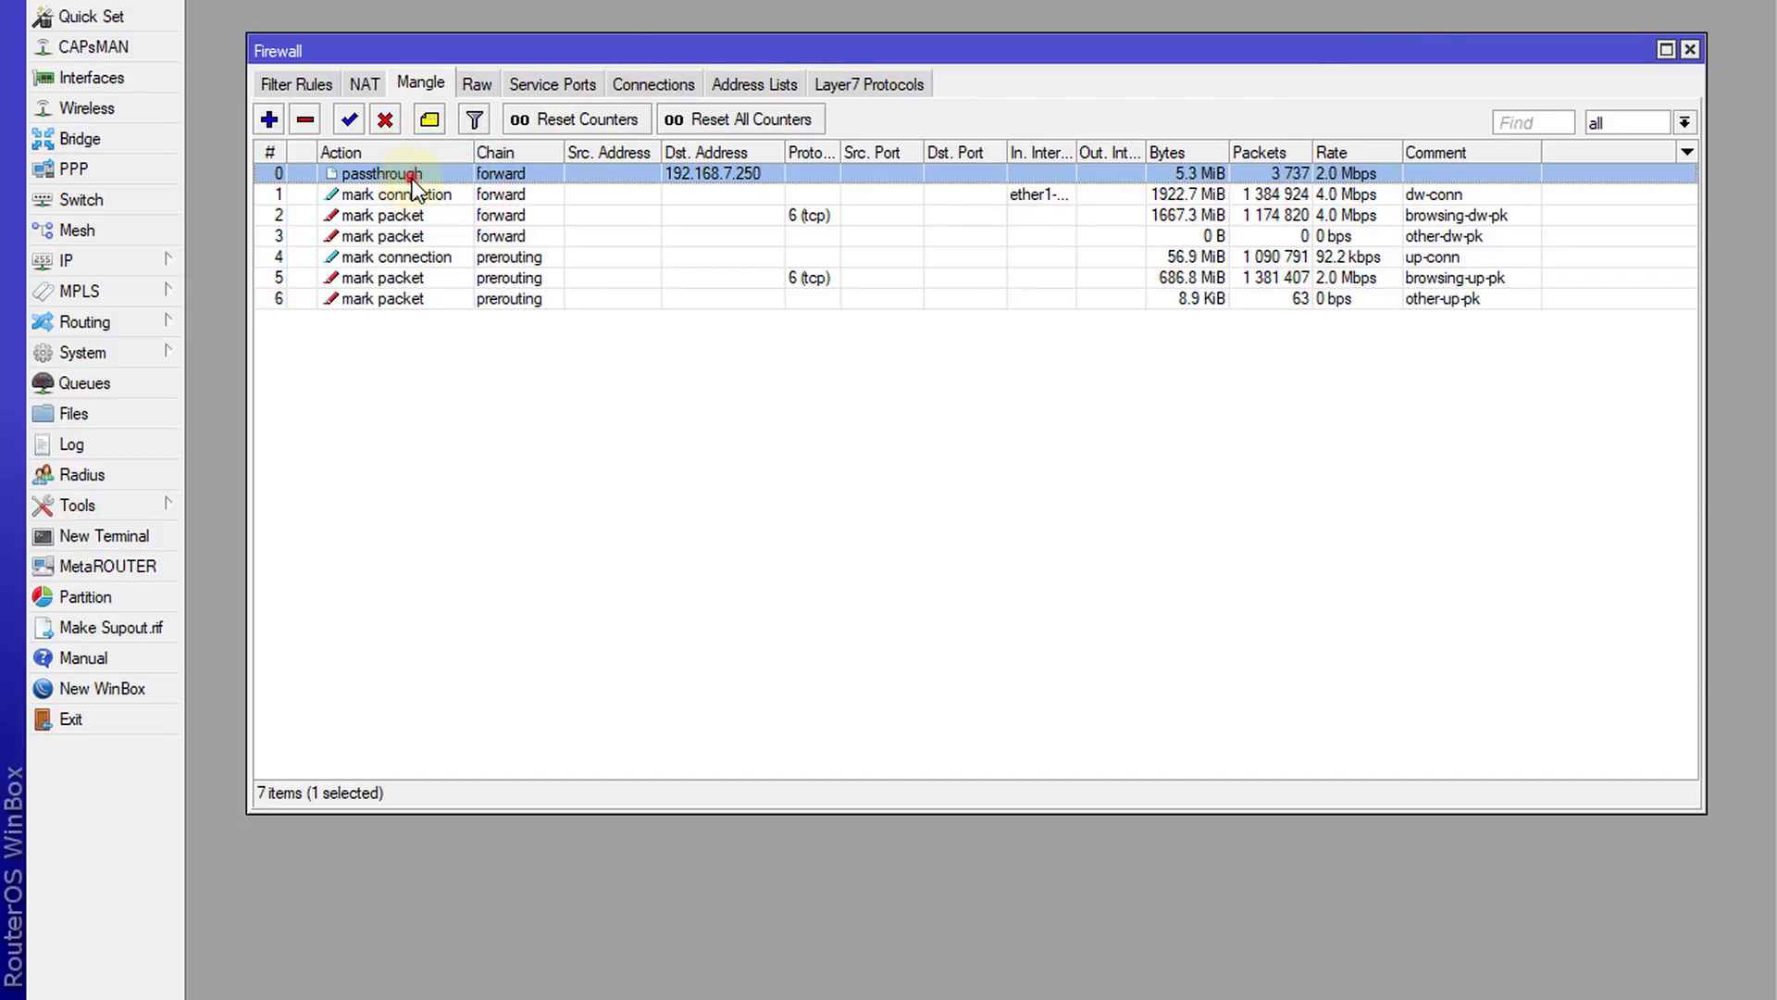
{"action": "double_click", "coordinate": [379, 173]}
{"action": "type", "text": "192.168.7.251"}
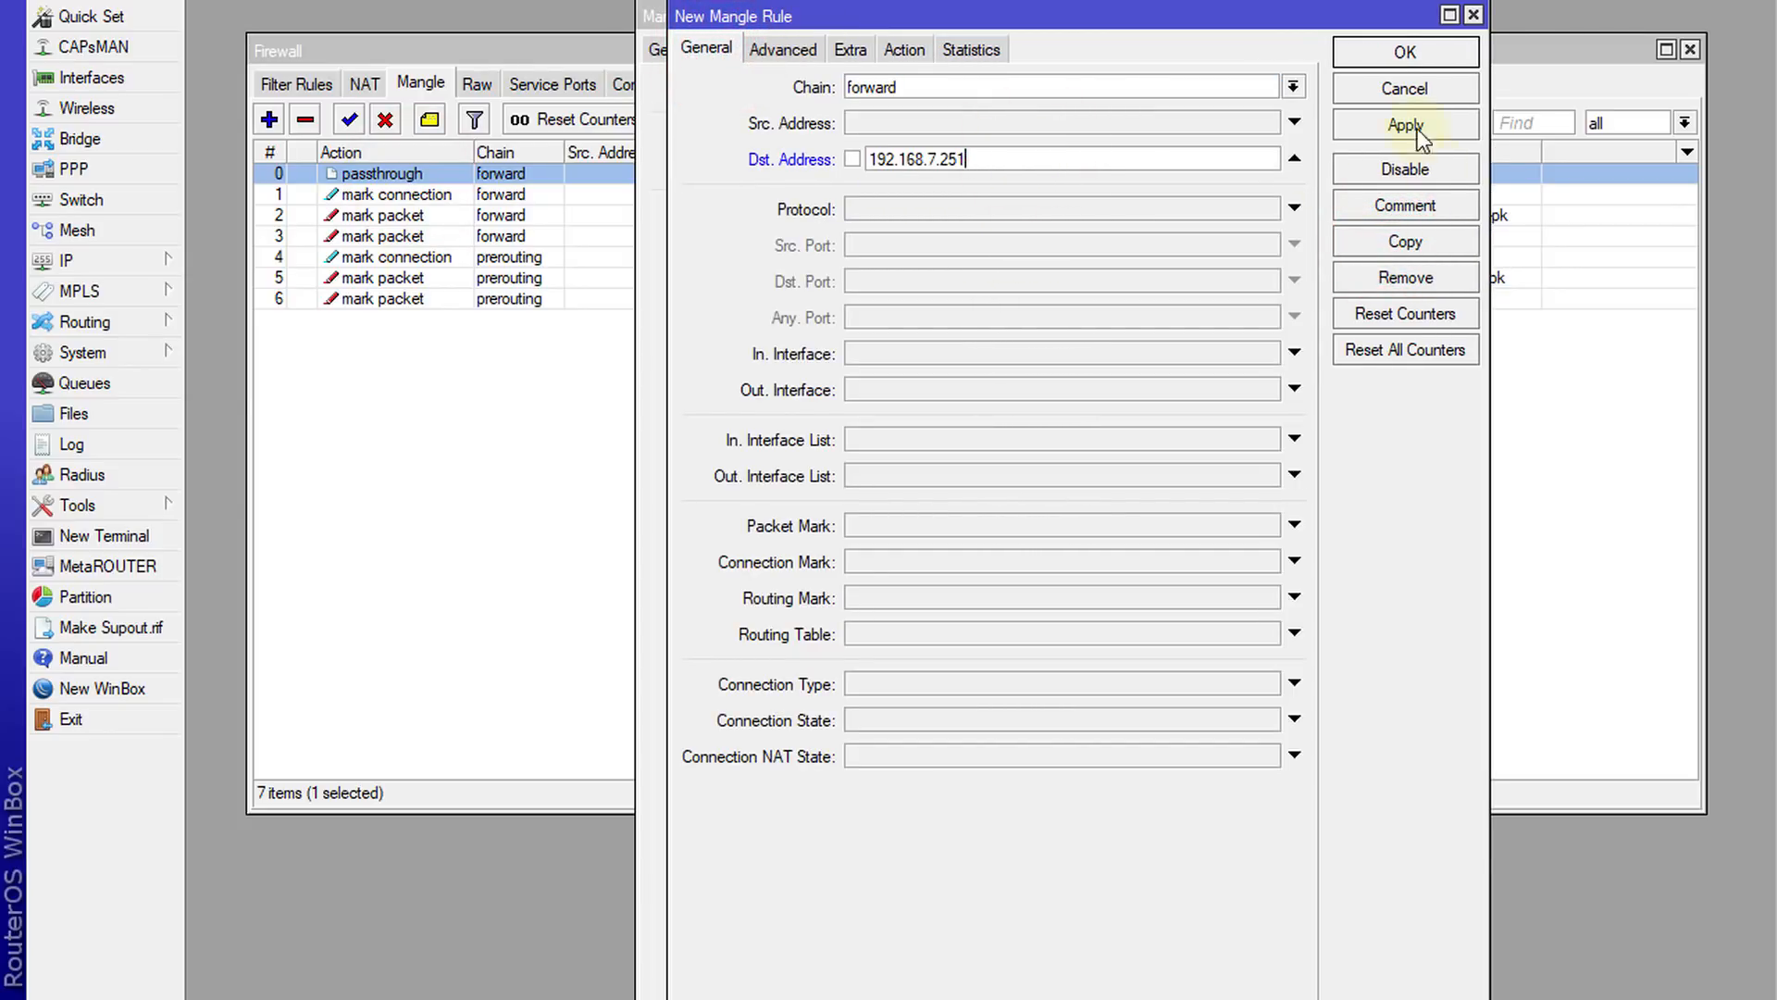
Step: Save copies of the passthrough rule for 192.168.7.251, .252 and .253
{"action": "left_click", "coordinate": [1405, 125]}
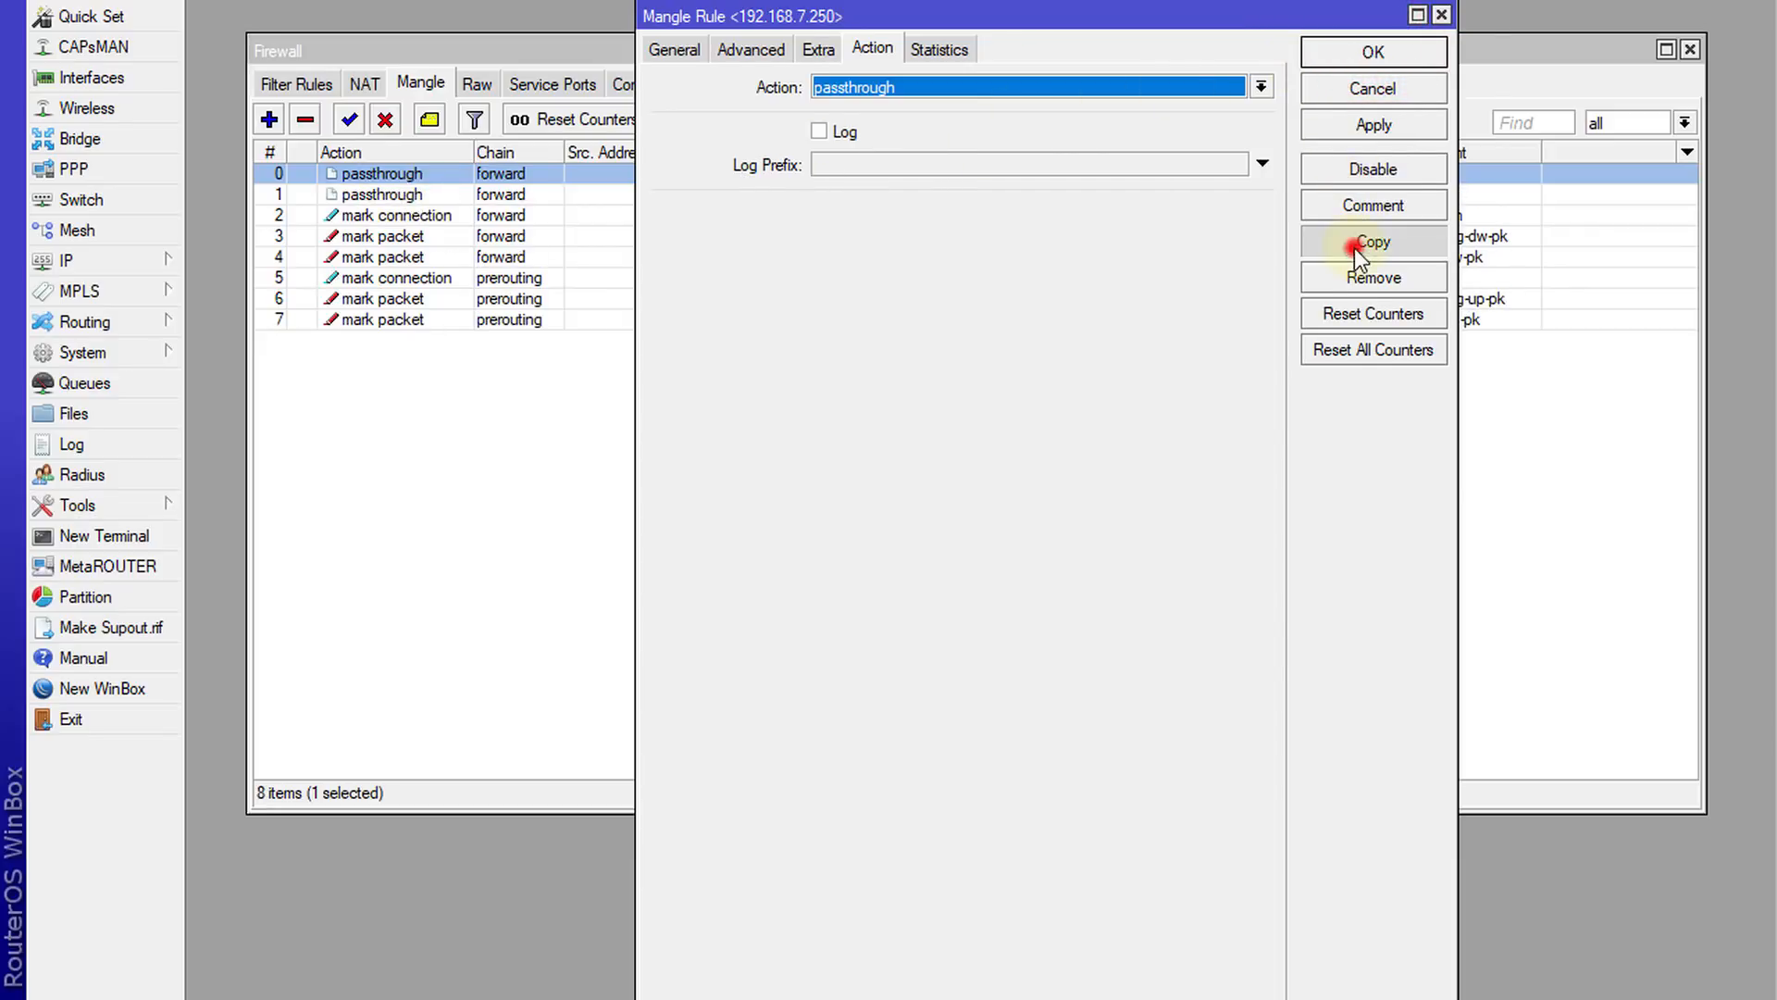
{"action": "left_click", "coordinate": [1373, 241]}
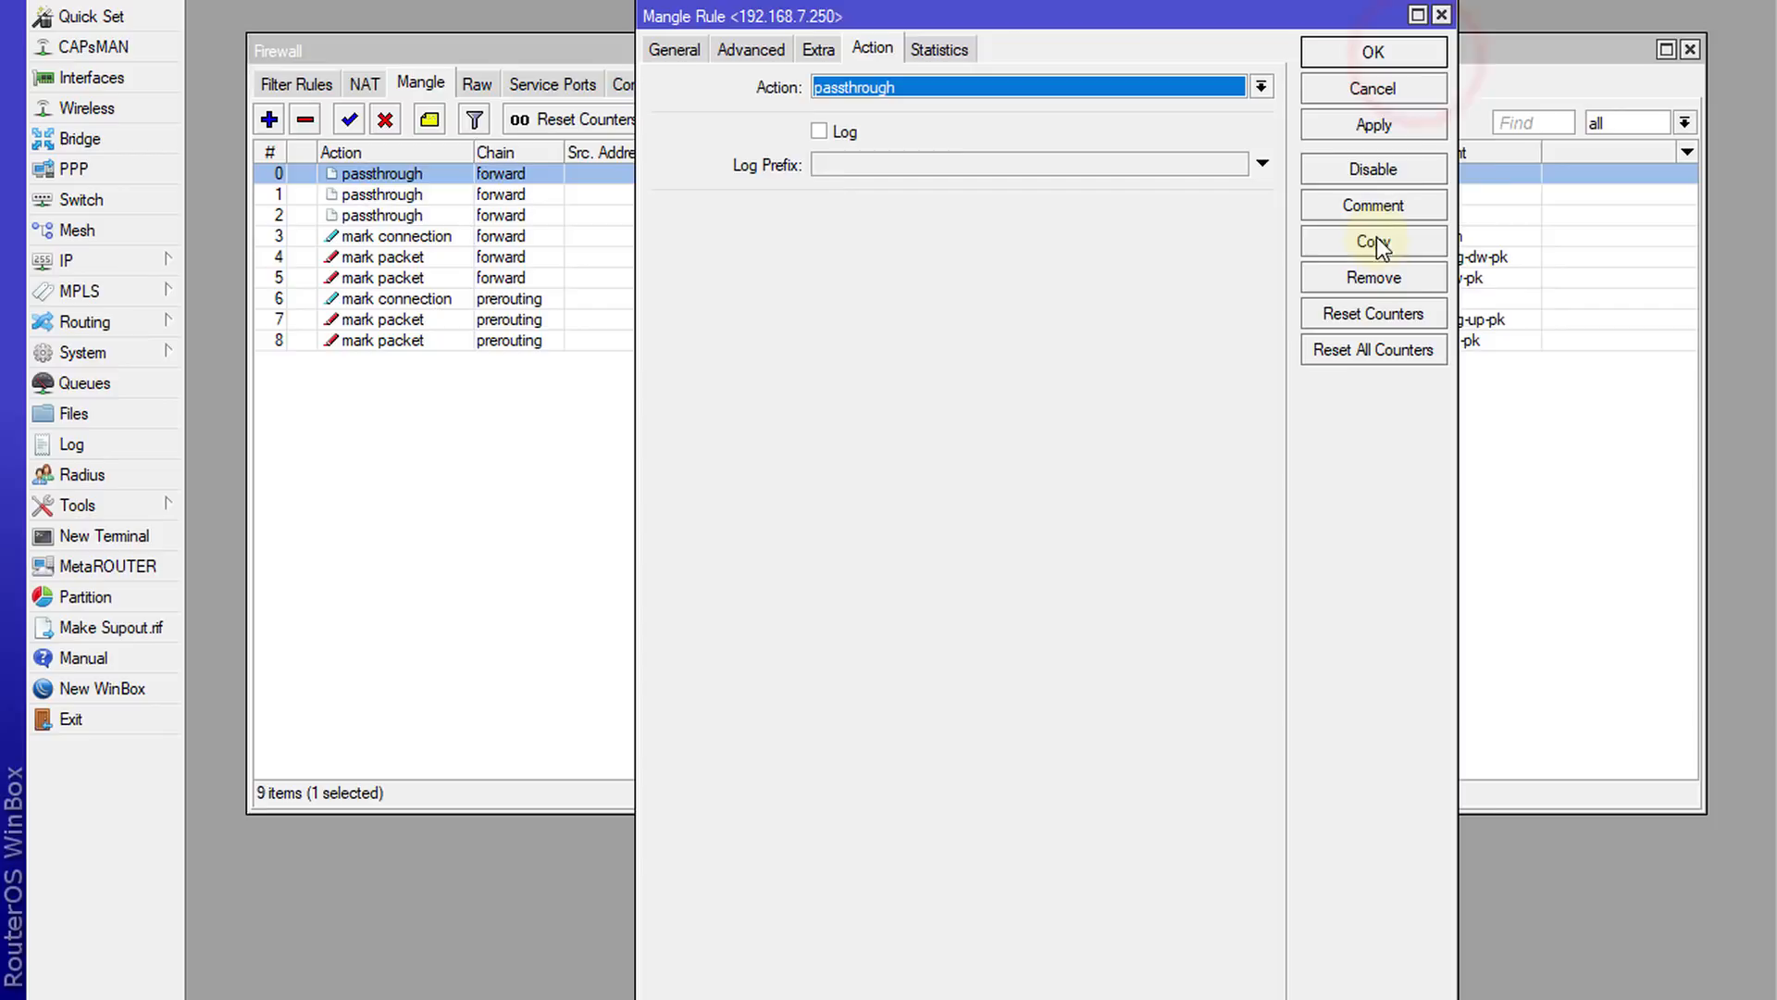
{"action": "left_click", "coordinate": [1373, 242]}
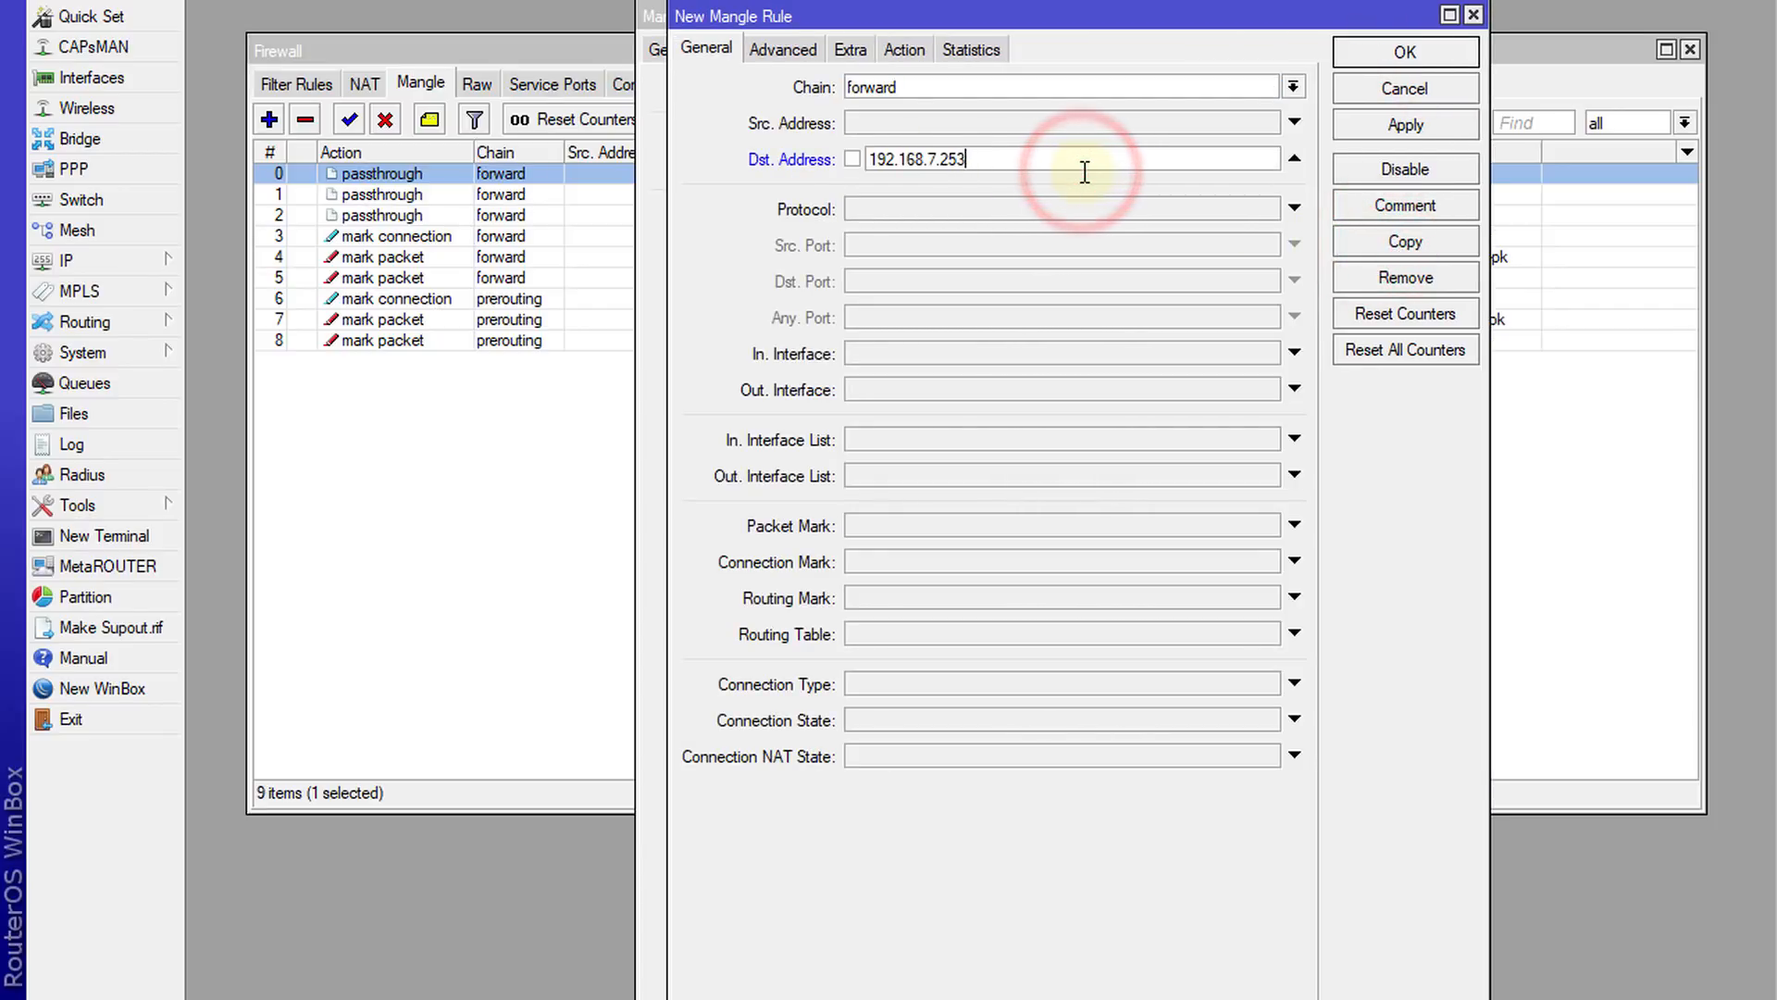
{"action": "left_click", "coordinate": [1404, 52]}
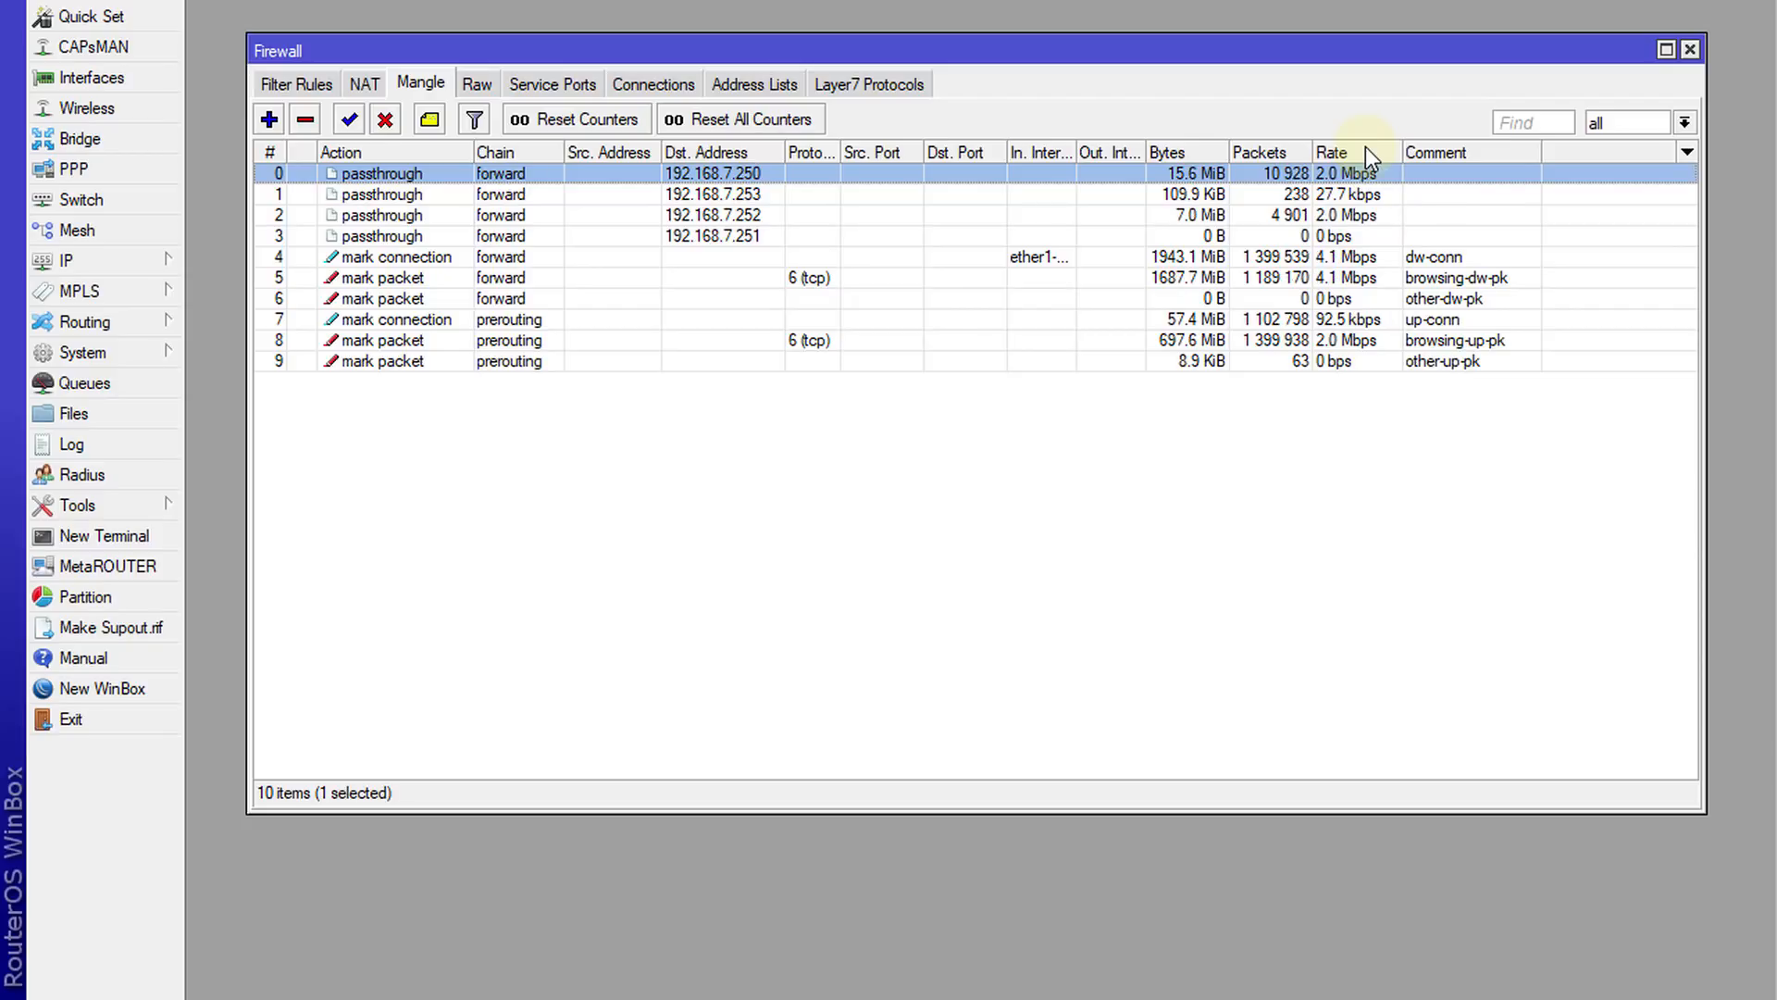
Step: Show the extra columns available for the mangle list, such as address lists and packet size
{"action": "left_click", "coordinate": [1686, 152]}
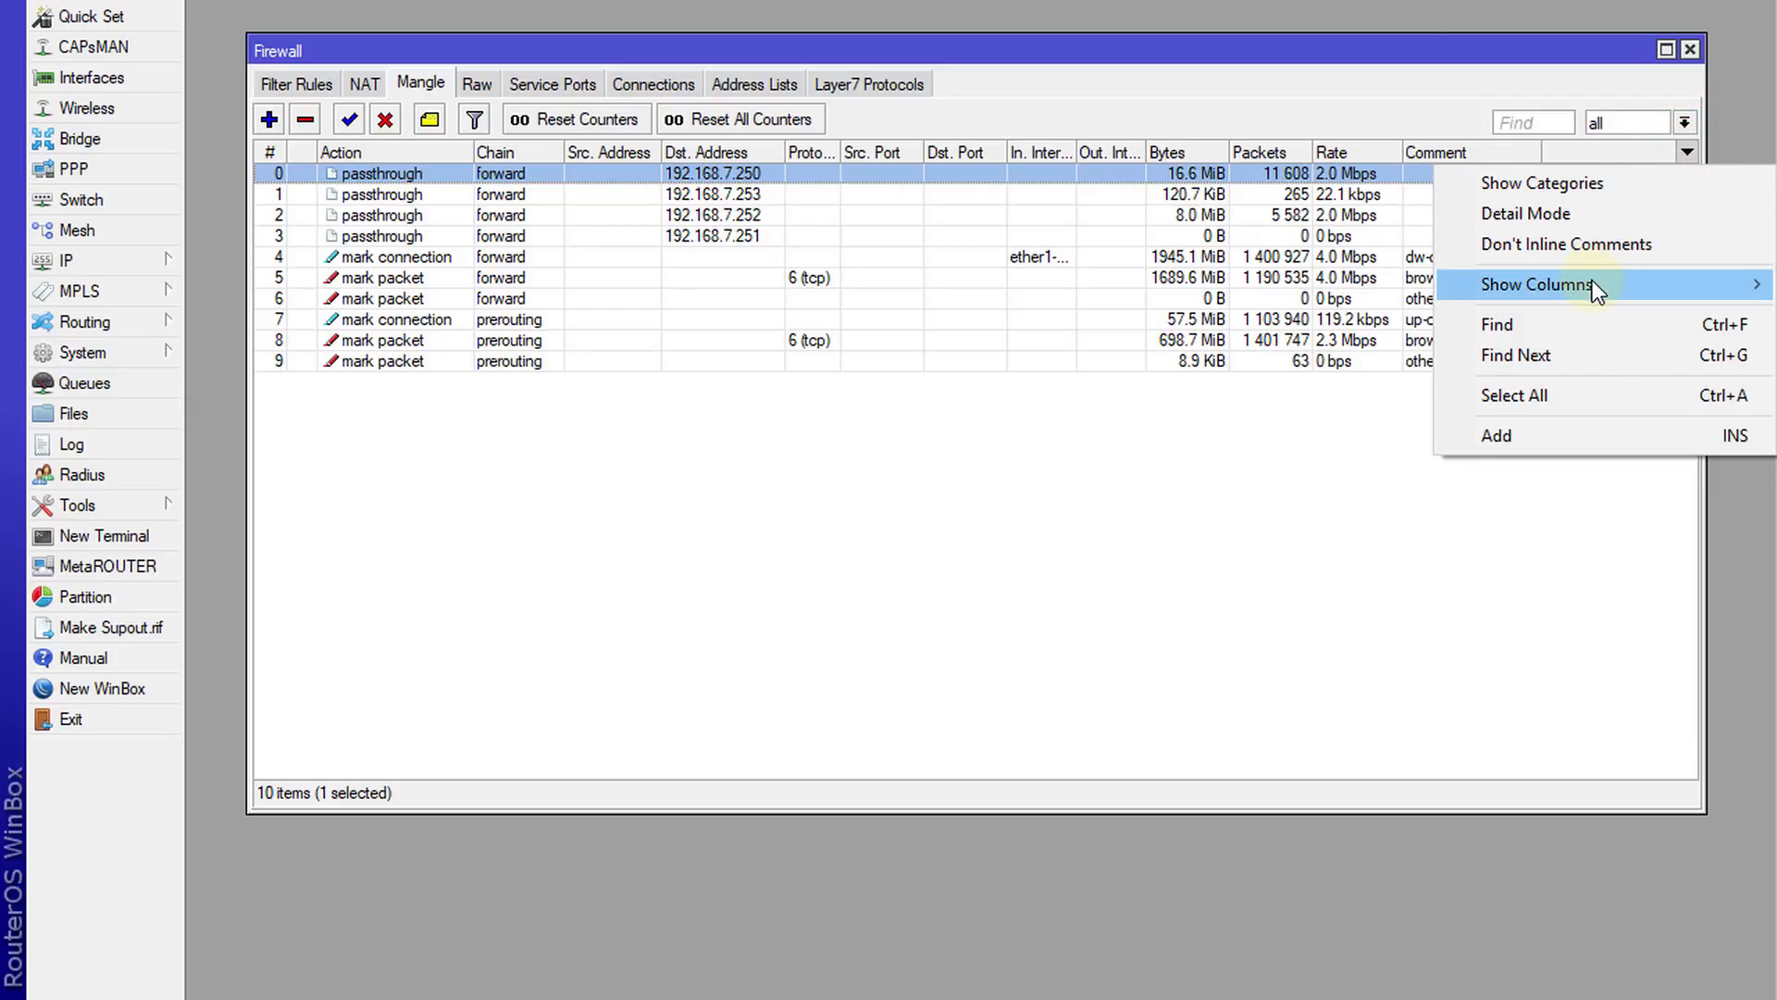
{"action": "left_click", "coordinate": [1537, 285]}
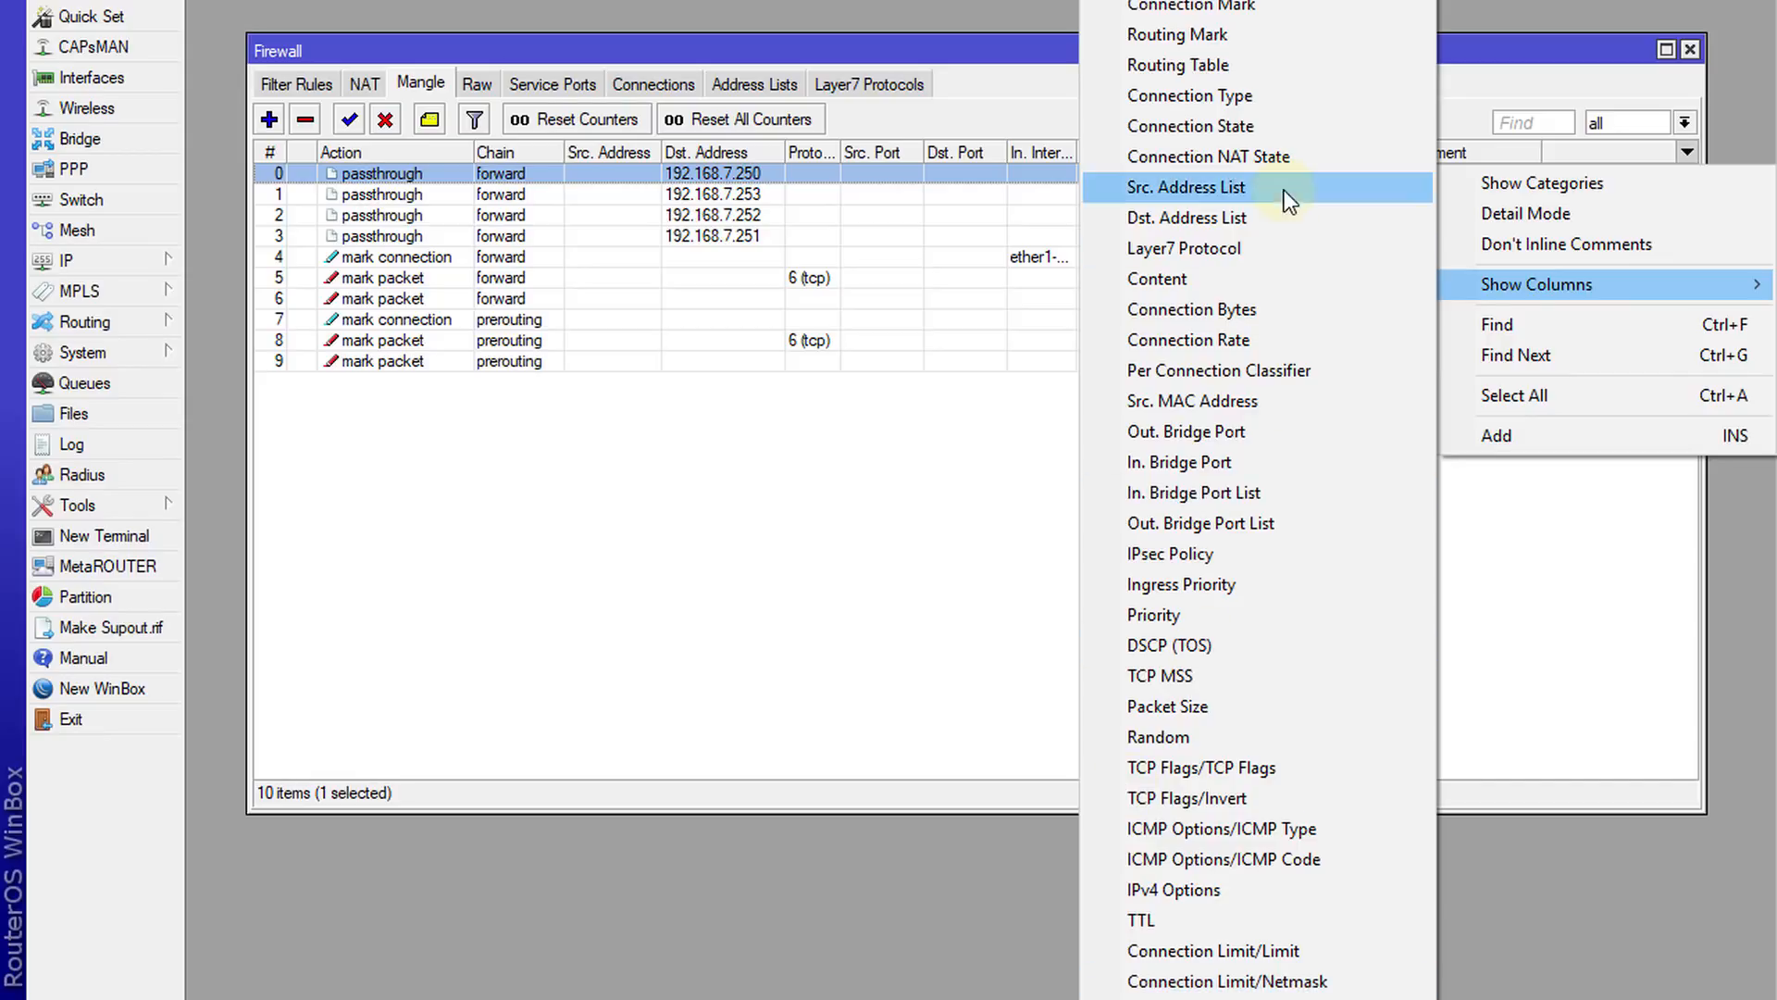
{"action": "mouse_move", "coordinate": [1192, 399]}
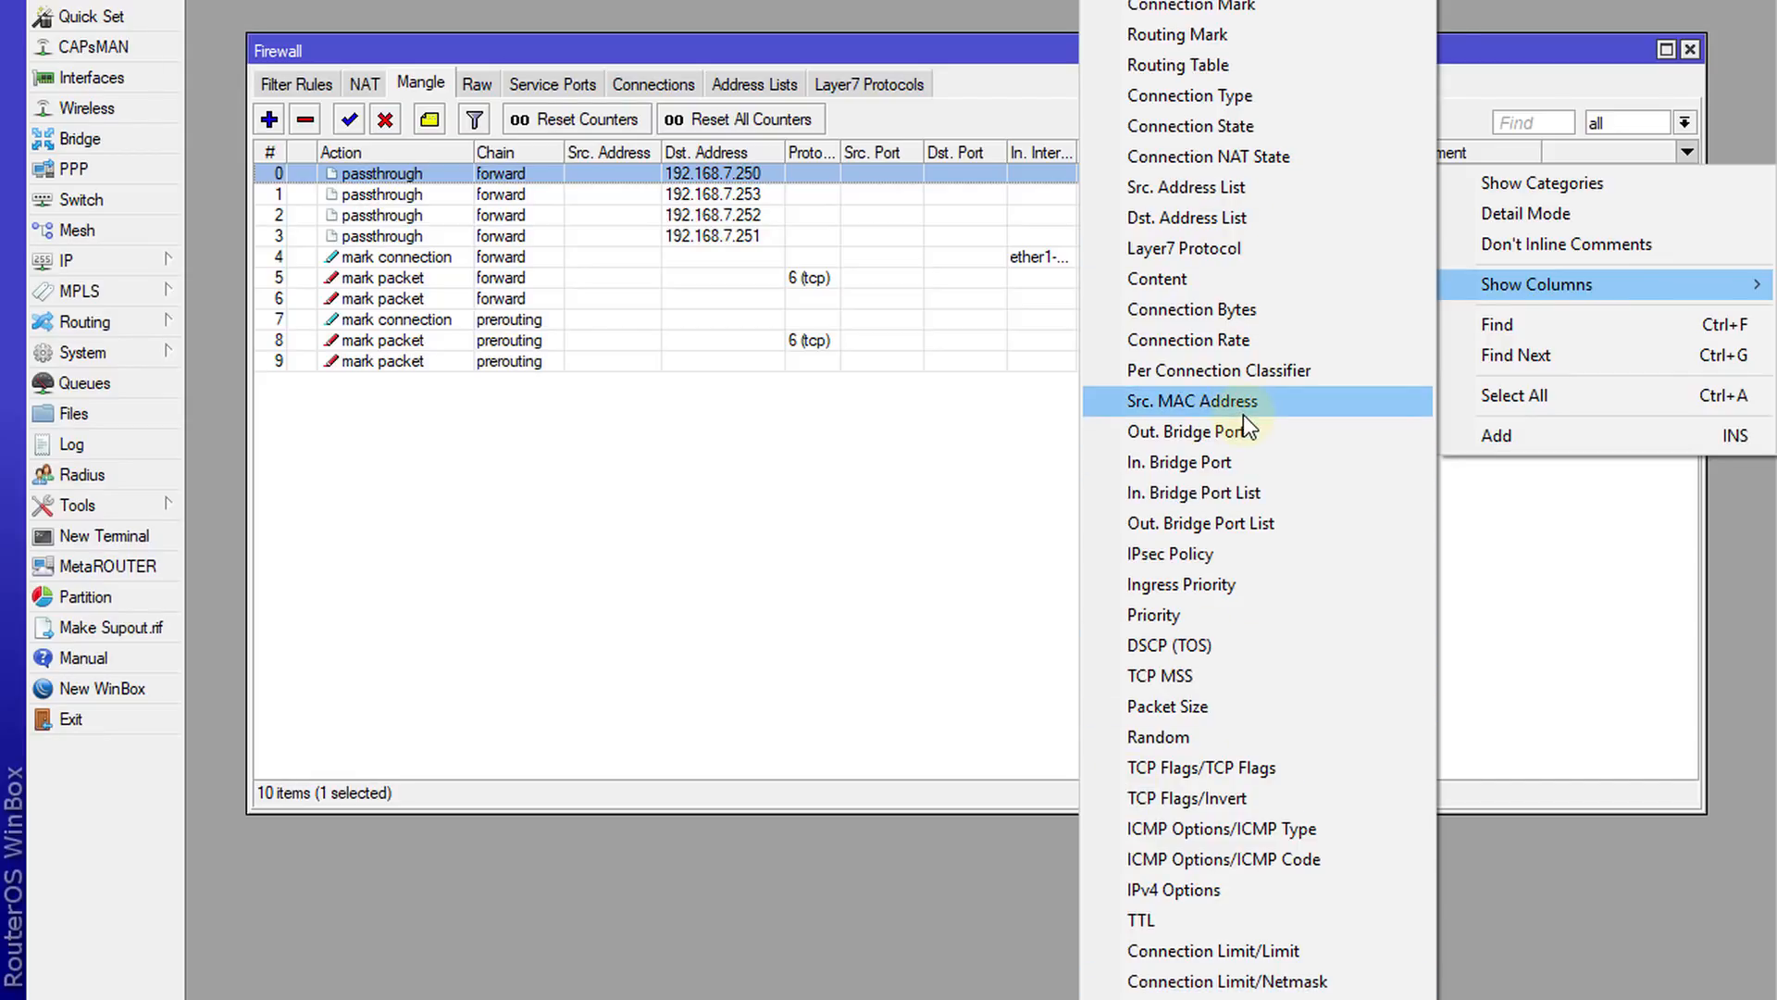
{"action": "mouse_move", "coordinate": [1192, 491]}
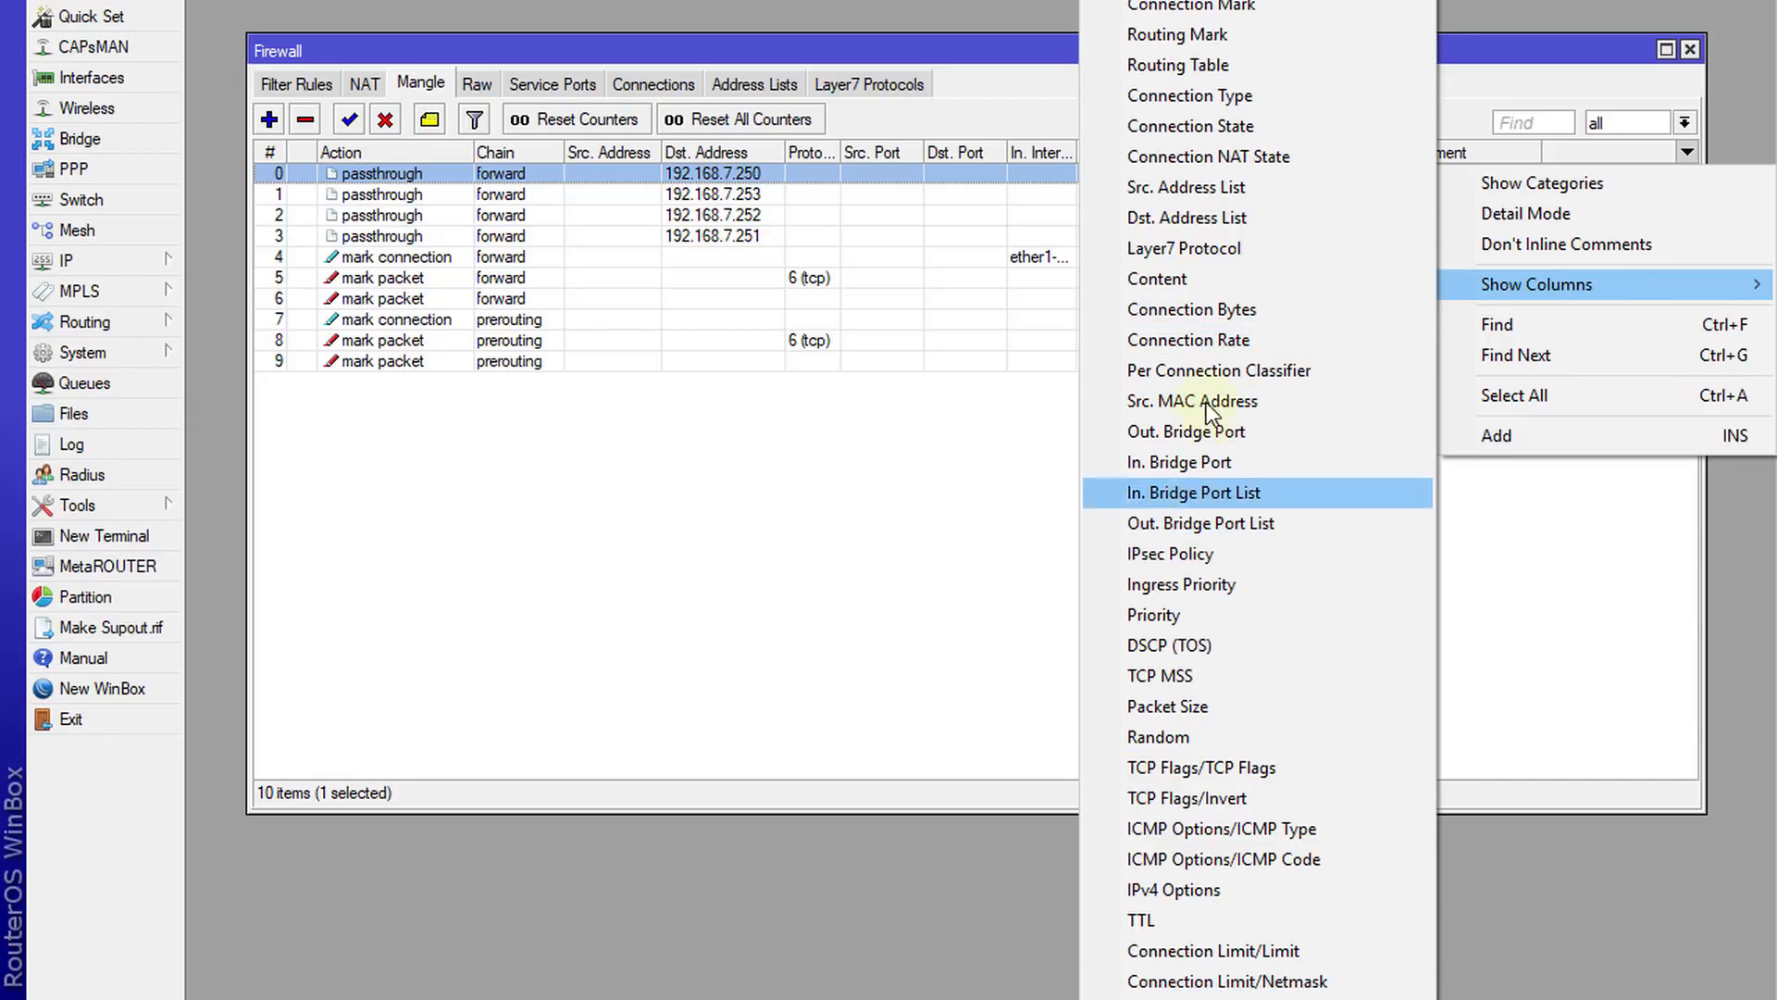
{"action": "mouse_move", "coordinate": [1193, 400]}
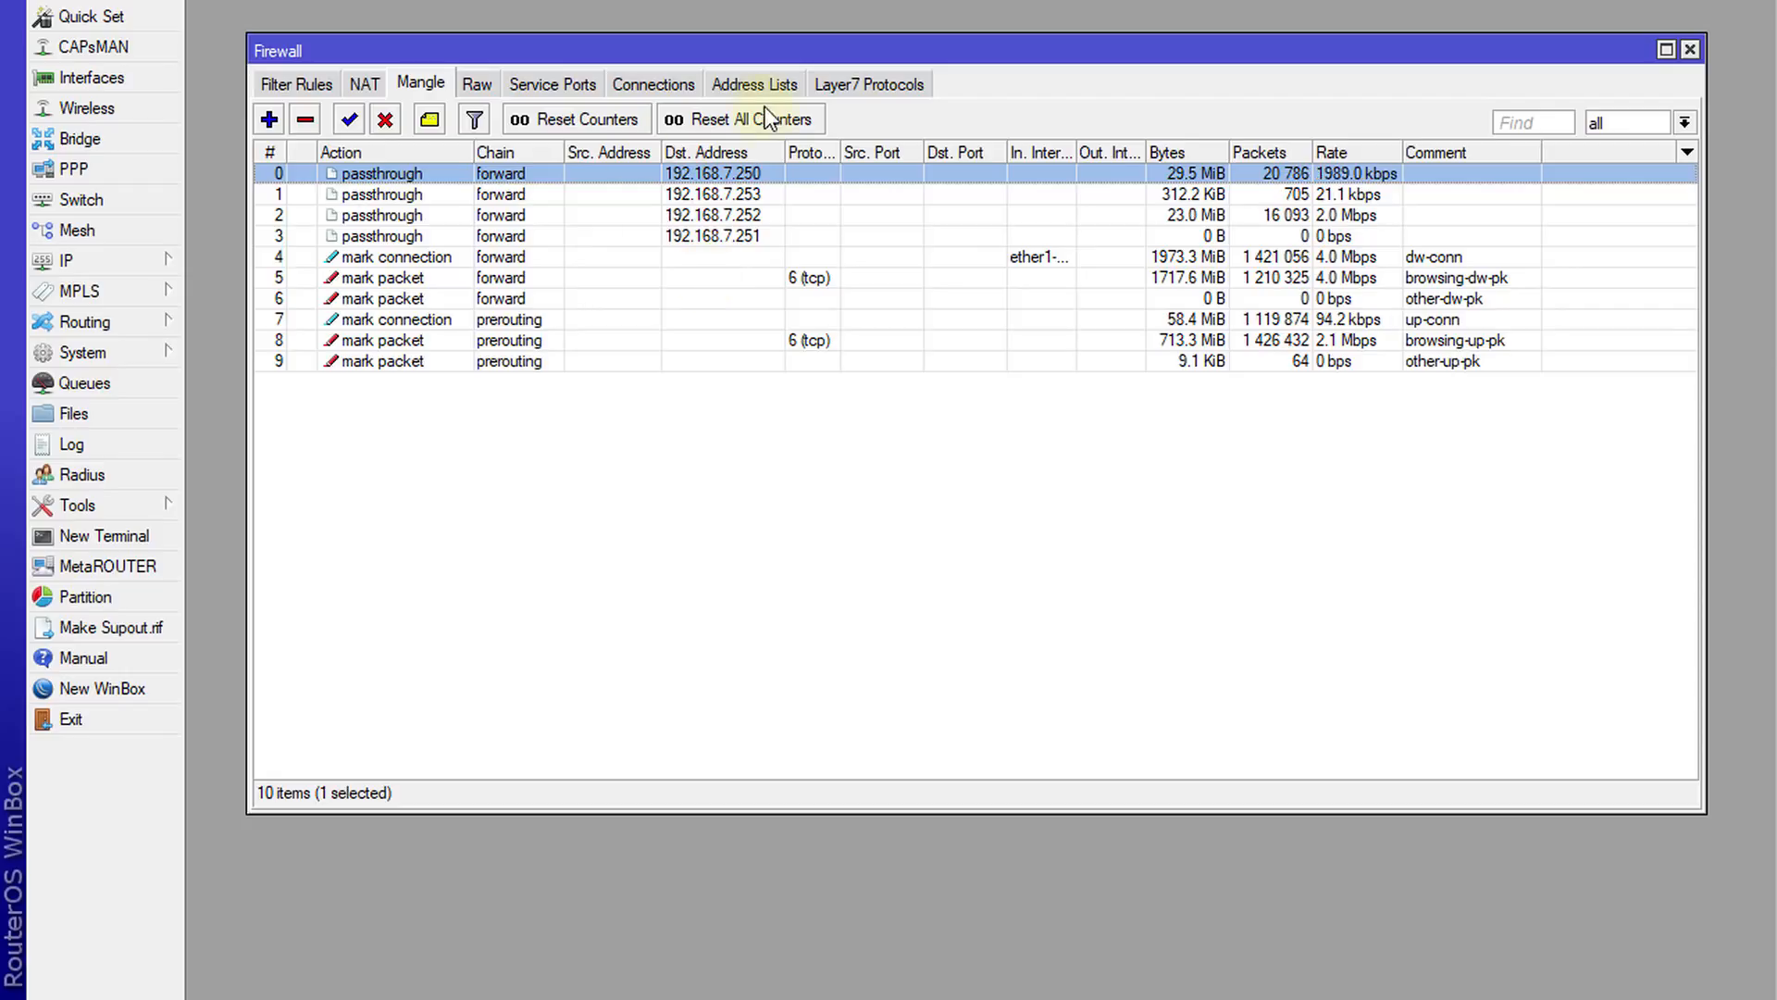
Step: Switch the Firewall window to the Layer7 Protocols list with its Youtube entry
{"action": "left_click", "coordinate": [869, 85]}
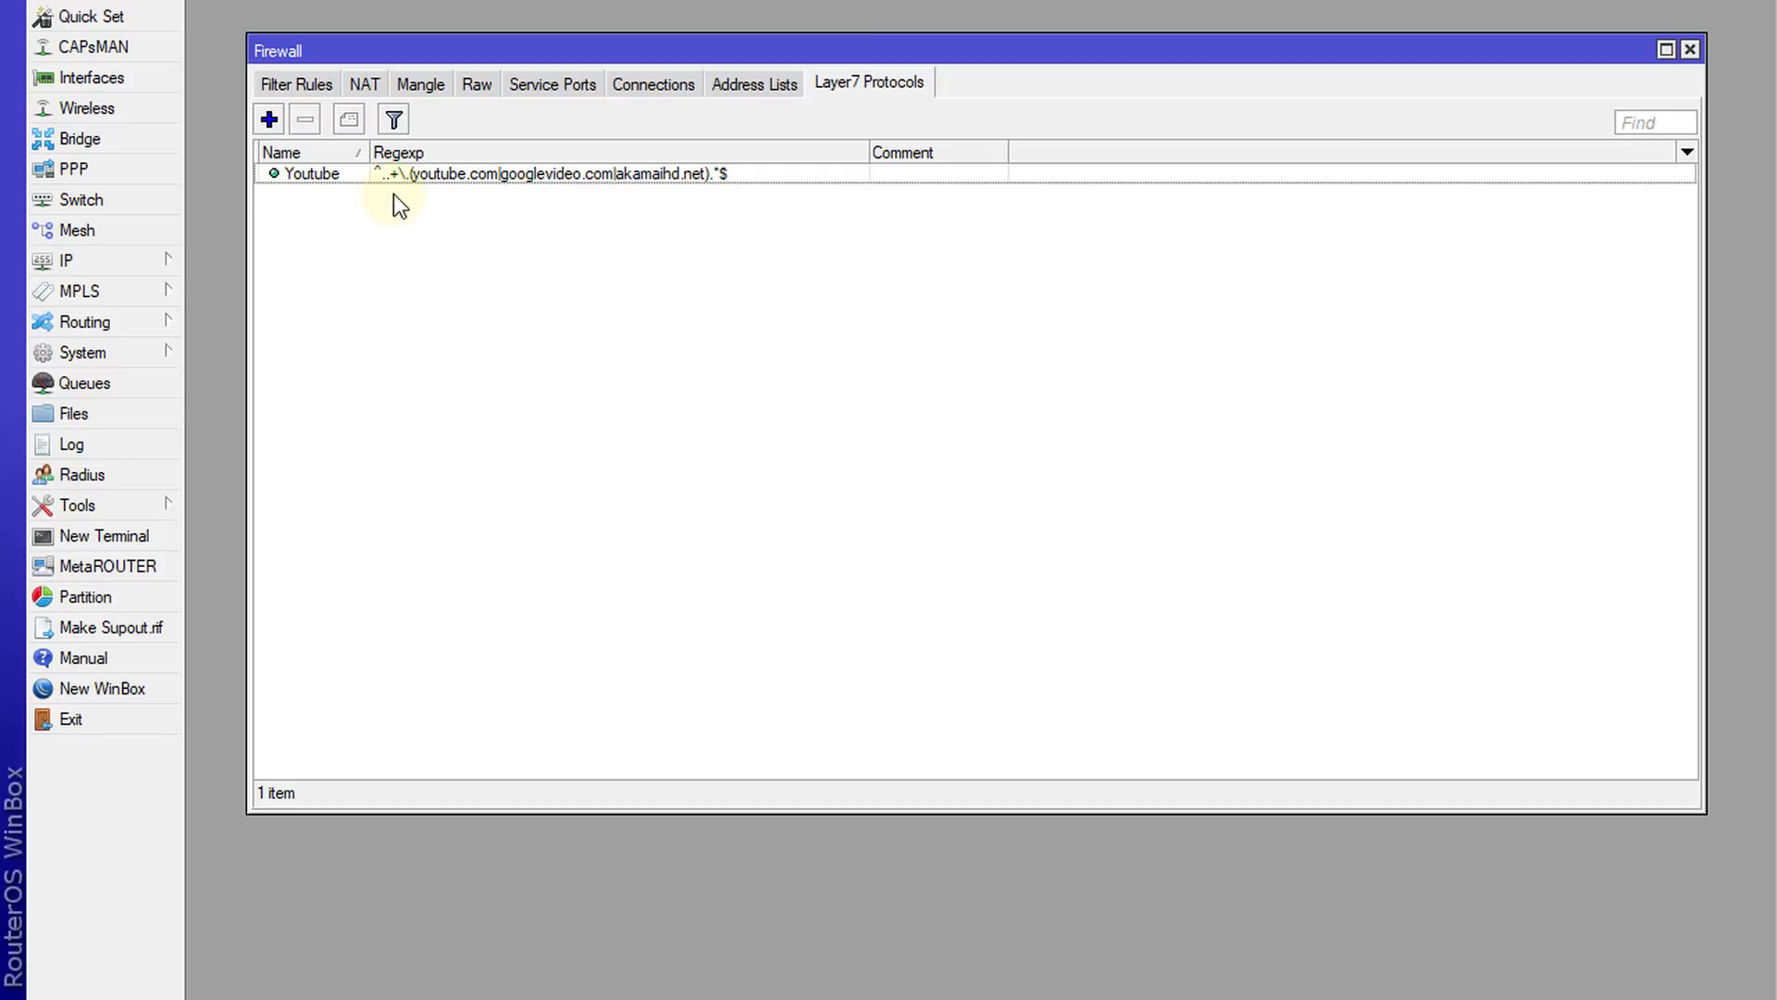
{"action": "mouse_move", "coordinate": [384, 208]}
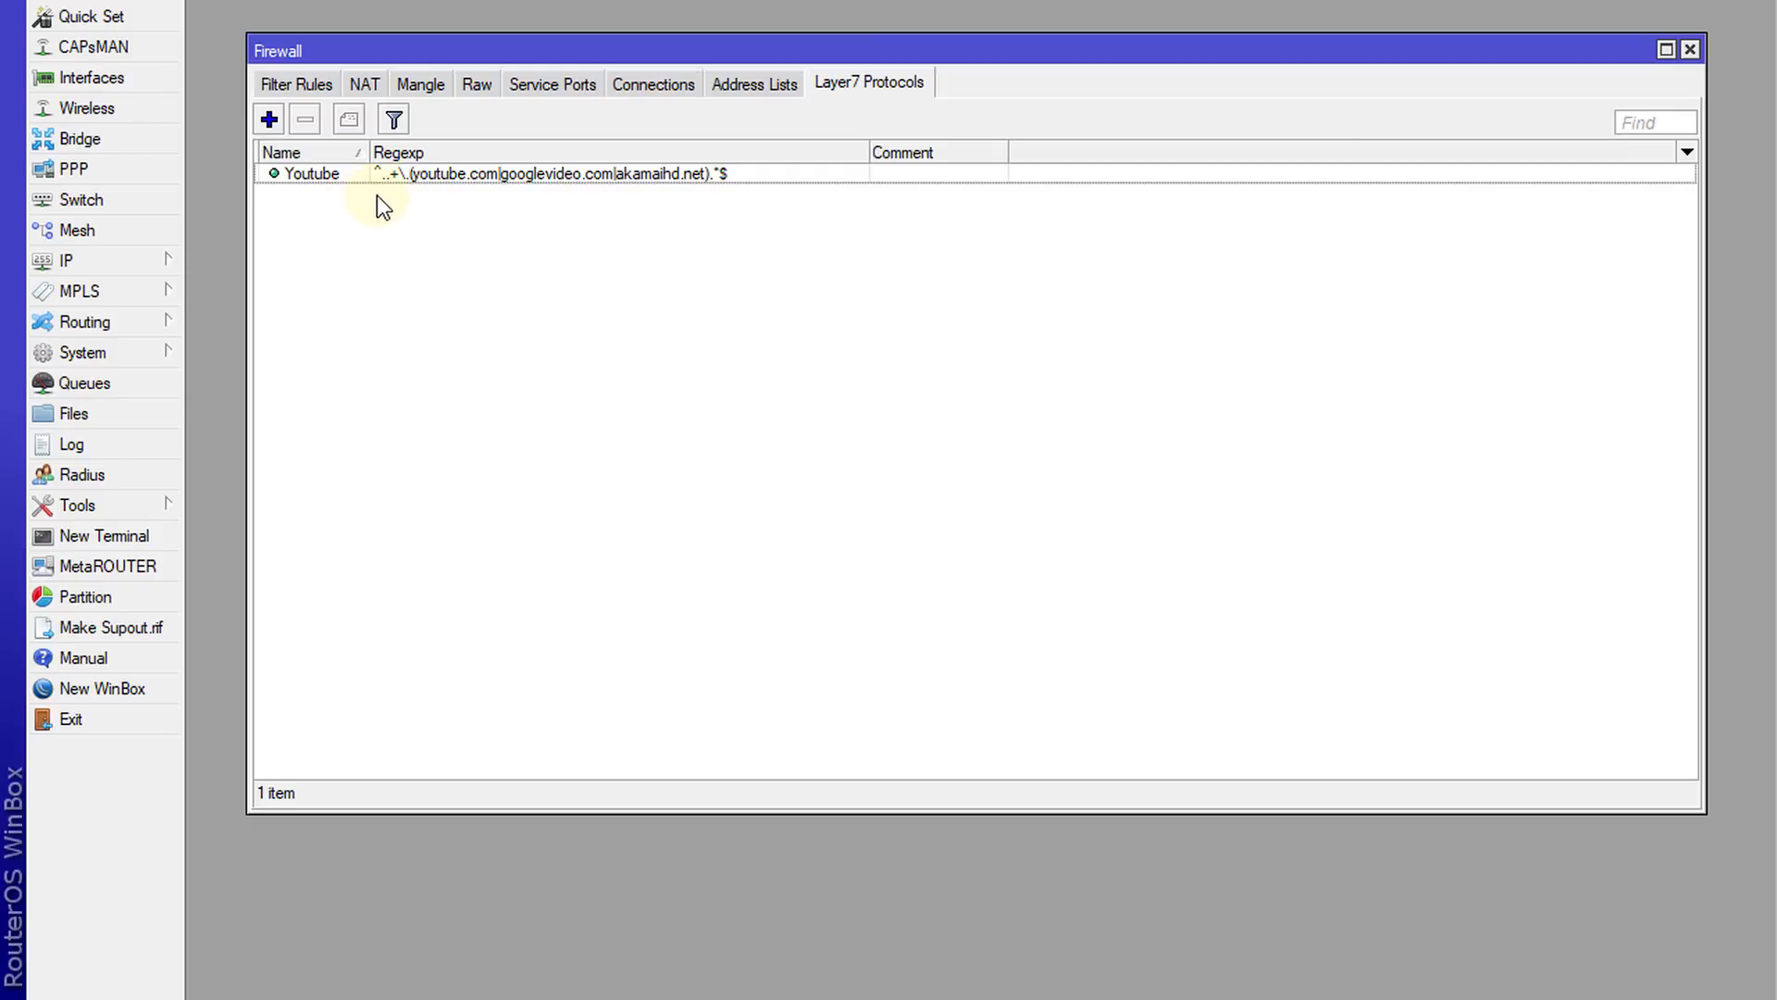
Step: Inspect the Youtube Layer7 regexp, then return to the ten-rule Mangle list
{"action": "left_click", "coordinate": [476, 173]}
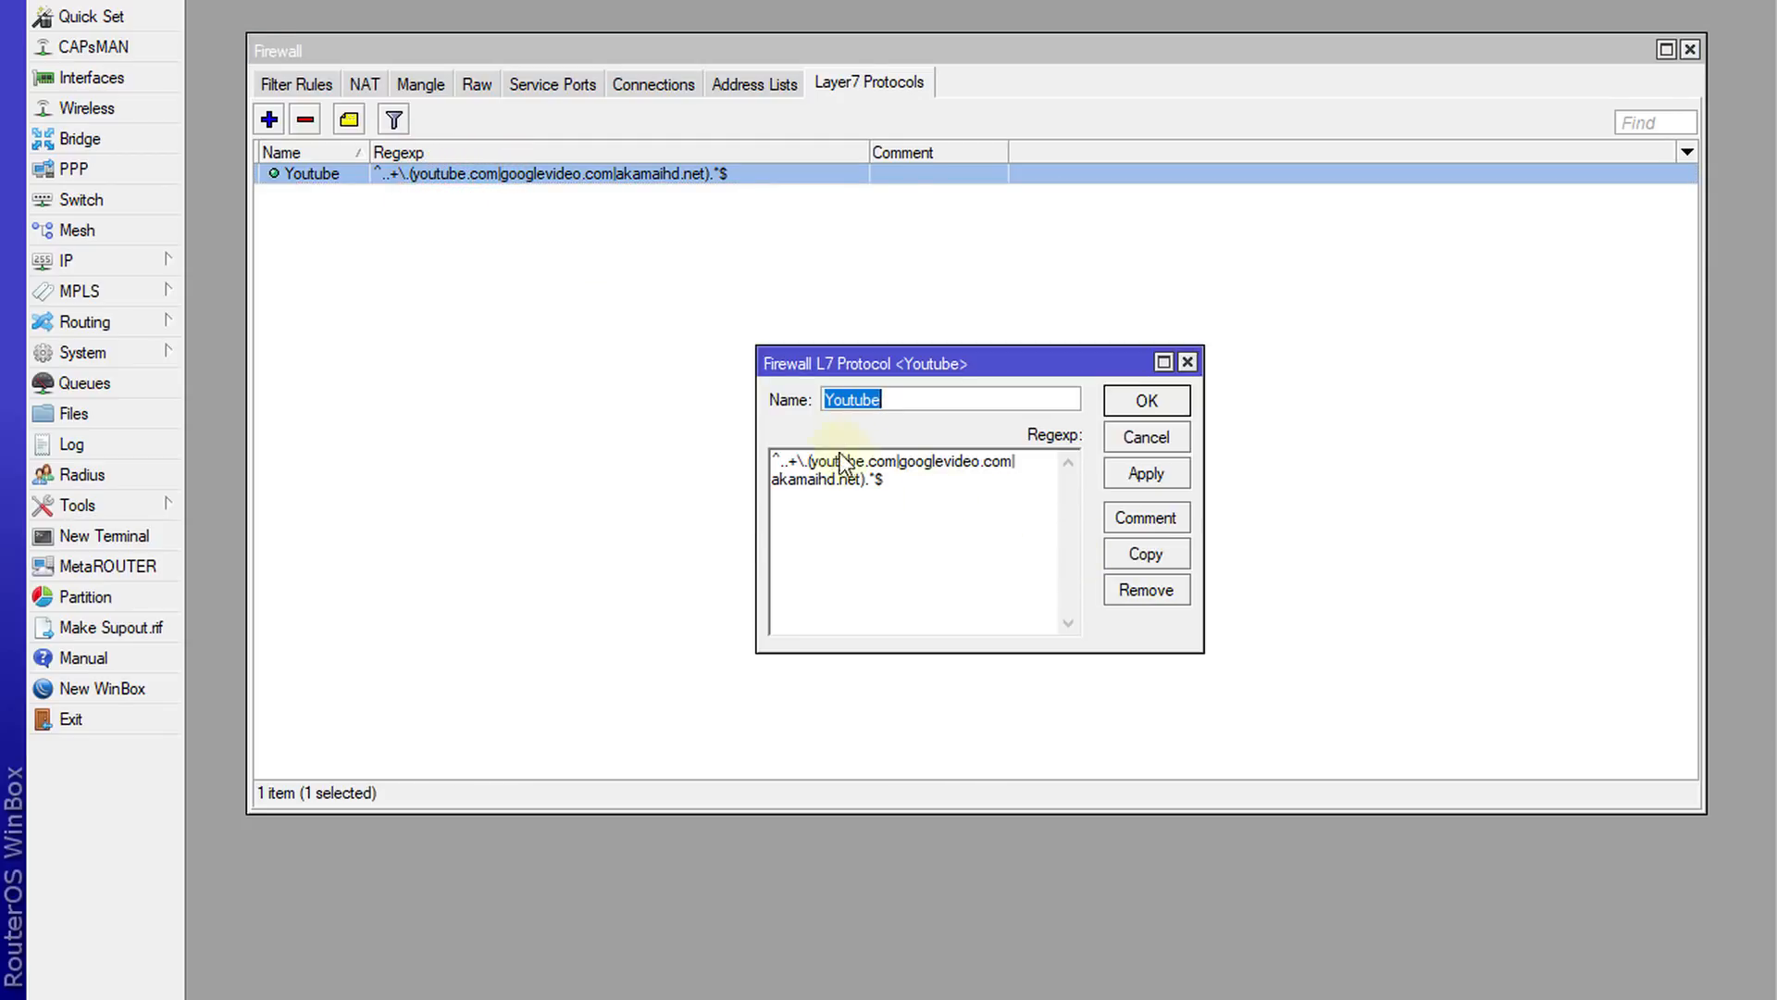
{"action": "left_click", "coordinate": [420, 82]}
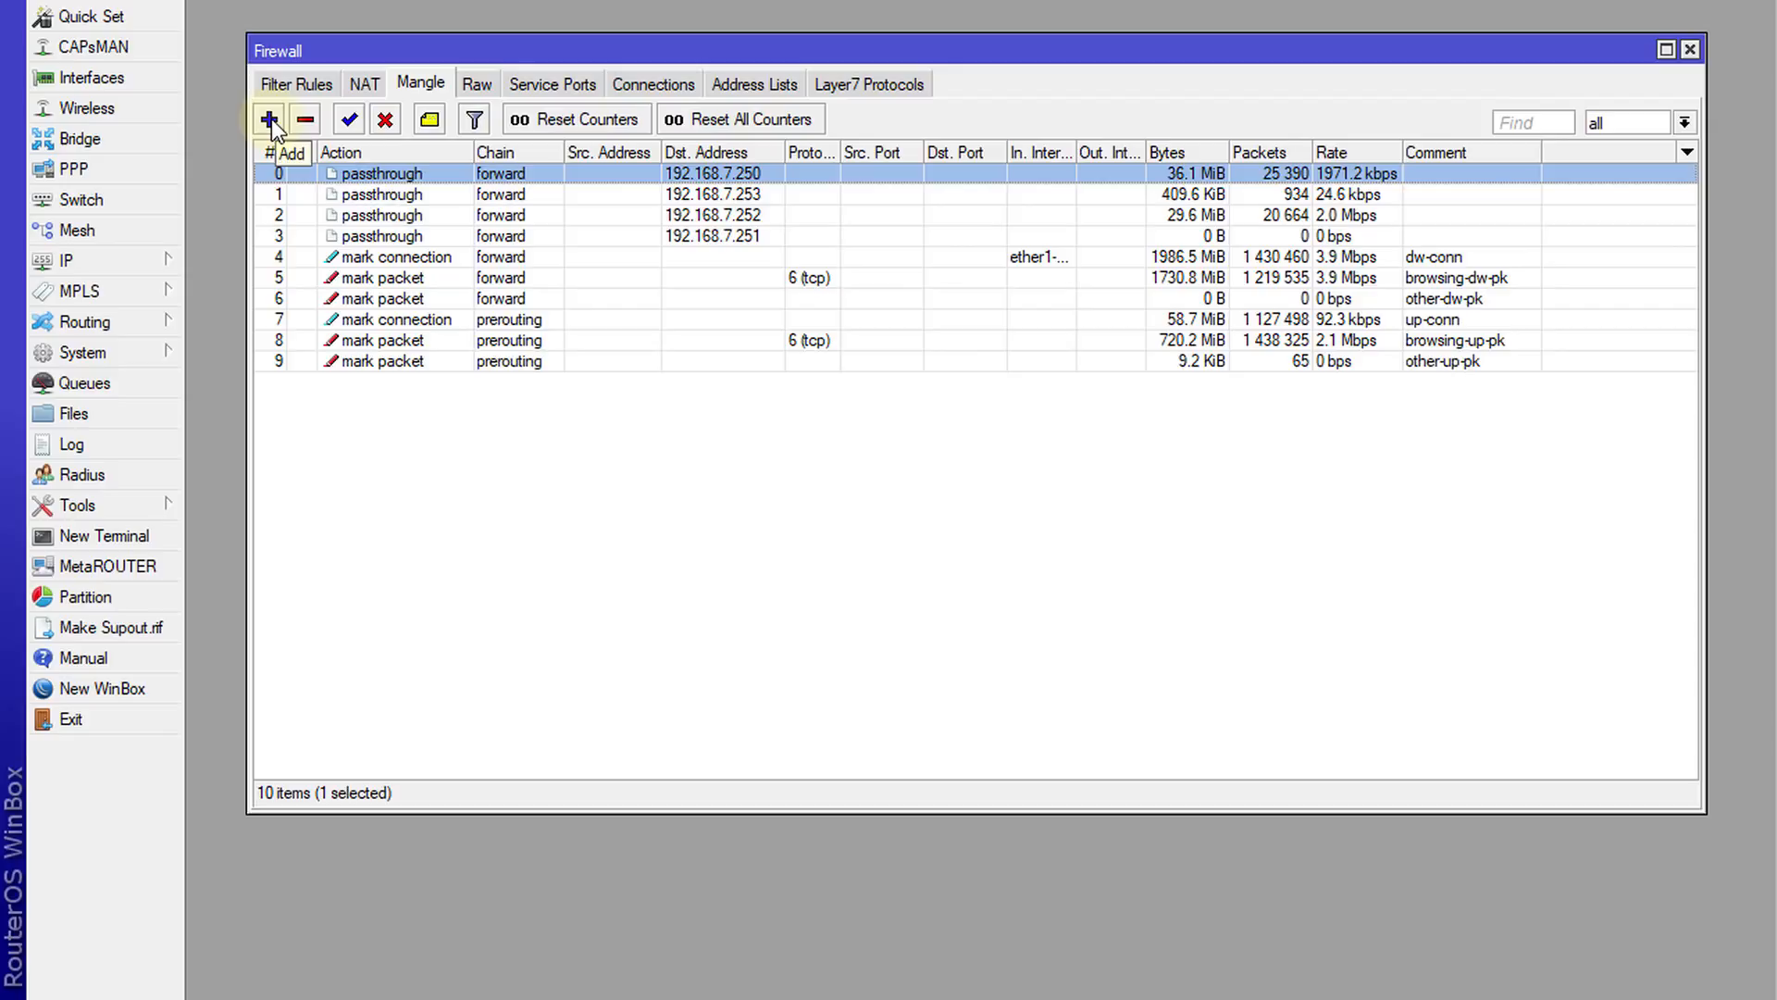
Step: Create a new mangle rule matching the Youtube Layer7 protocol
{"action": "left_click", "coordinate": [268, 118]}
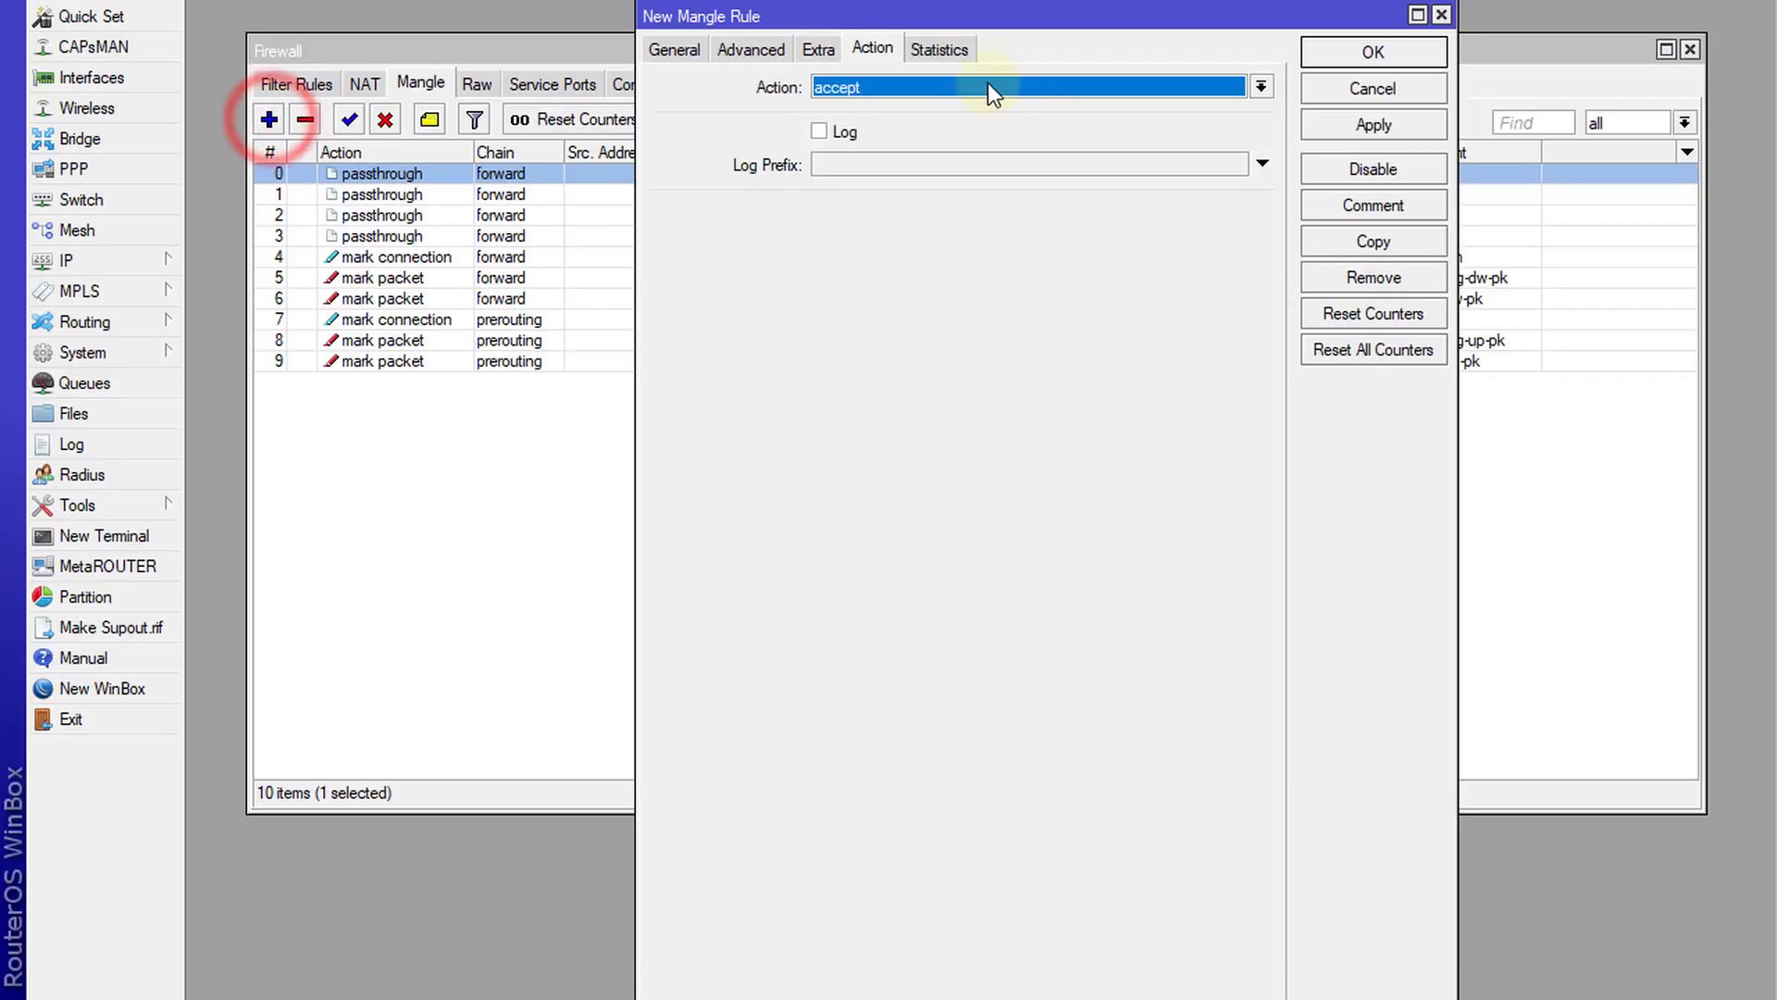
{"action": "left_click", "coordinate": [675, 49]}
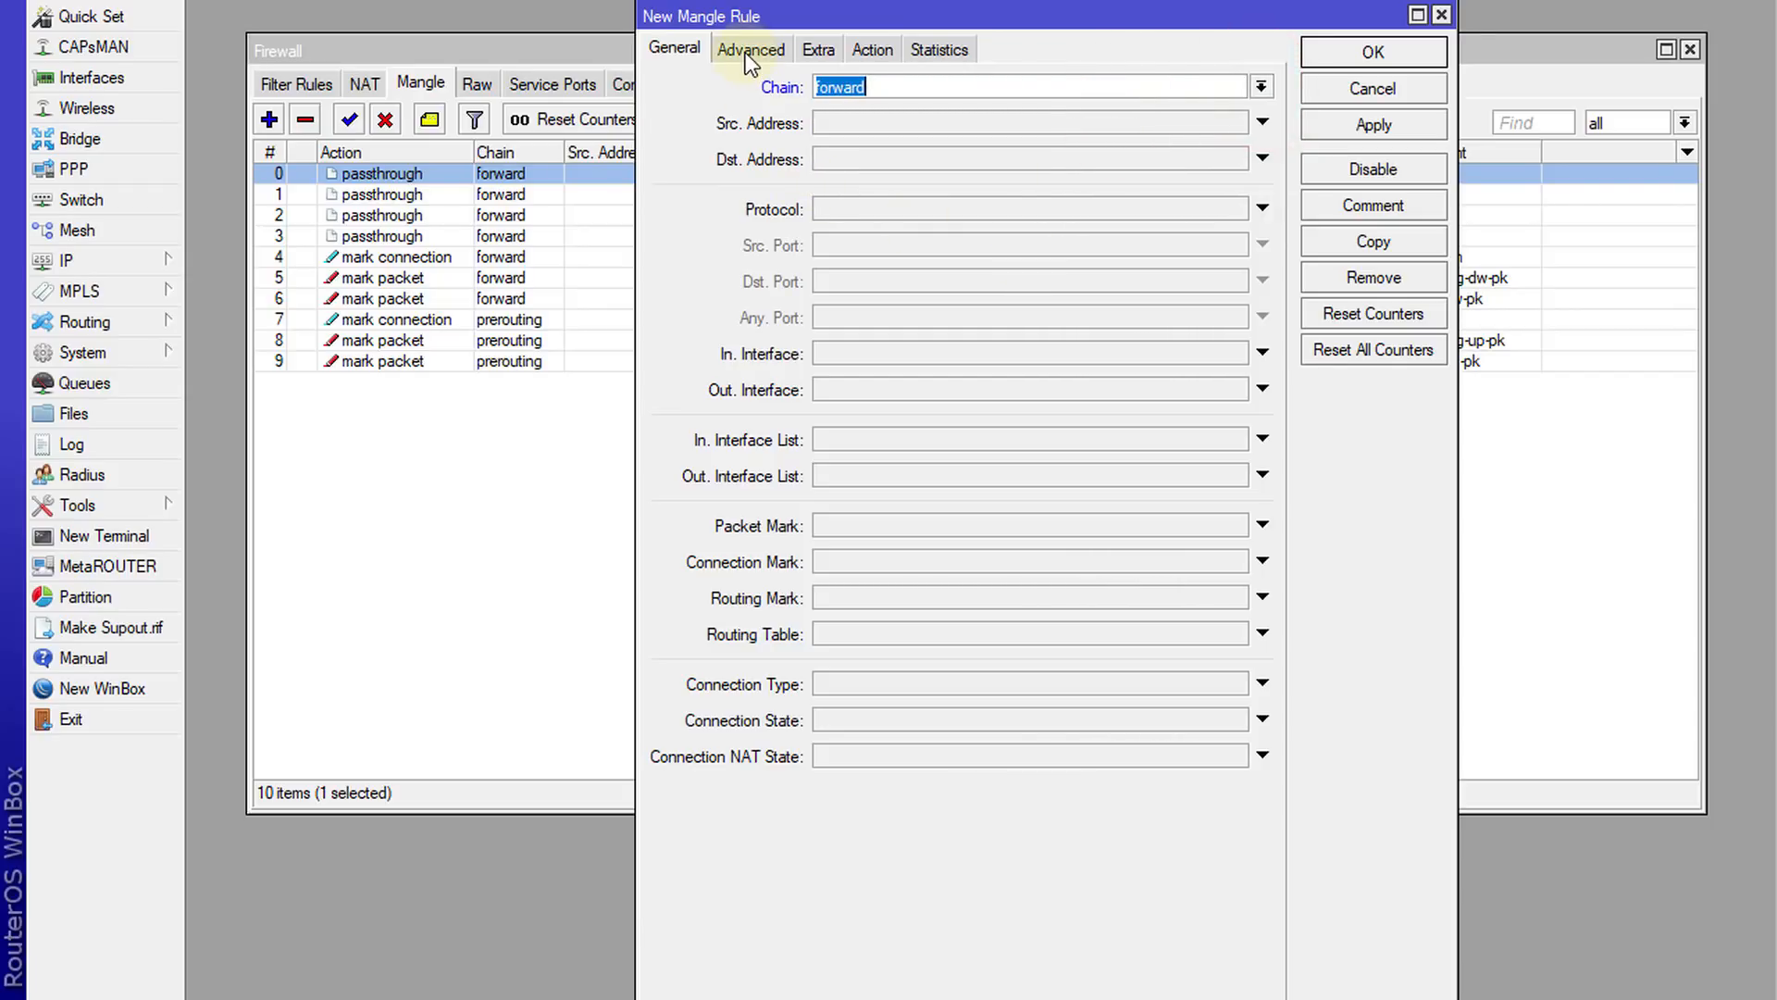
{"action": "left_click", "coordinate": [750, 49]}
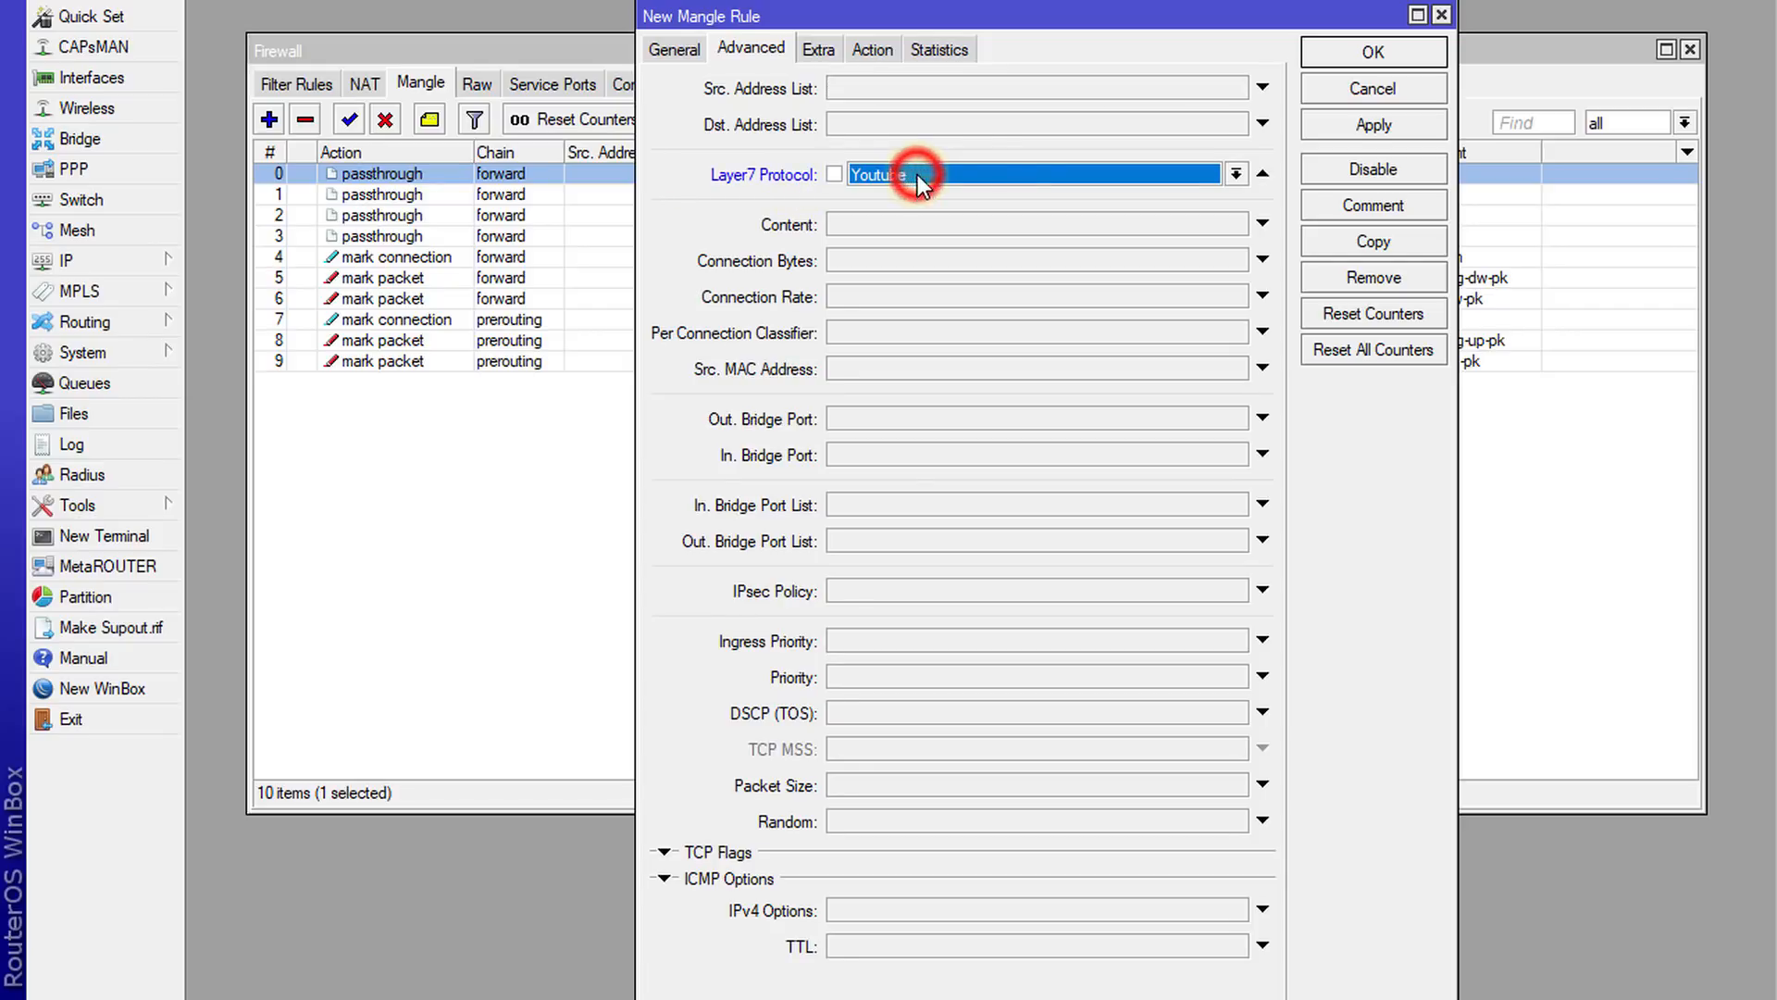
{"action": "left_click", "coordinate": [1234, 174]}
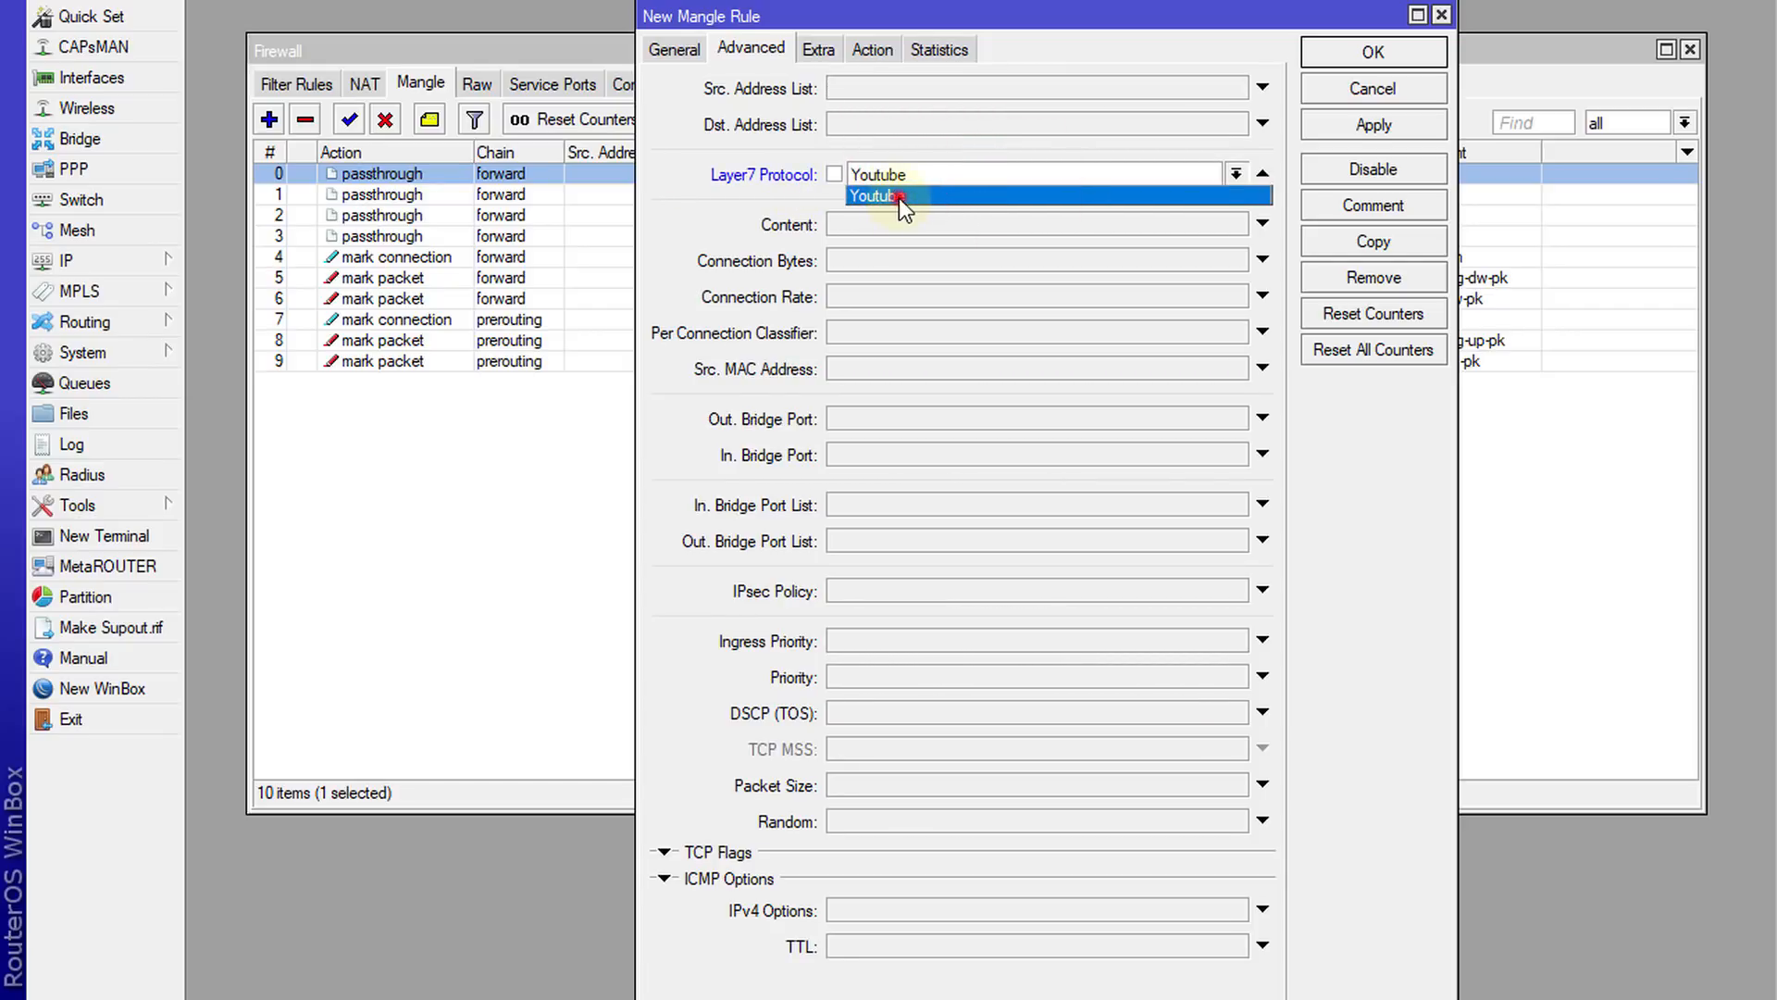
{"action": "left_click", "coordinate": [872, 197]}
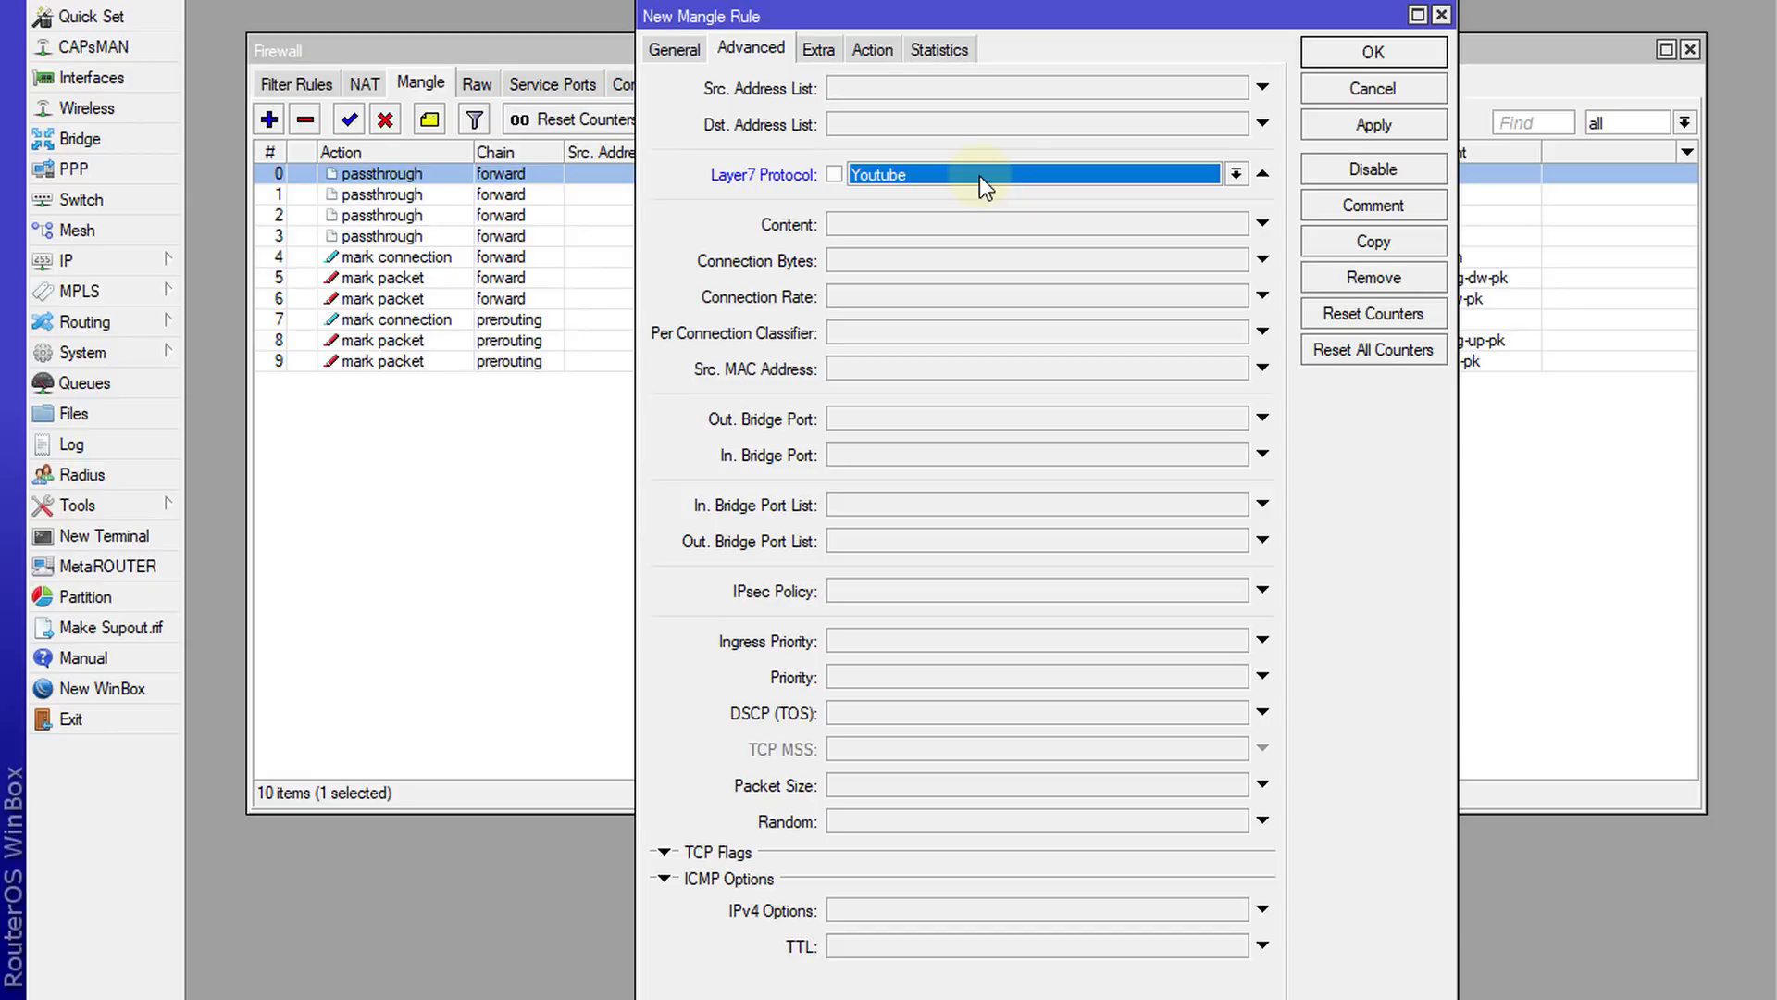
Step: Set the rule's action to passthrough, comment it Youtube, and save it
{"action": "left_click", "coordinate": [870, 49]}
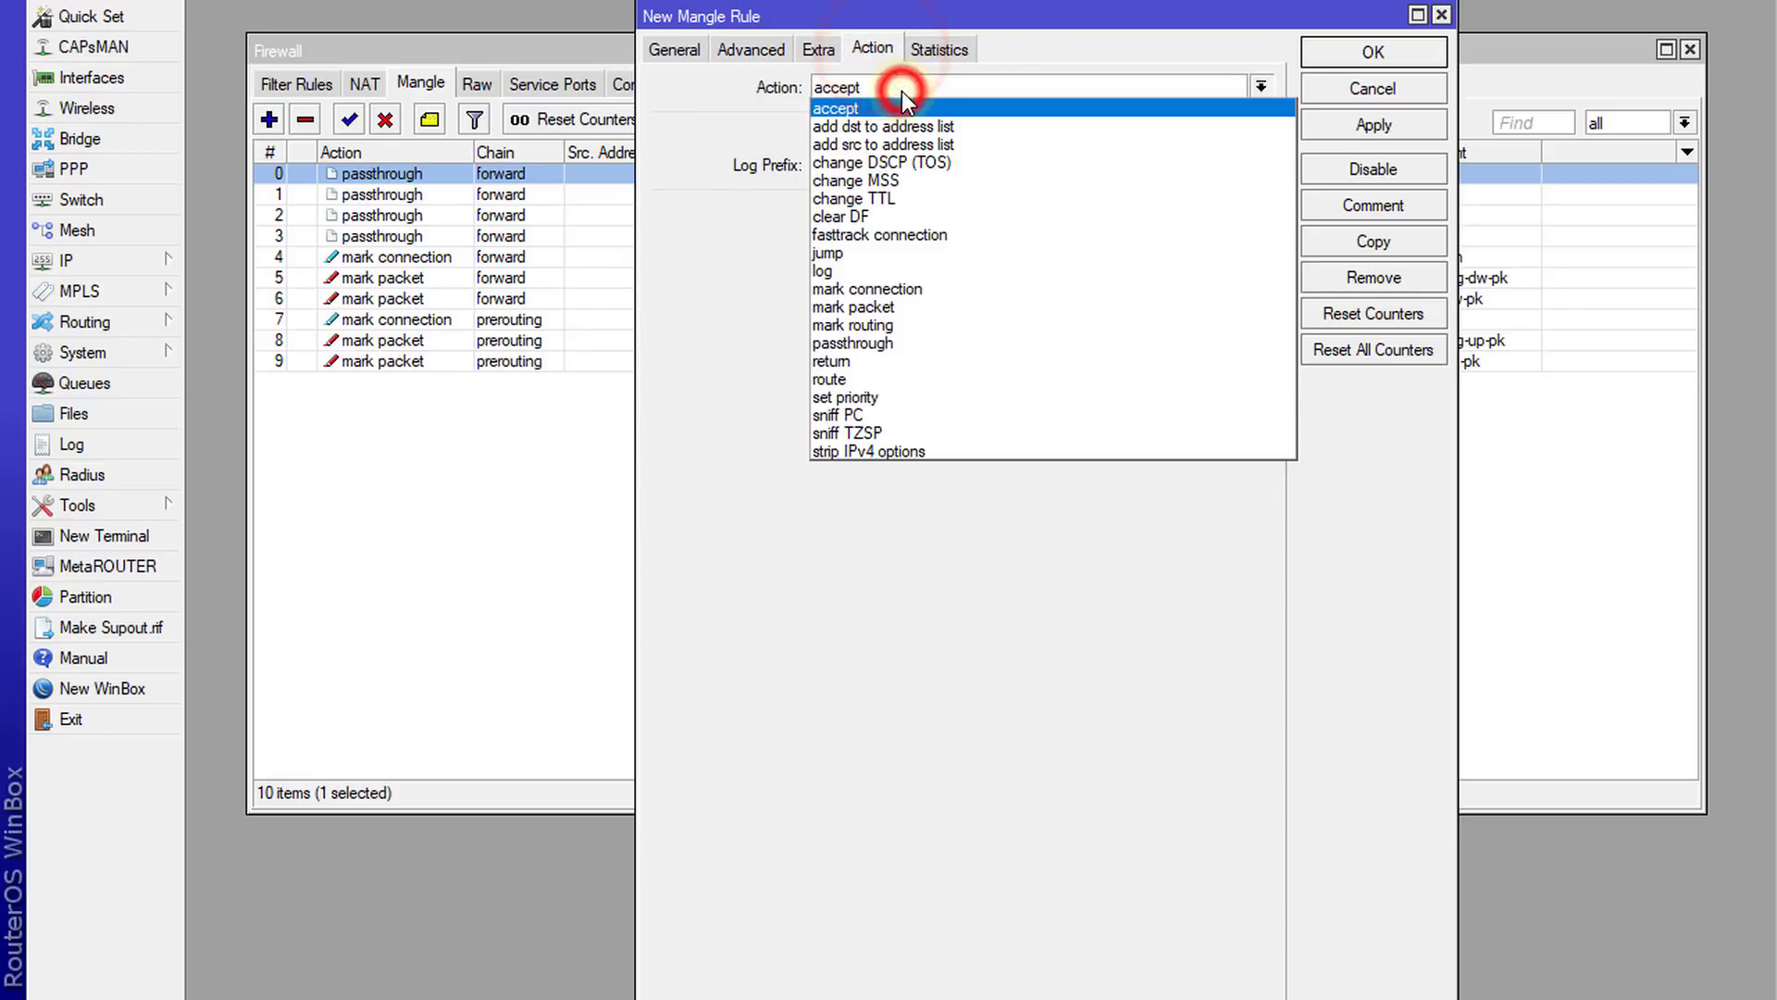
{"action": "mouse_move", "coordinate": [853, 325]}
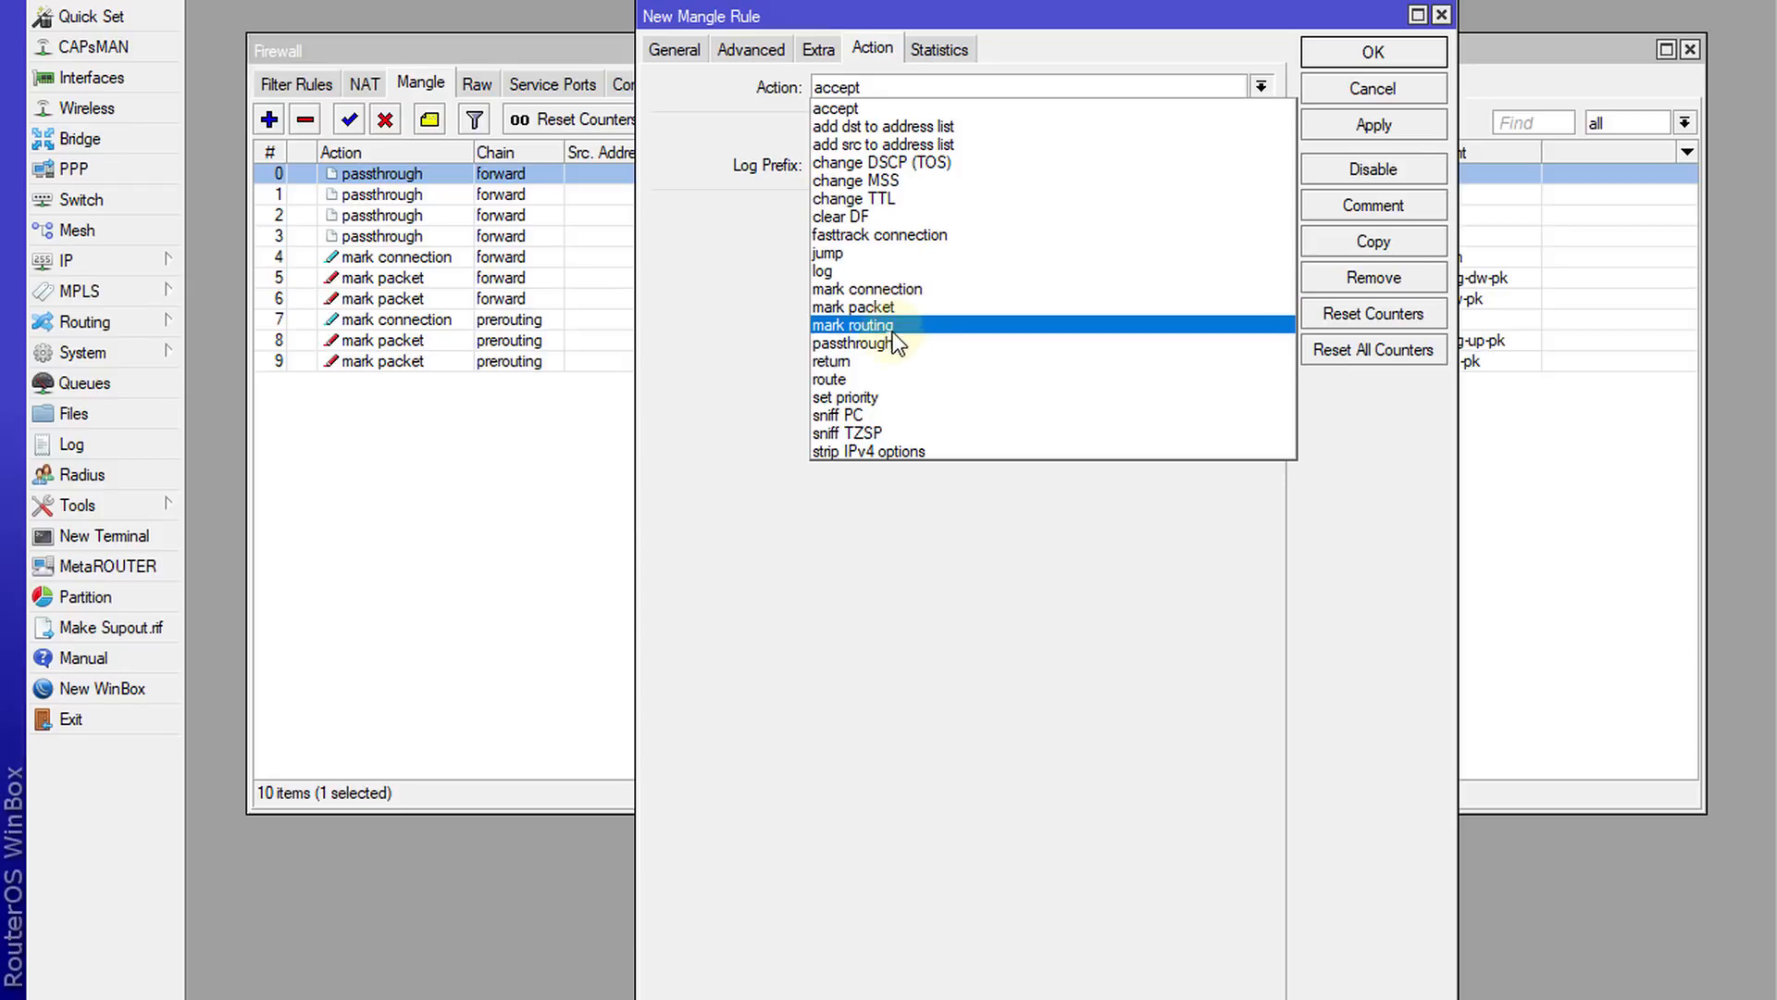
{"action": "left_click", "coordinate": [859, 344]}
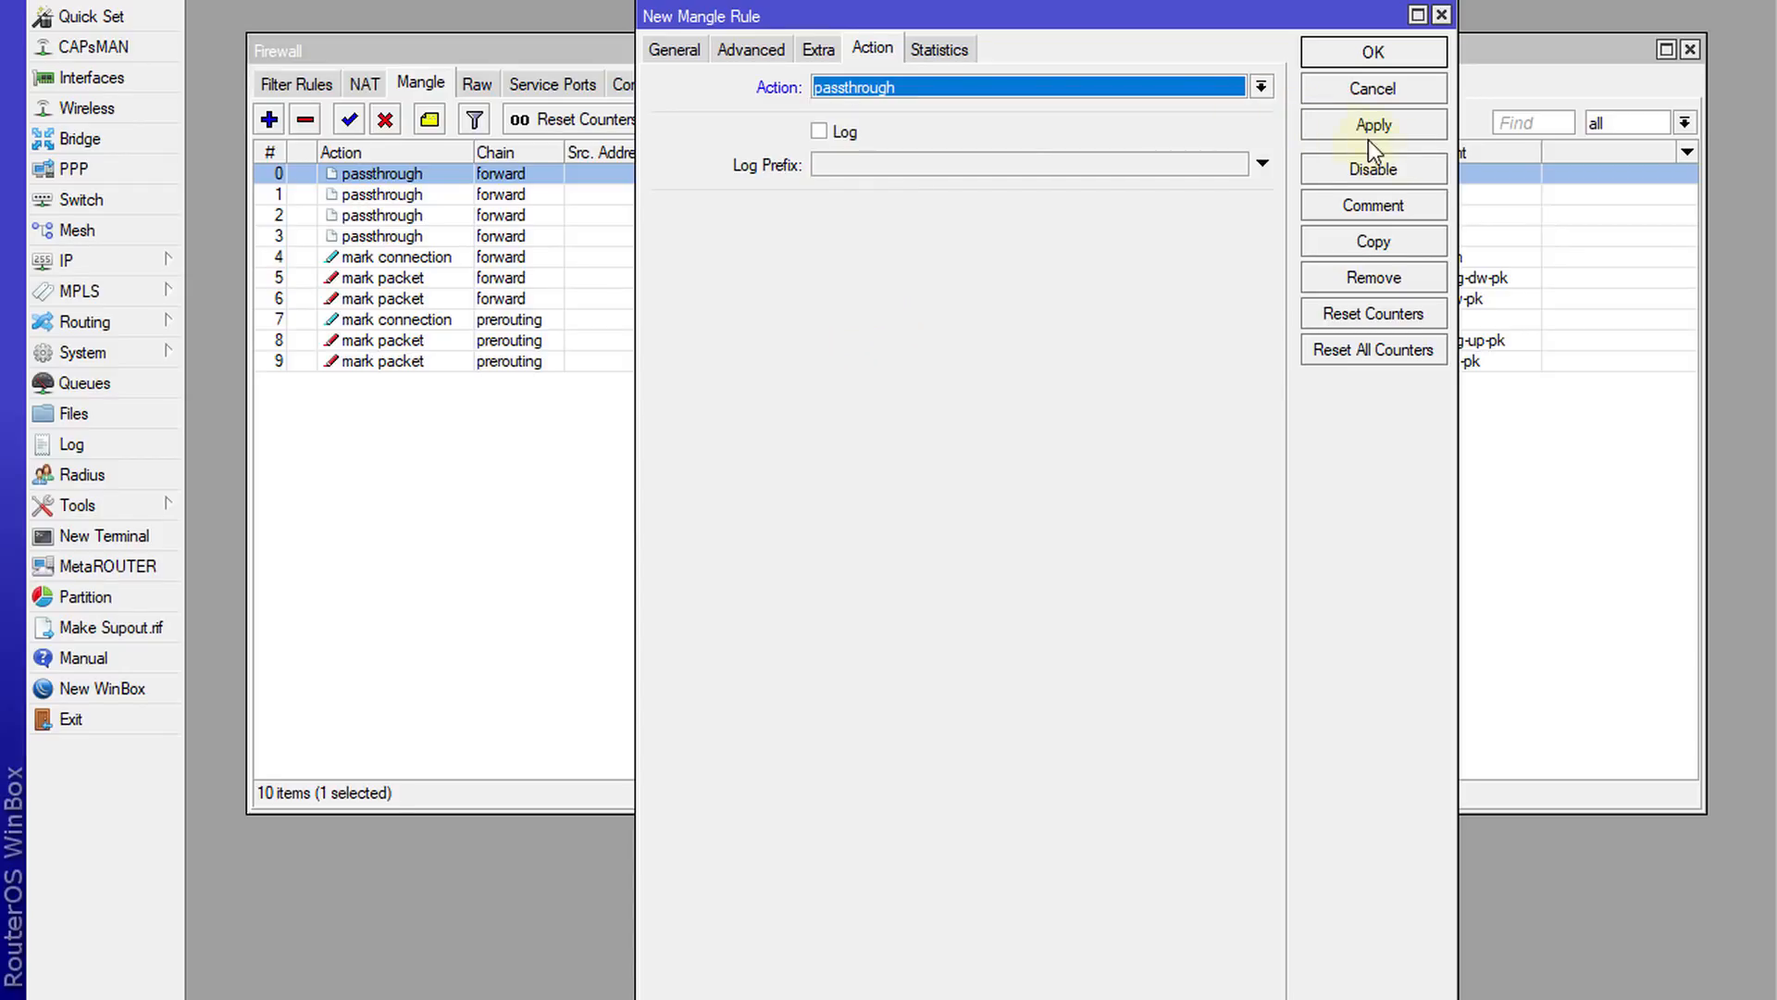
{"action": "left_click", "coordinate": [1373, 205]}
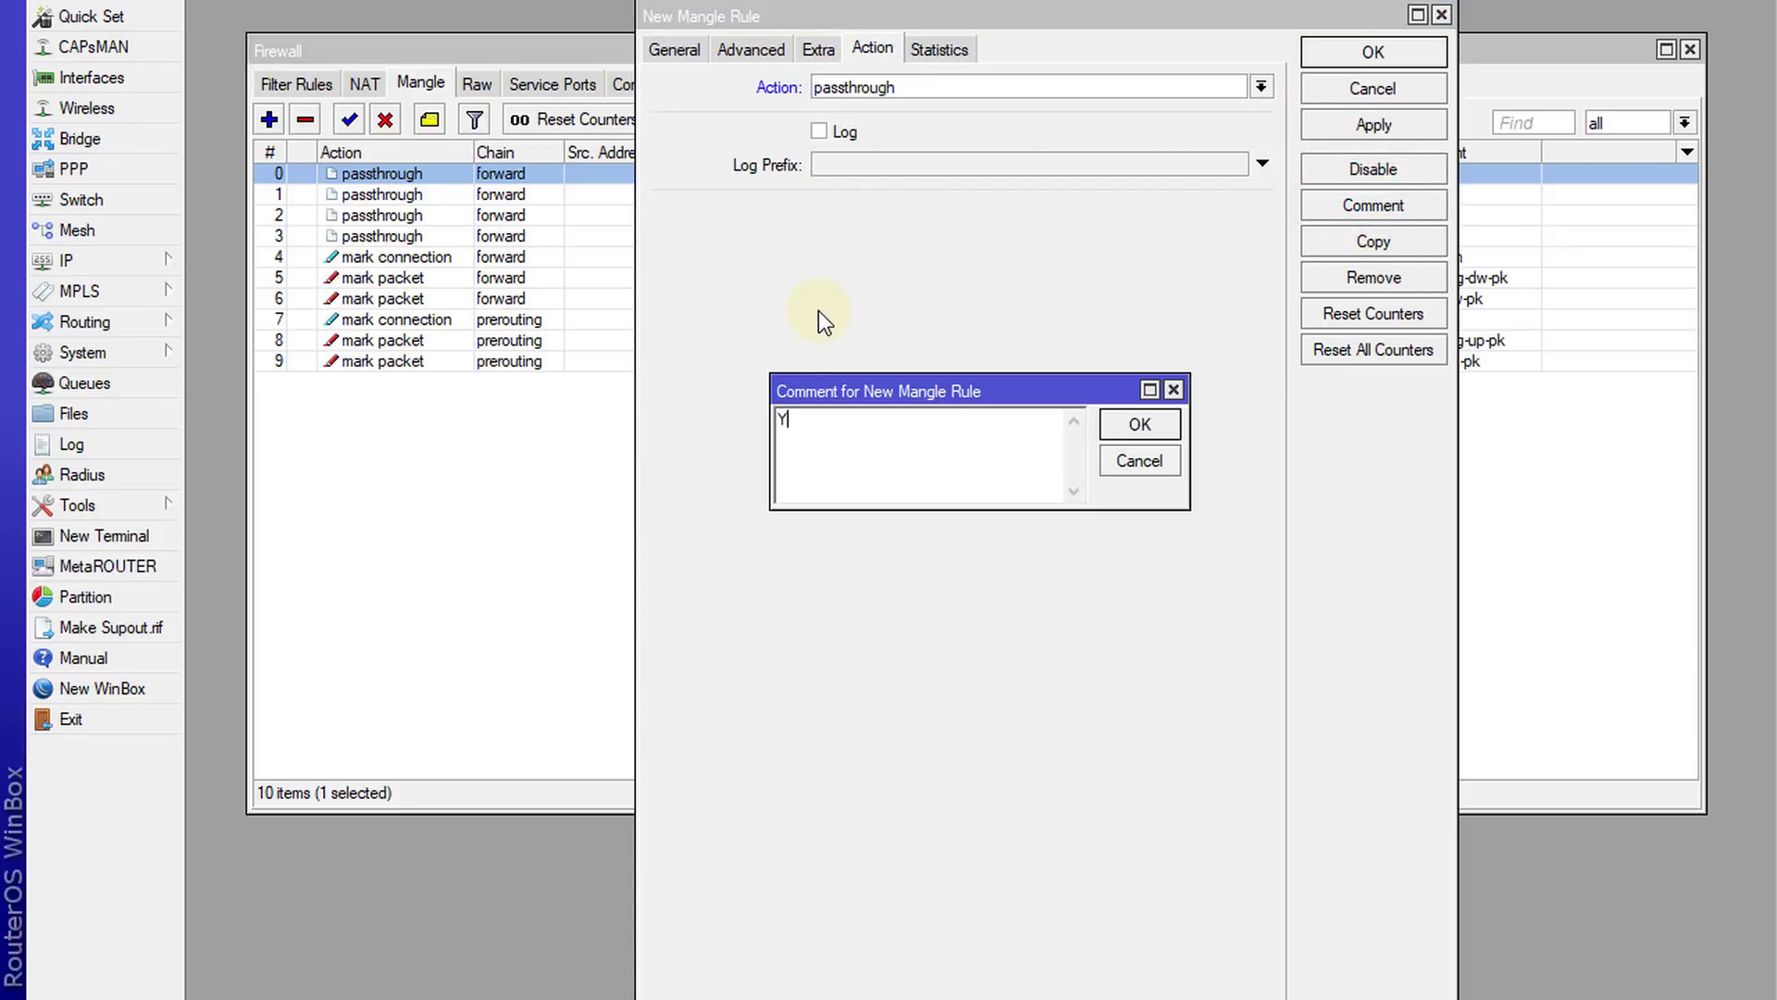
{"action": "type", "text": "outu"}
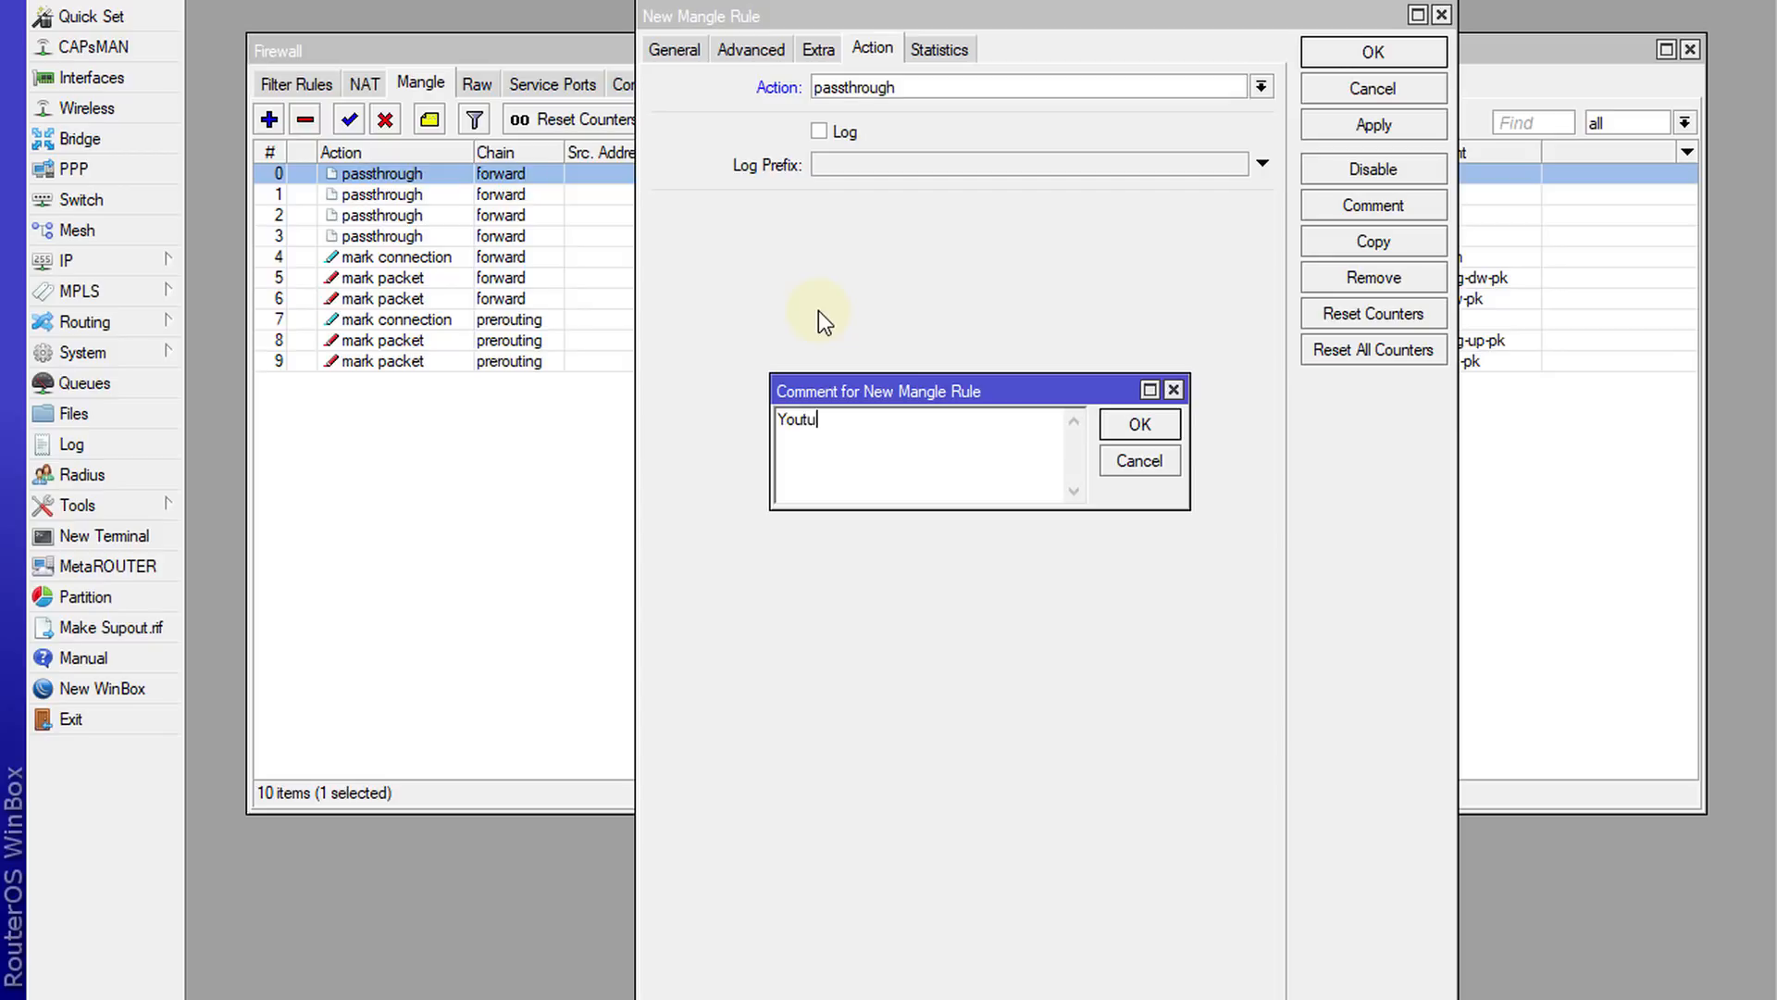
{"action": "left_click", "coordinate": [1138, 424]}
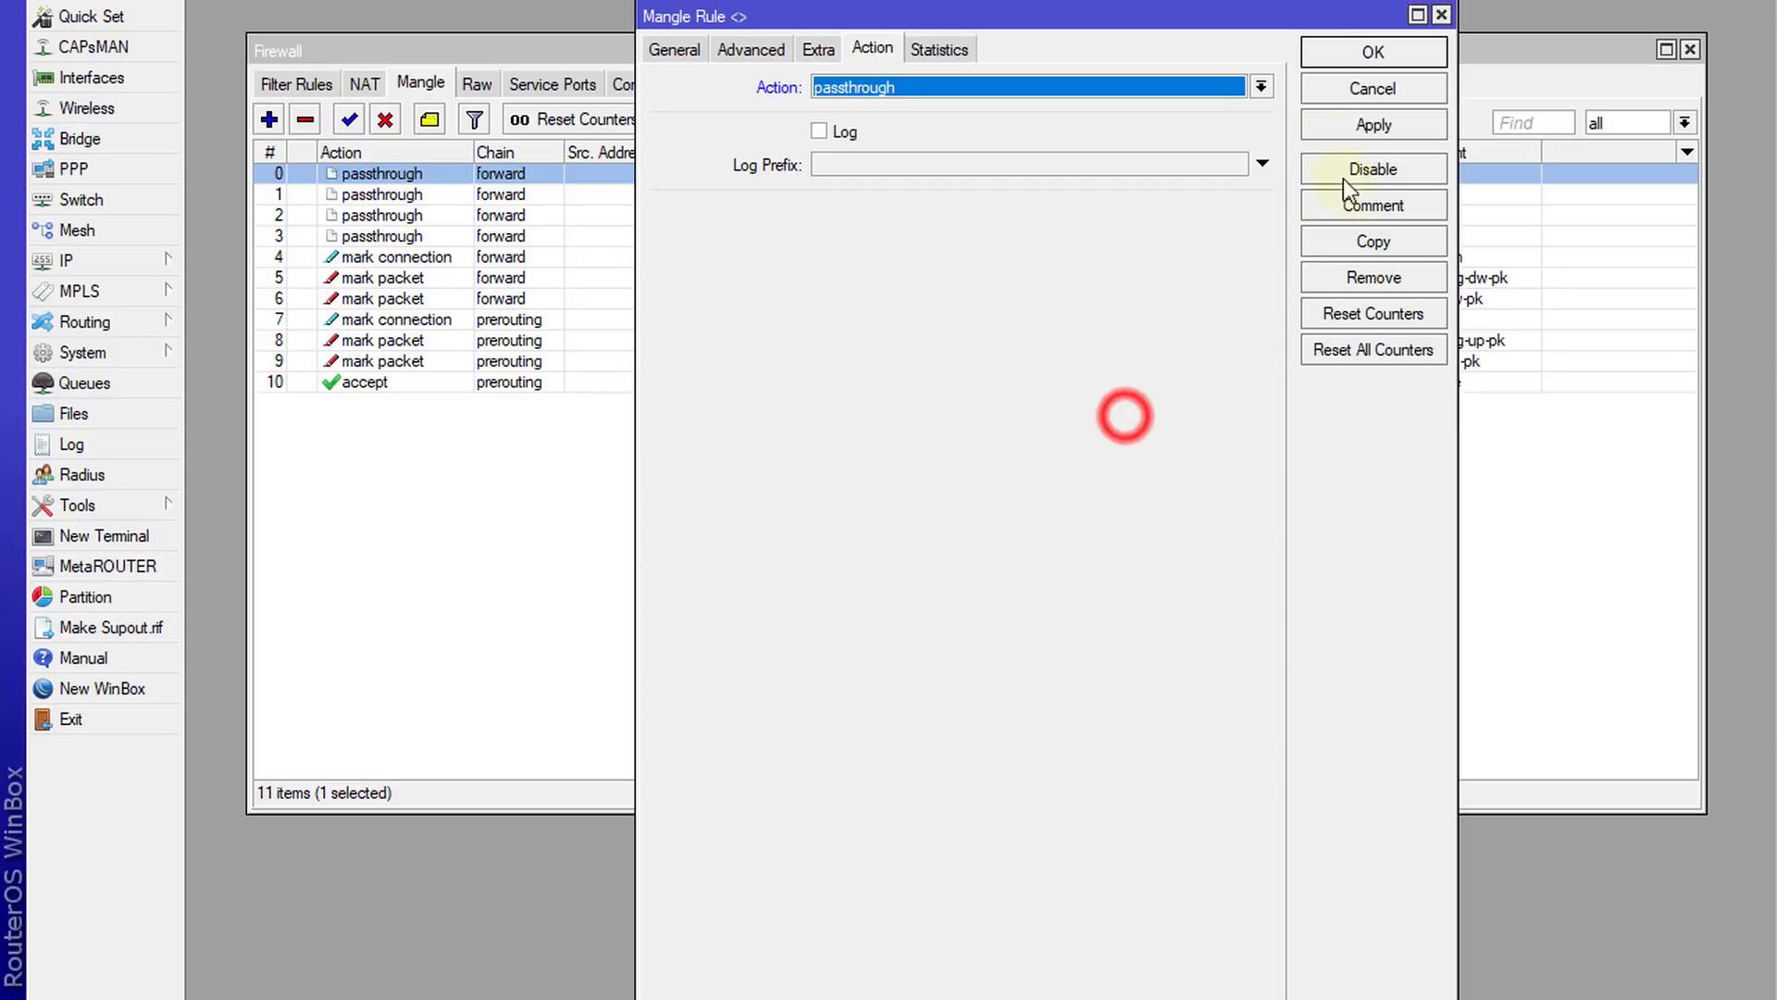
{"action": "left_click", "coordinate": [1372, 52]}
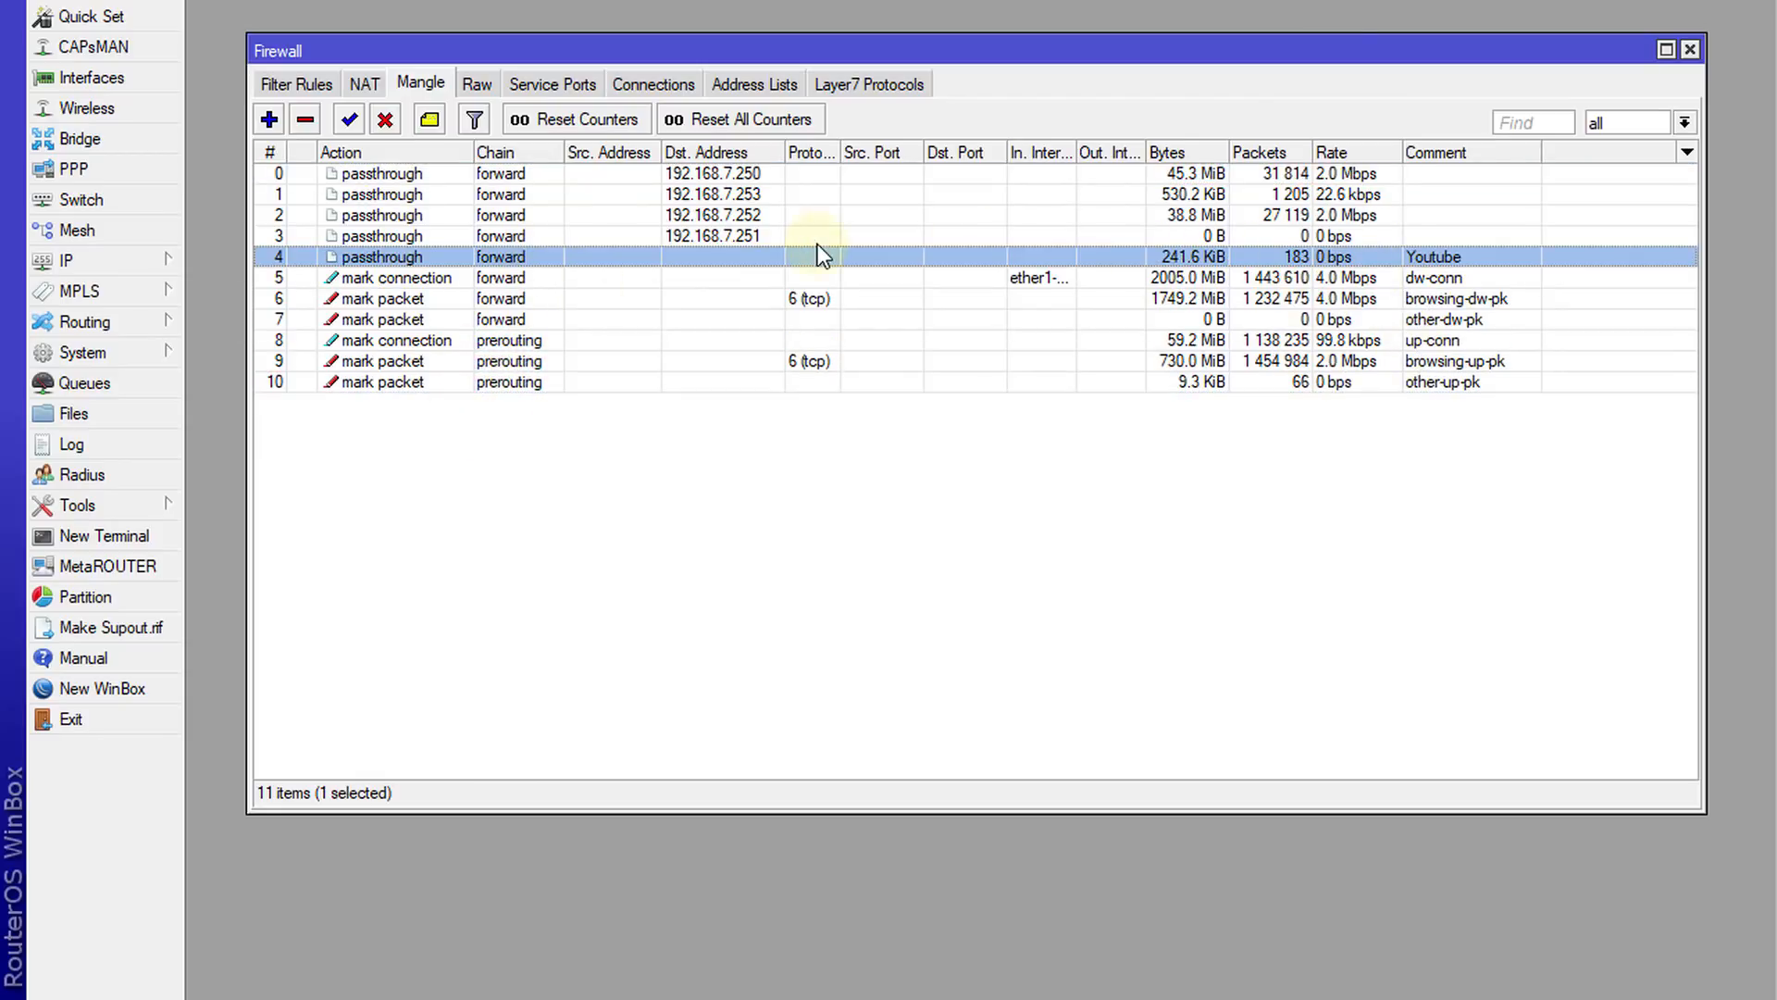
Step: Reset all mangle rule counters and select the Youtube rule to watch its counts
{"action": "left_click", "coordinate": [379, 173]}
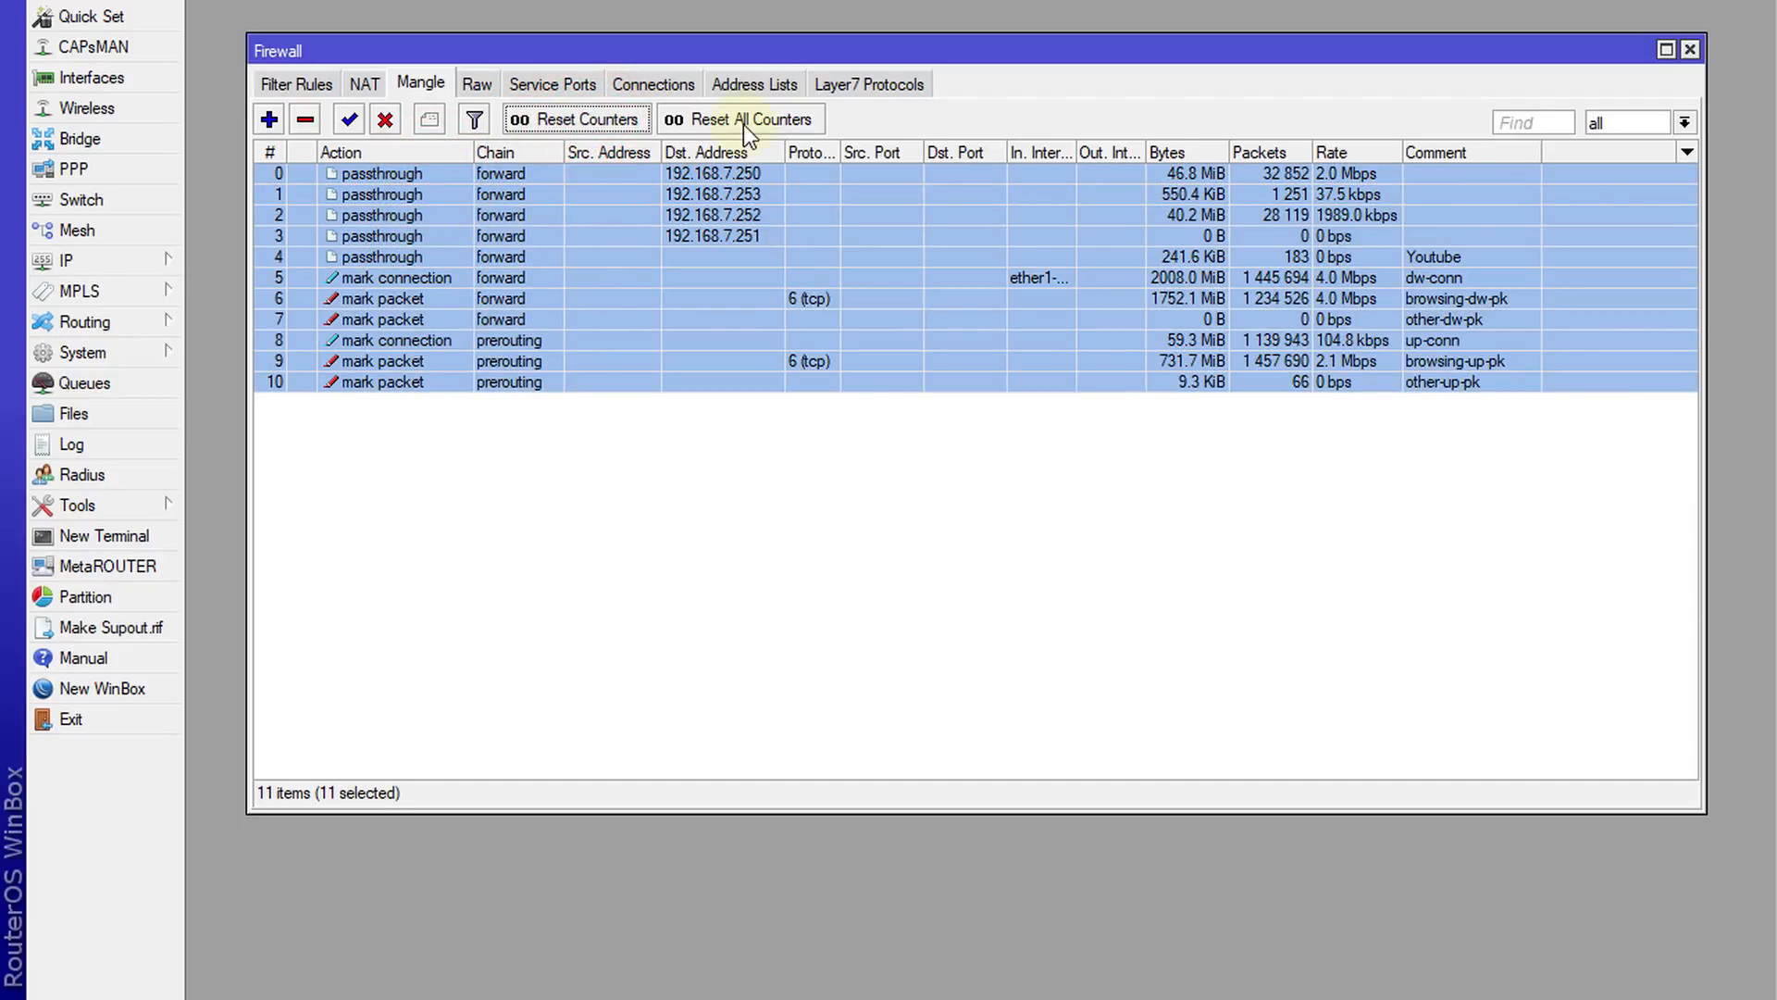
{"action": "left_click", "coordinate": [738, 117]}
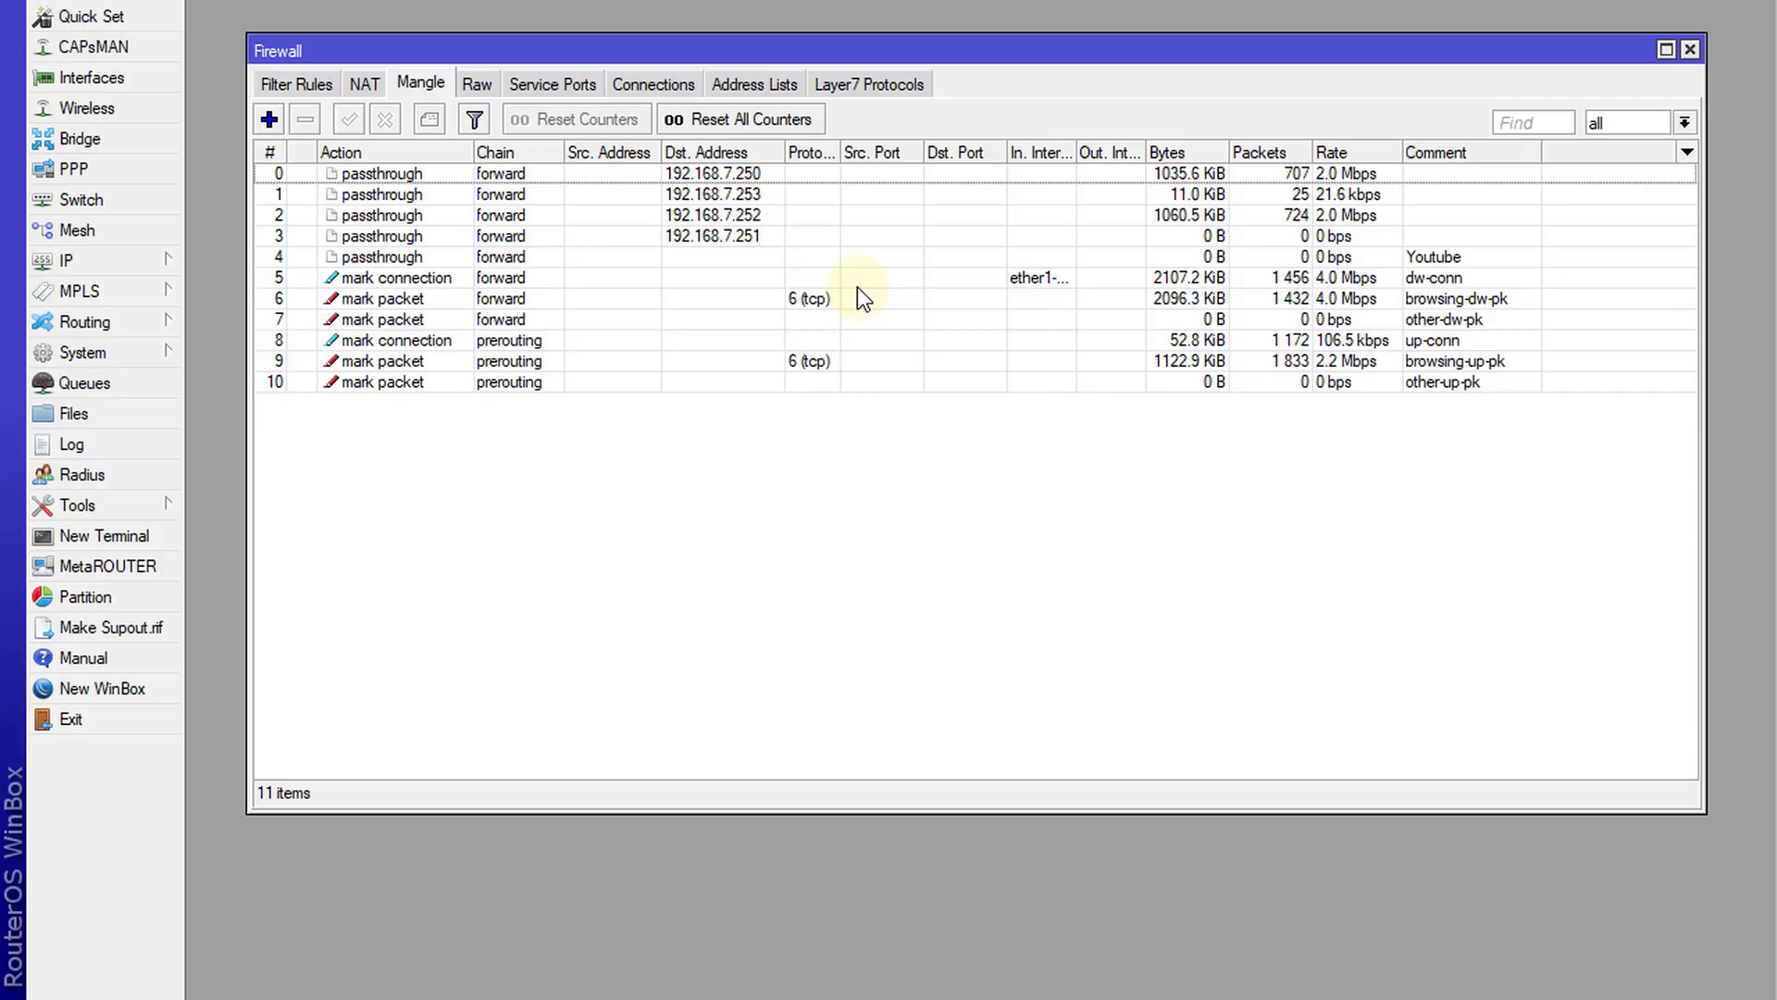
{"action": "left_click", "coordinate": [383, 256]}
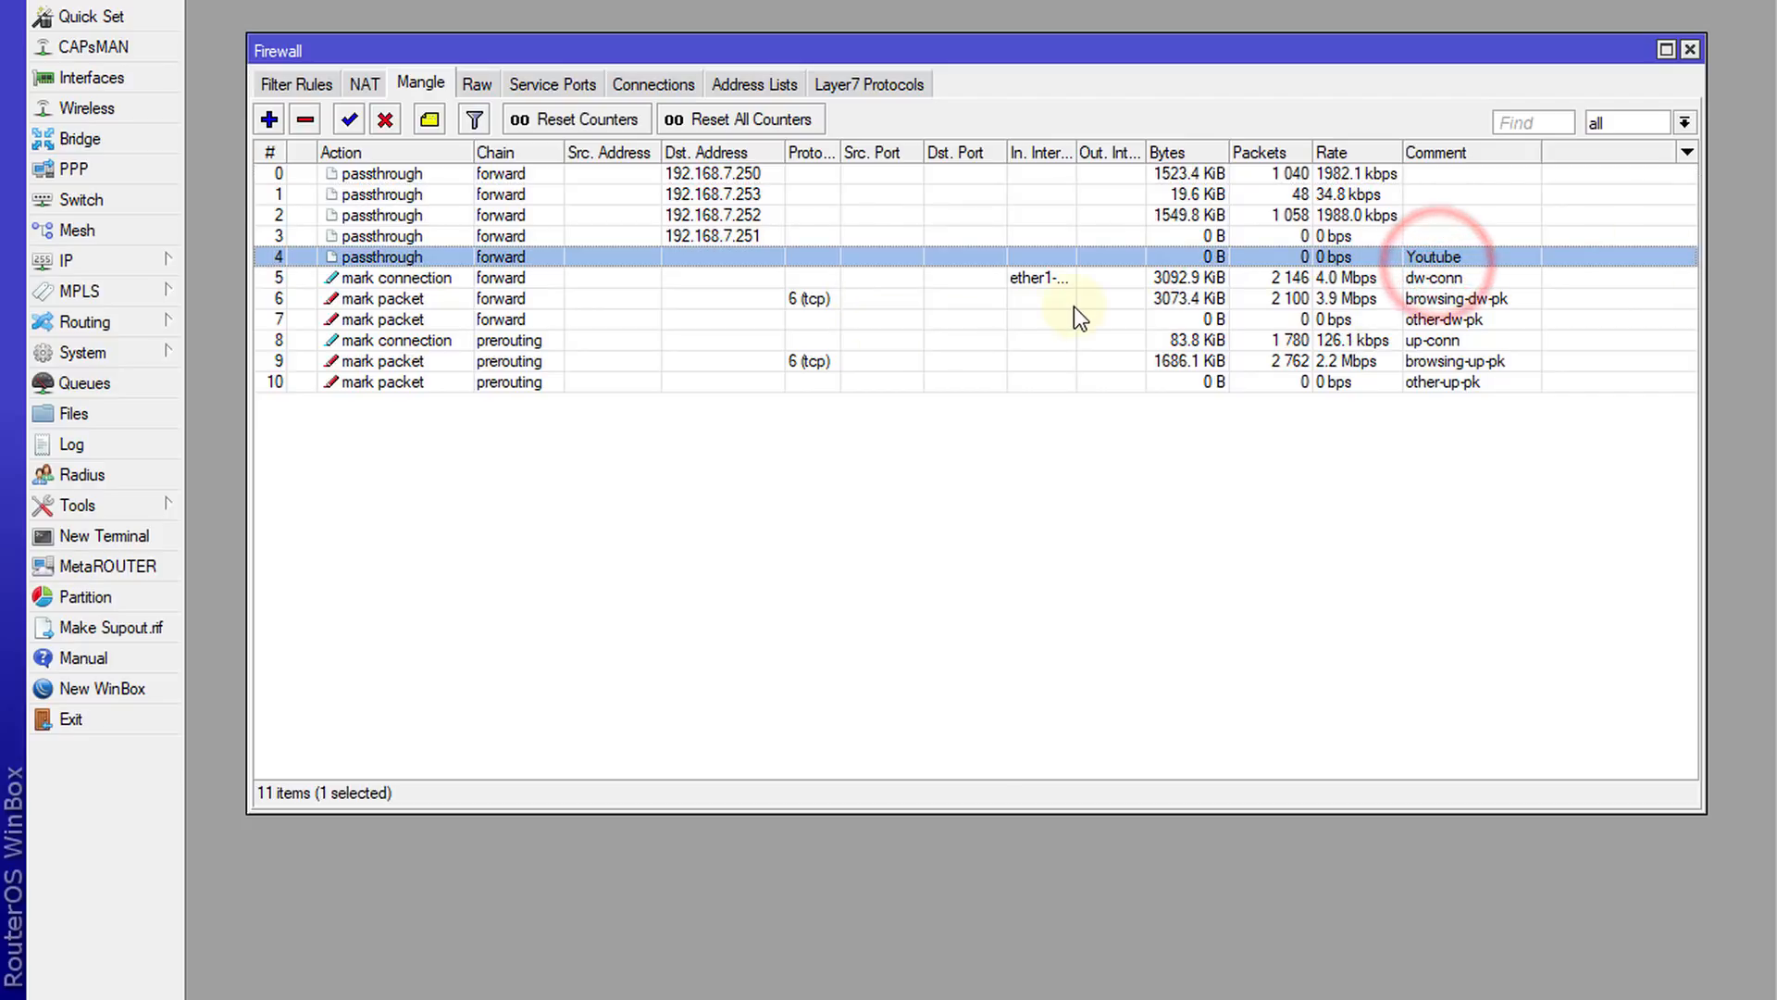
{"action": "mouse_move", "coordinate": [969, 263]}
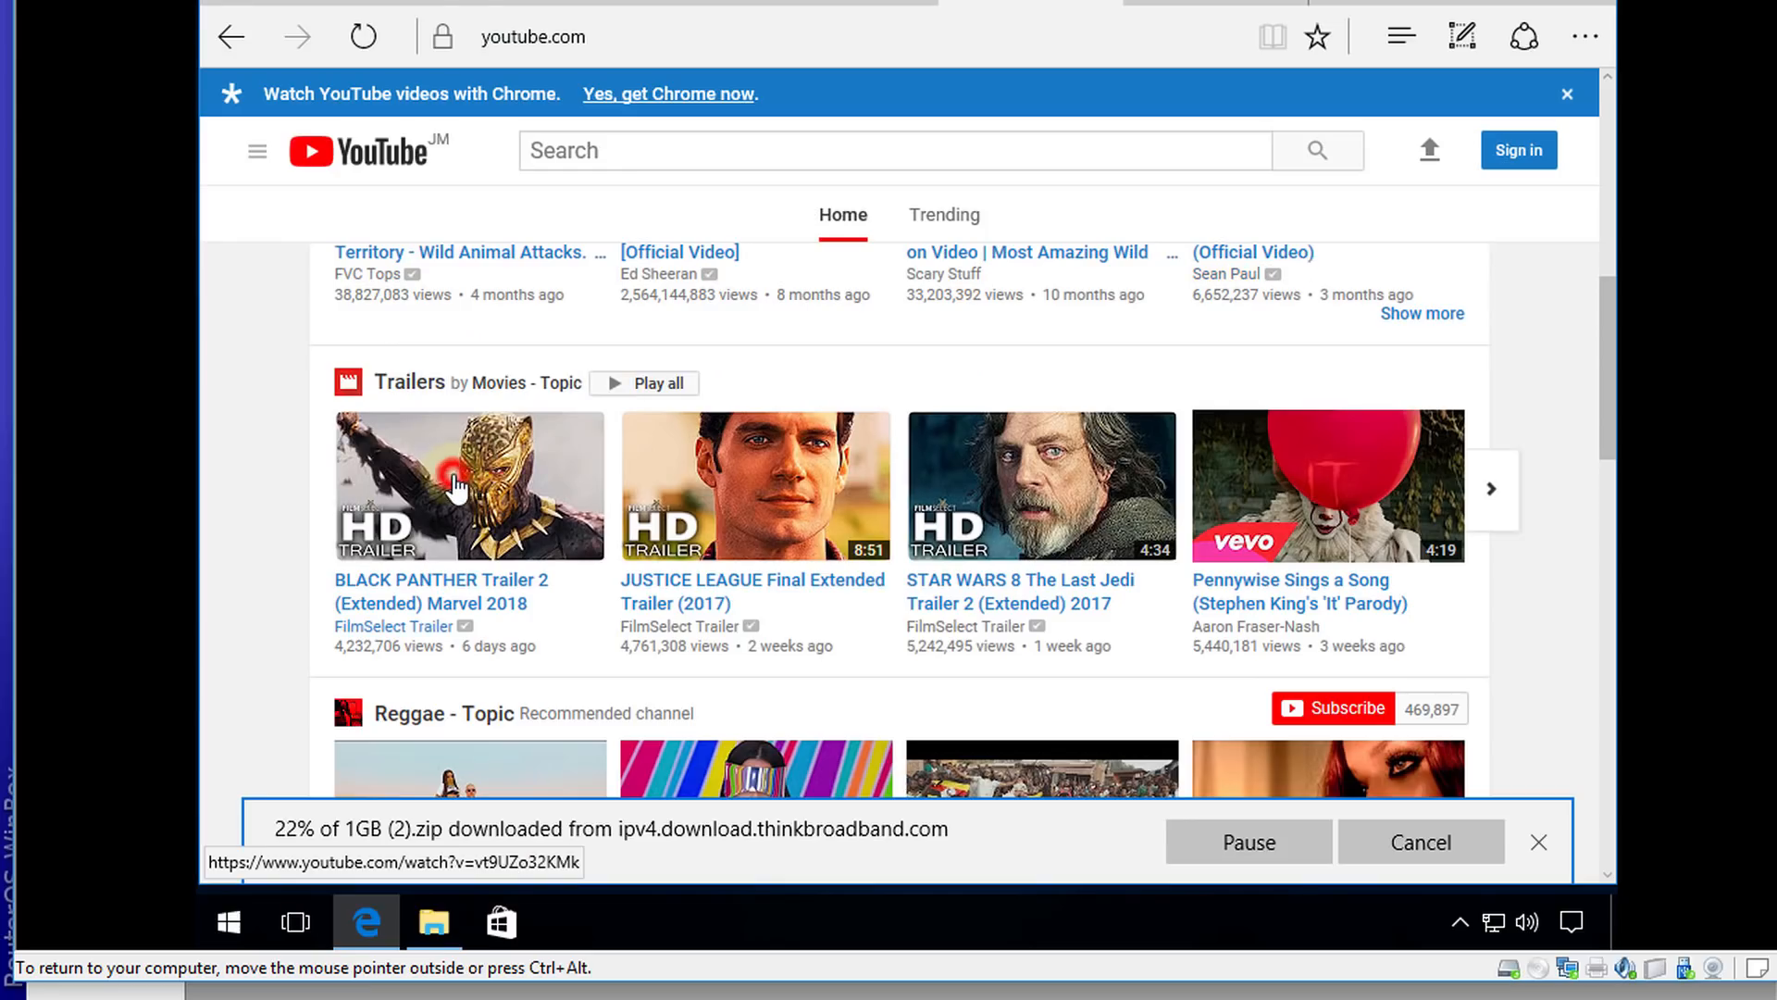
Step: Play the Black Panther Trailer 2 video on YouTube in Edge
{"action": "left_click", "coordinate": [470, 485]}
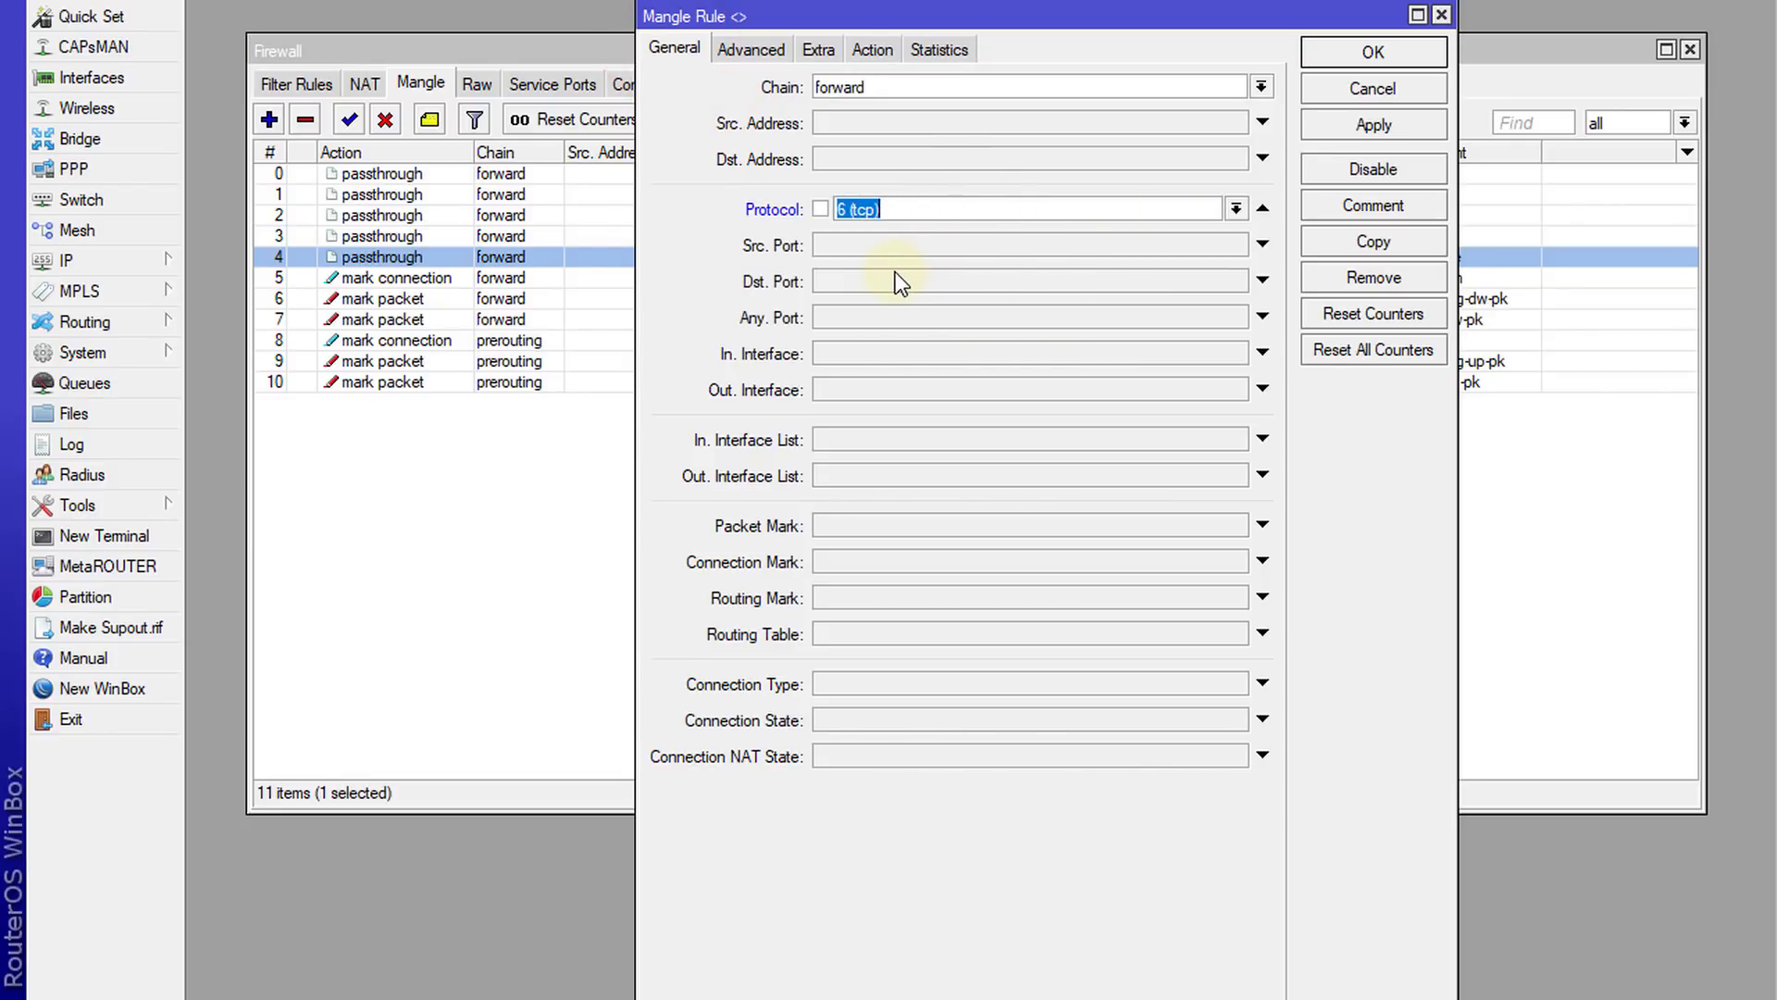
Step: Set the Youtube rule's Dst. Port to 80 and confirm its Layer7 Youtube match remains
{"action": "type", "text": "8"}
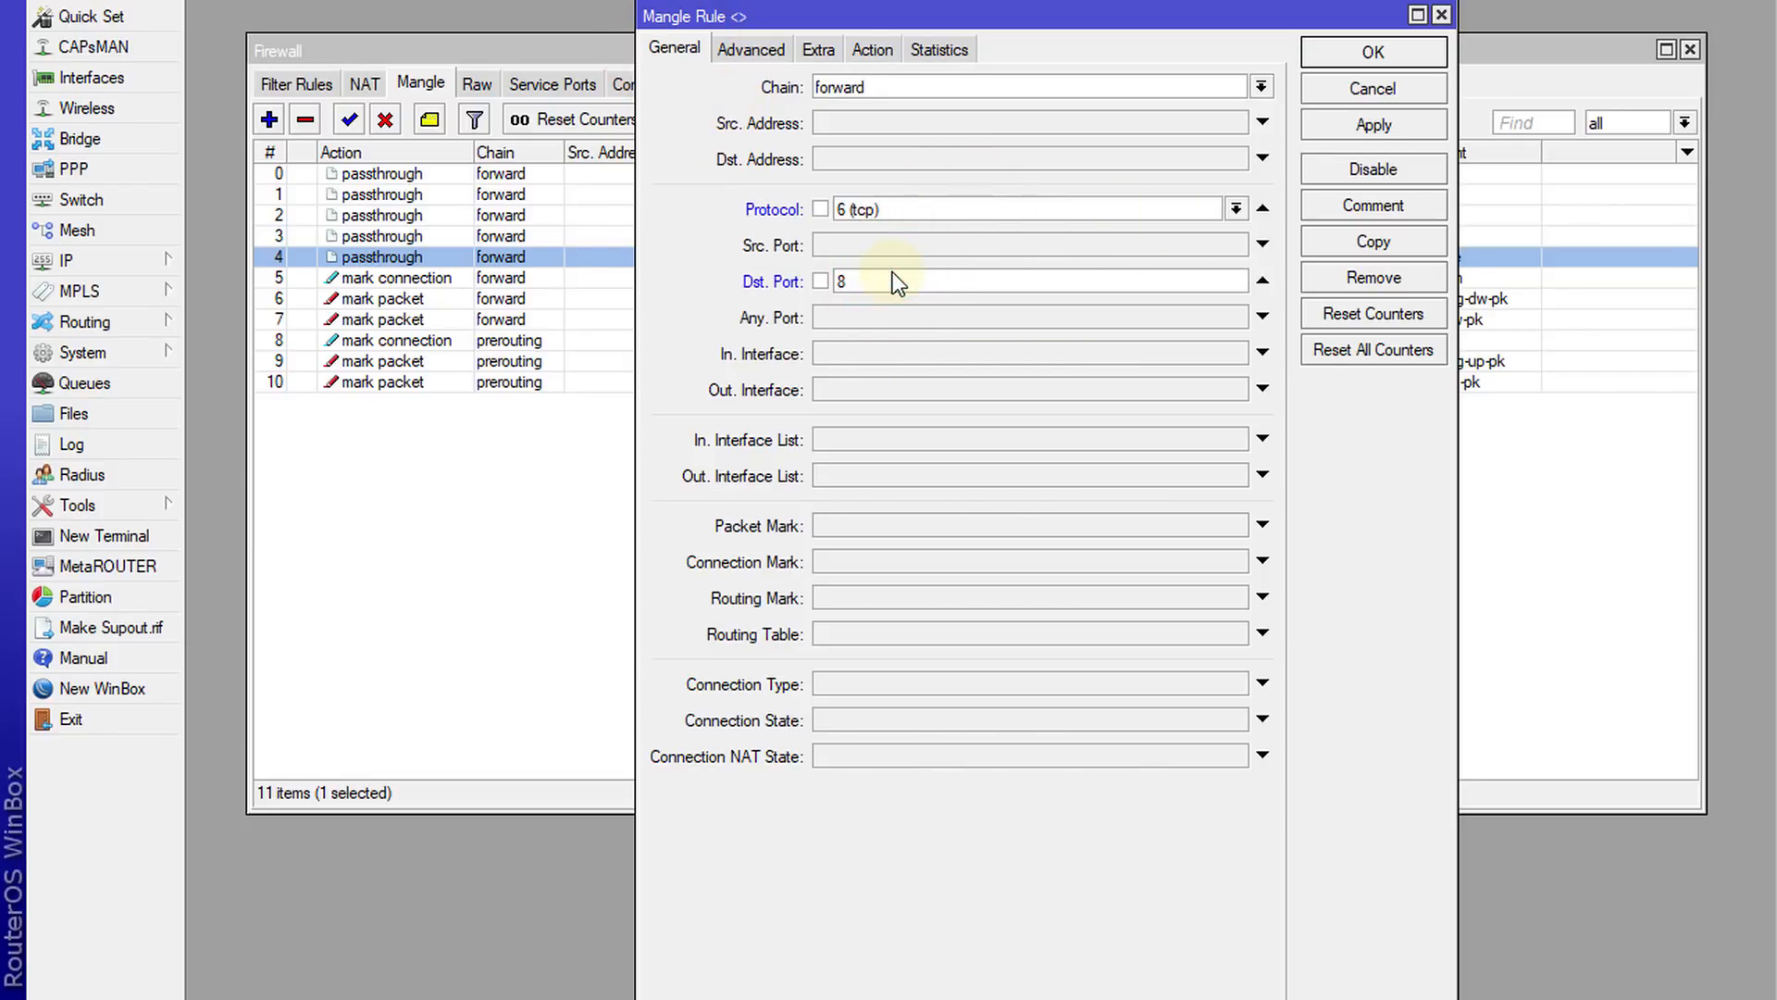
{"action": "type", "text": "0"}
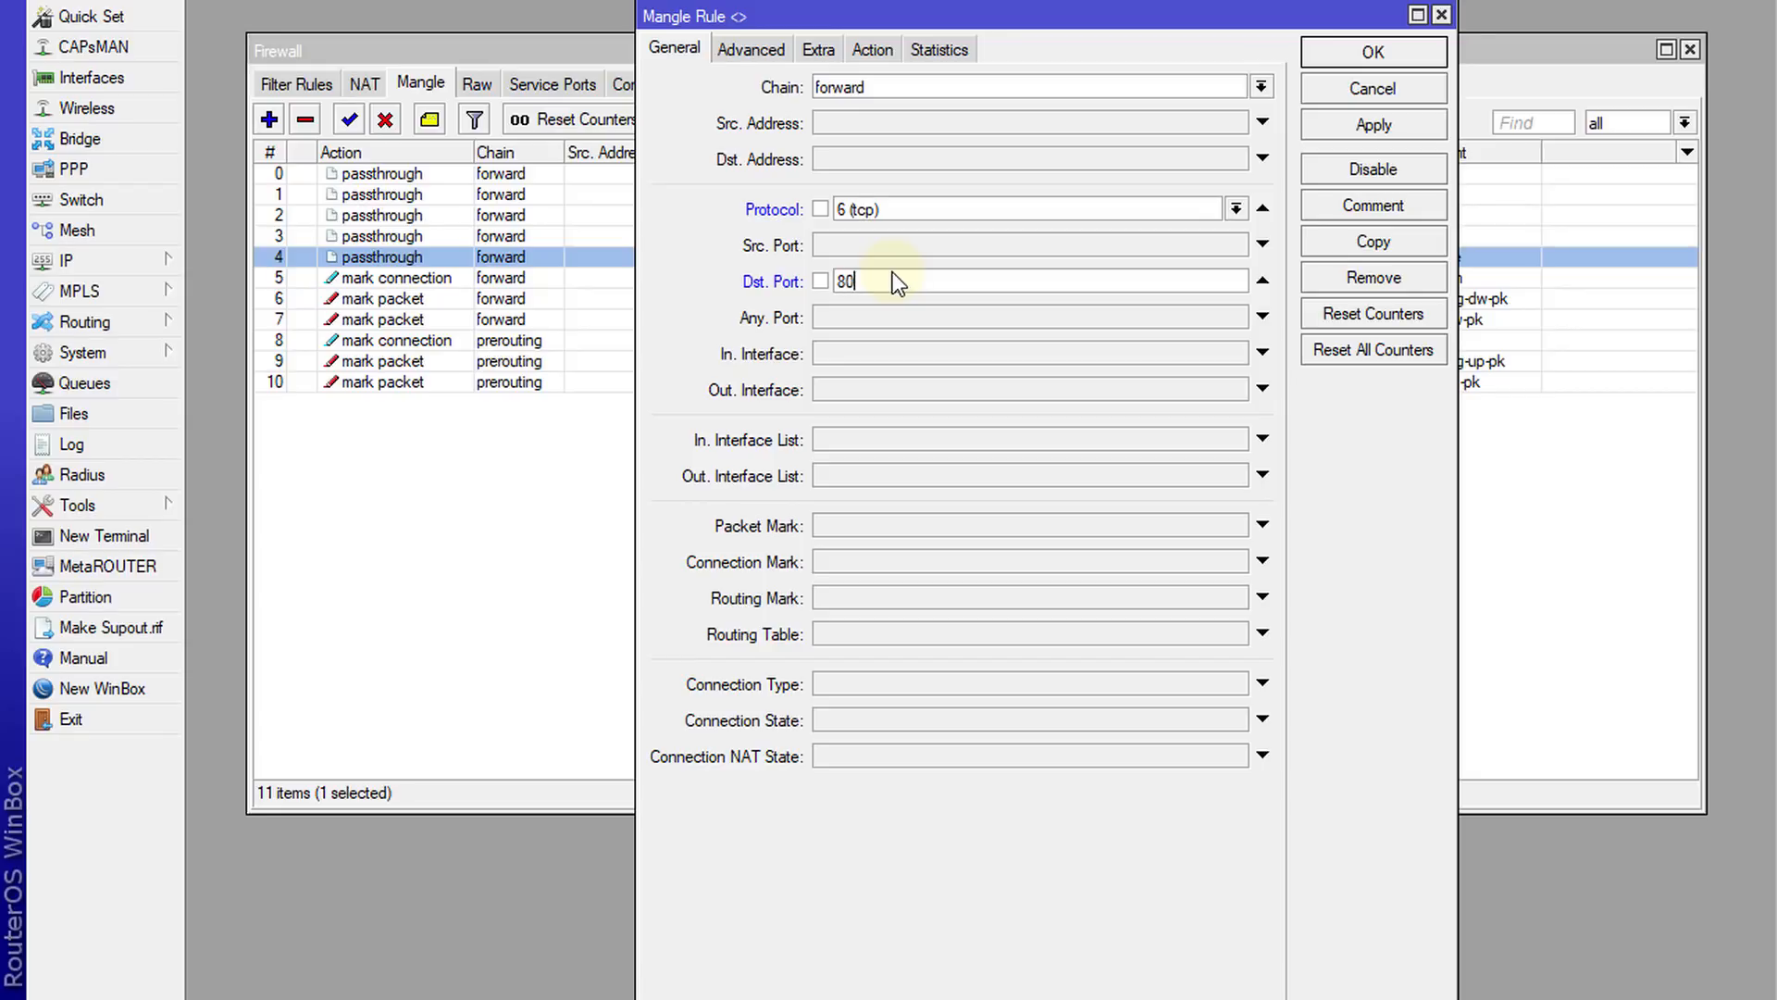
{"action": "type", "text": ",443"}
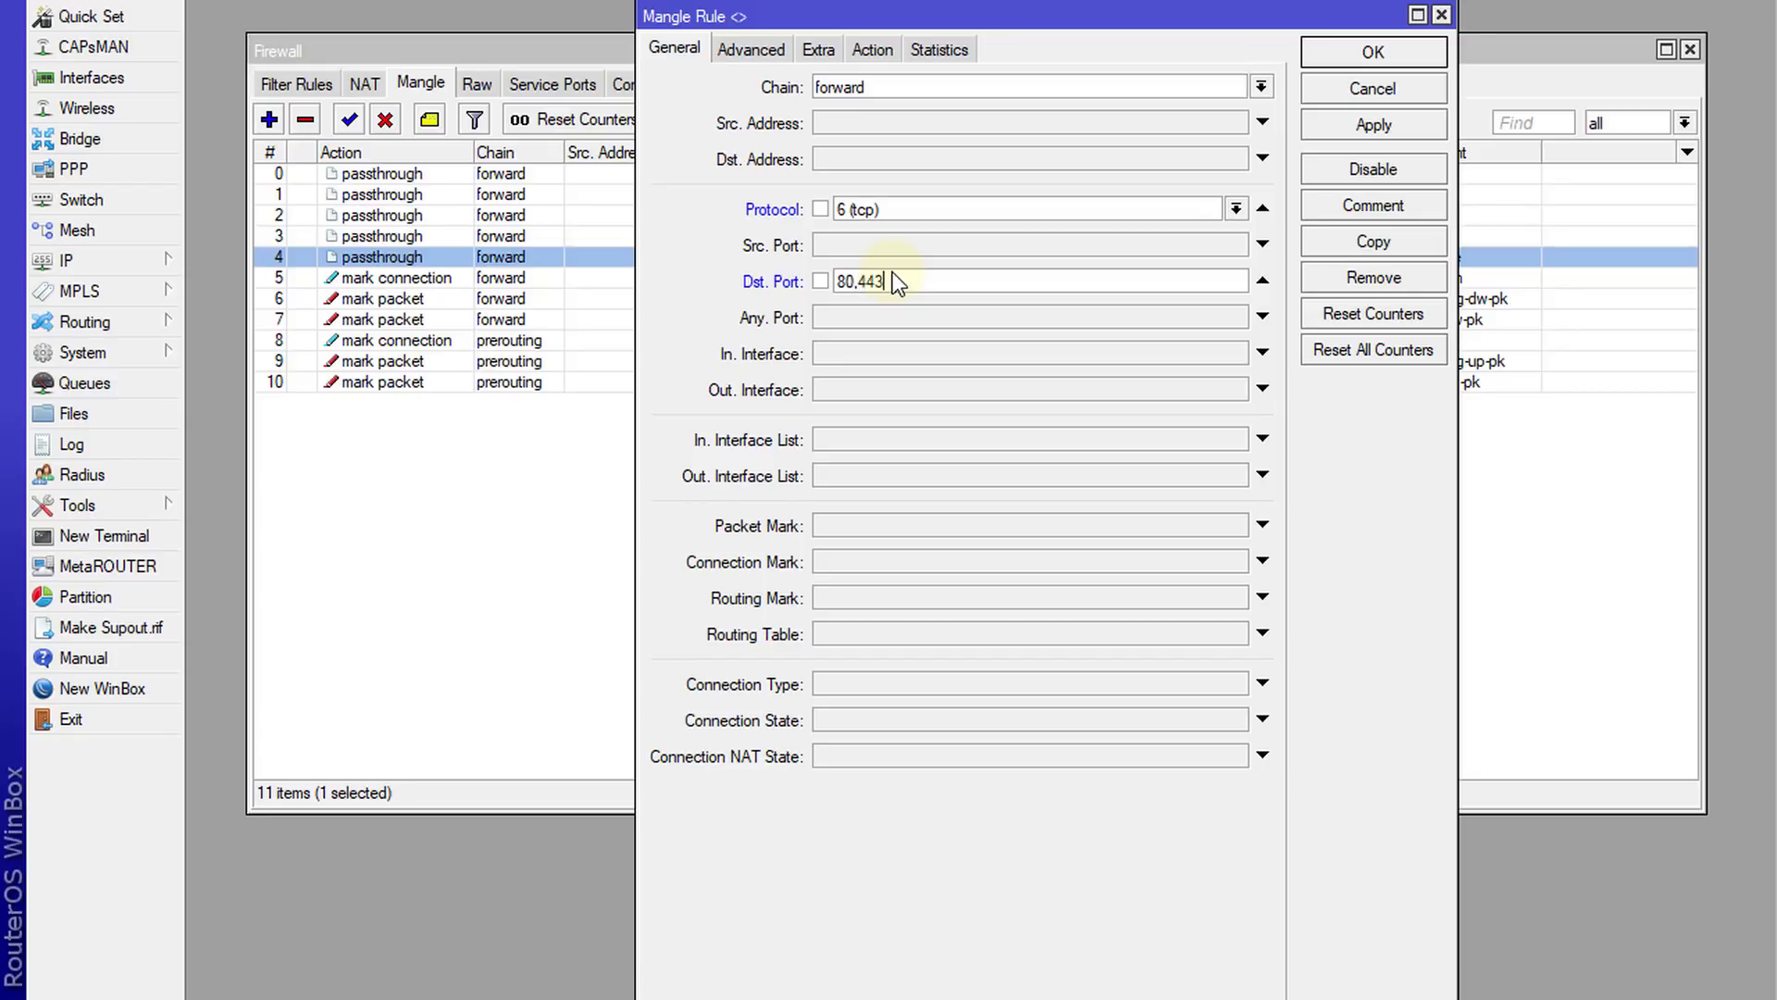
{"action": "key", "text": "BackSpace"}
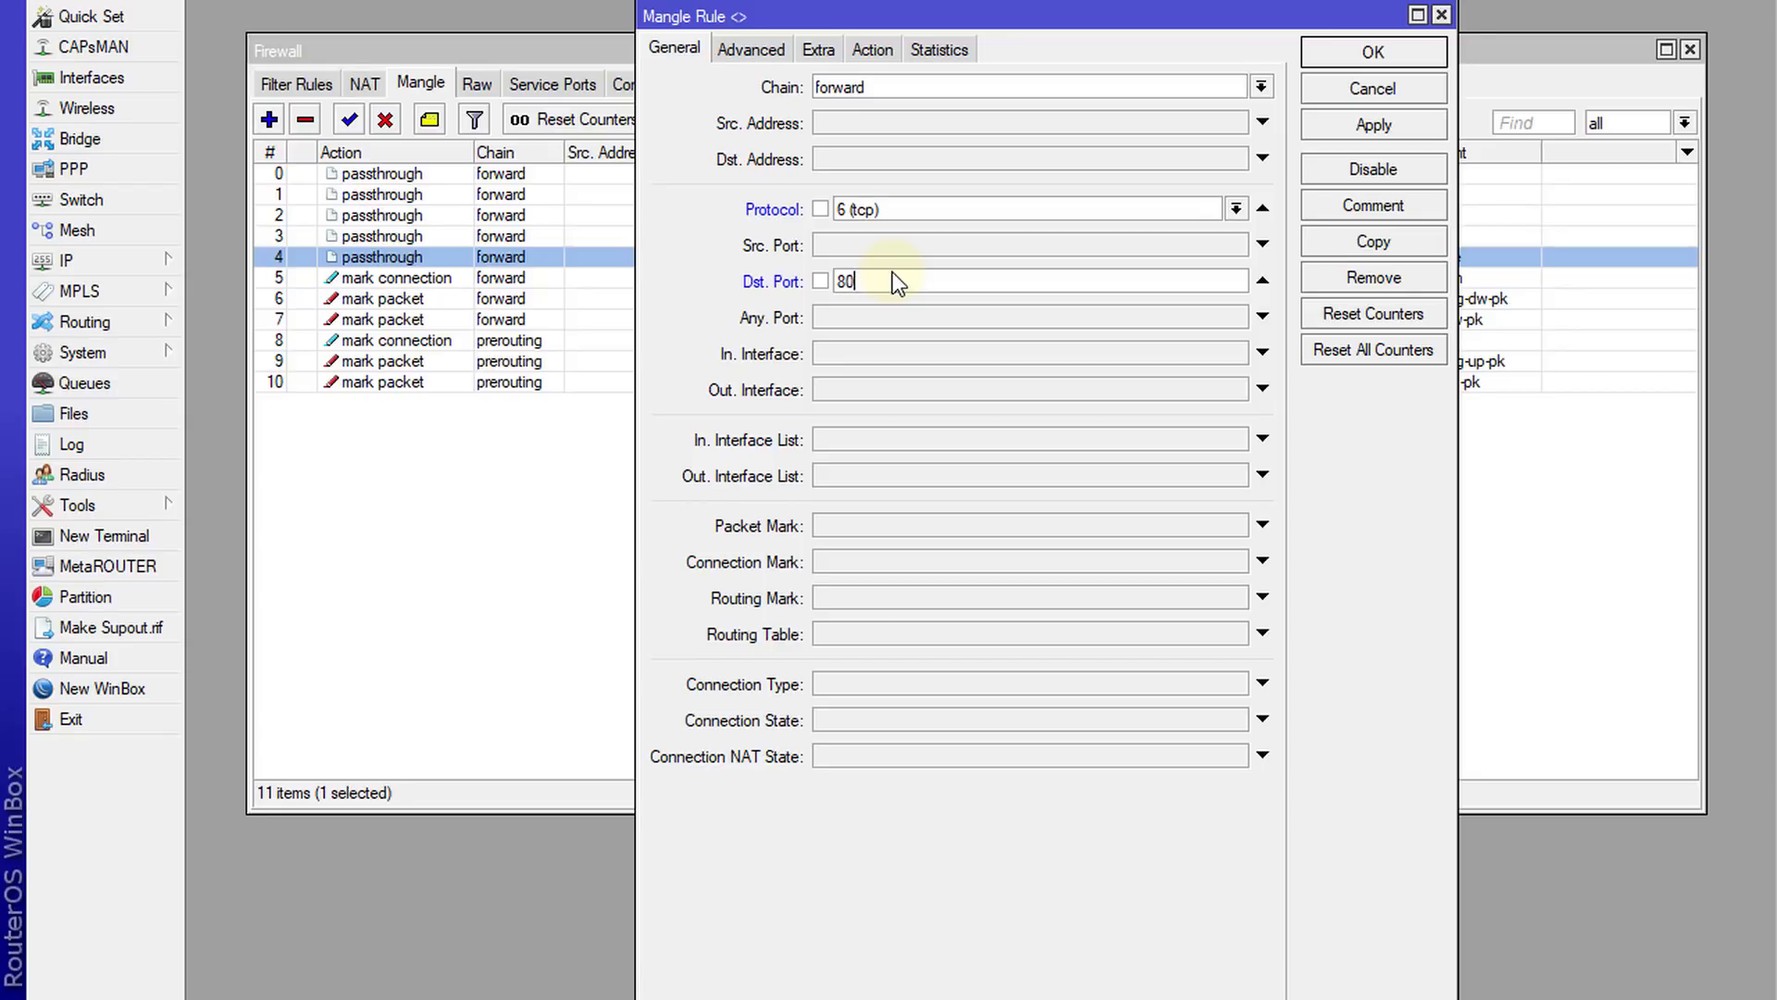
{"action": "left_click", "coordinate": [751, 50]}
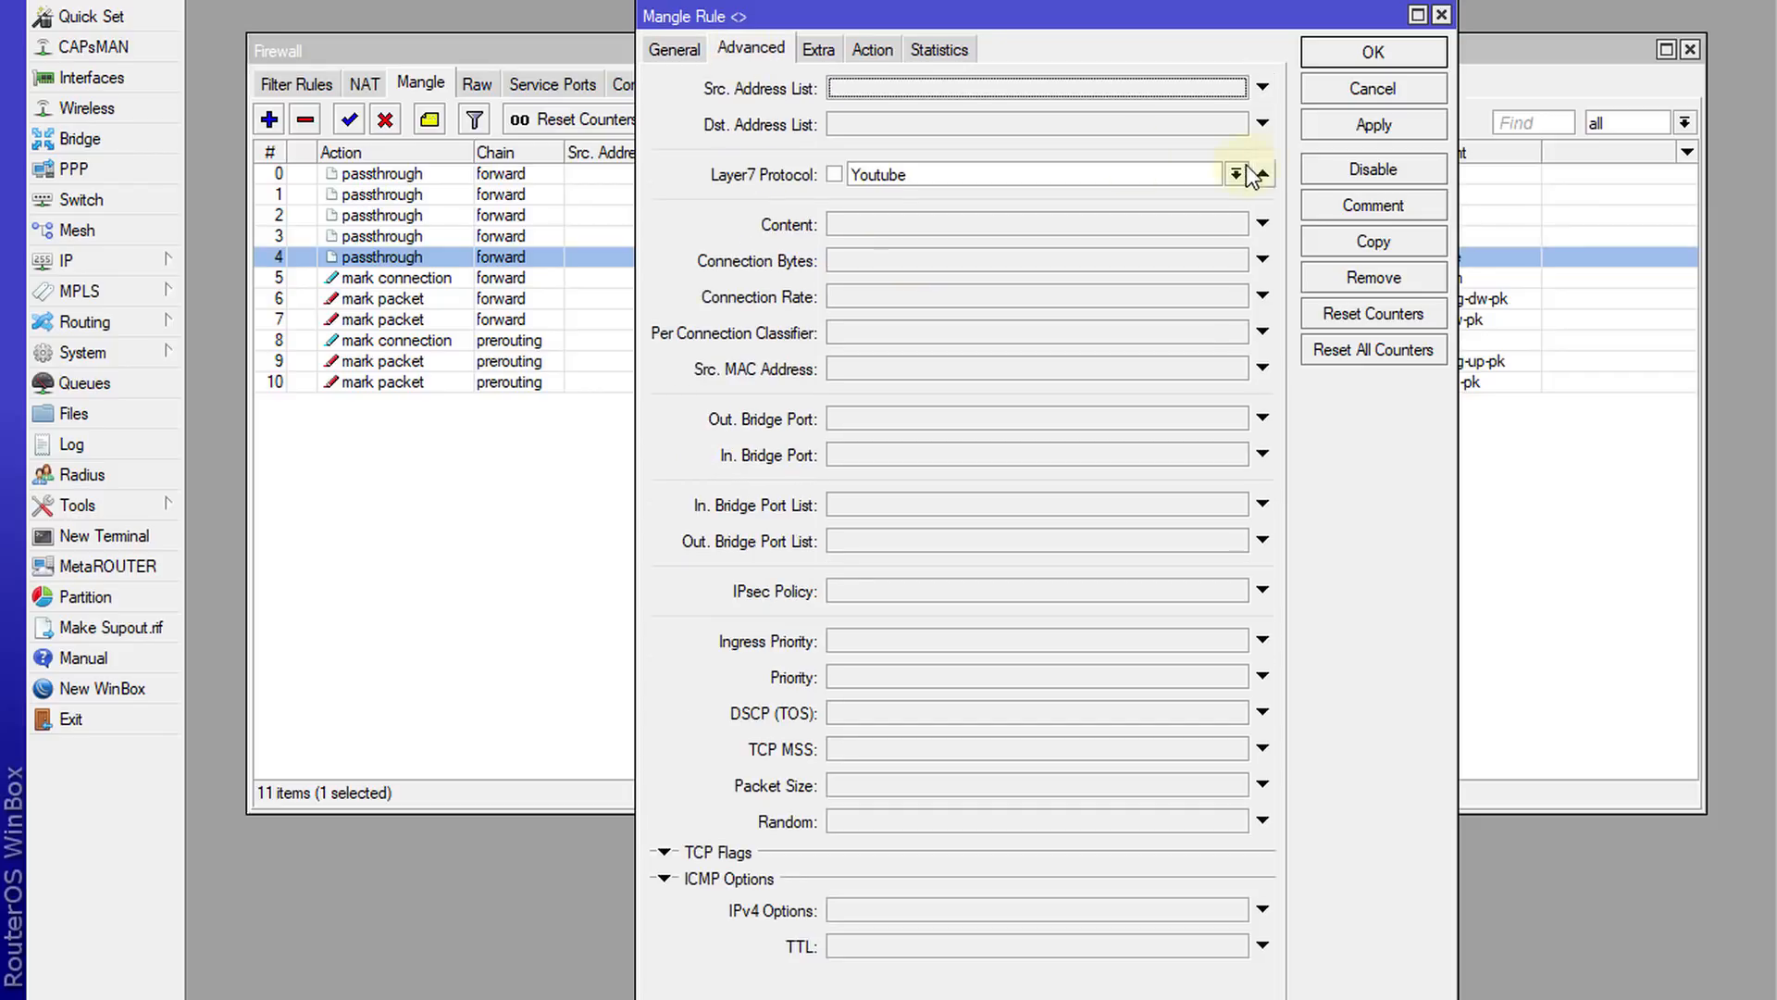
{"action": "left_click", "coordinate": [674, 49]}
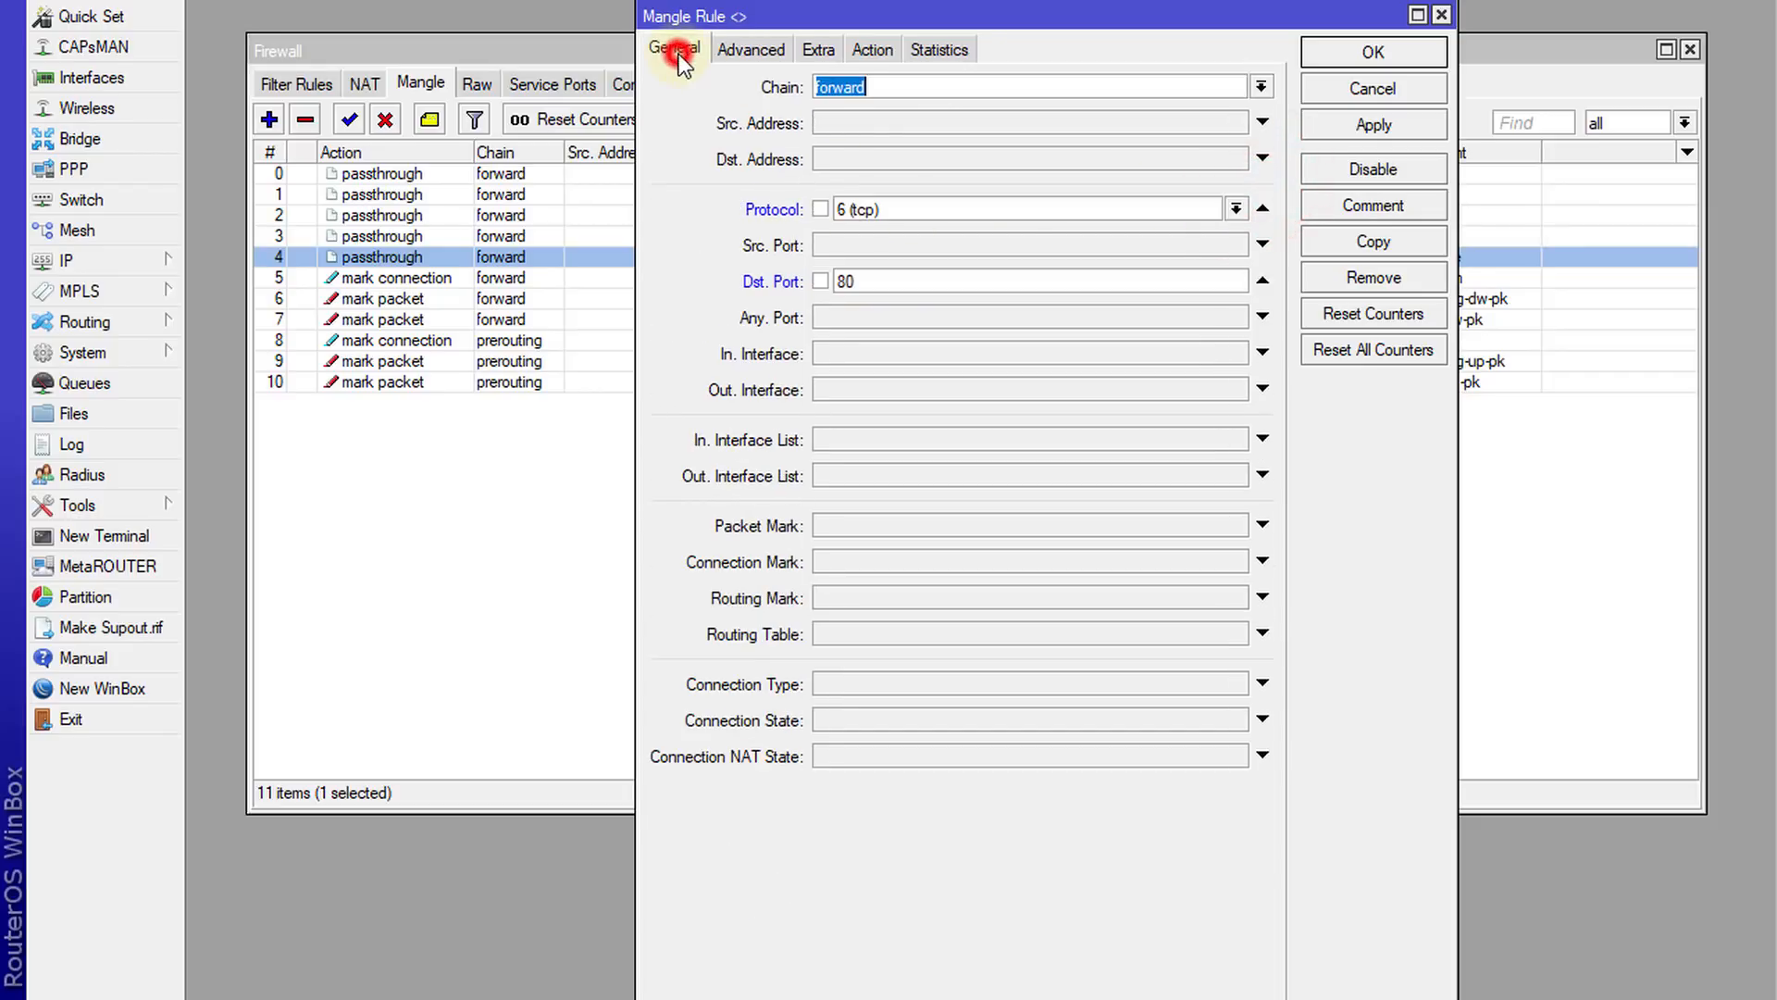